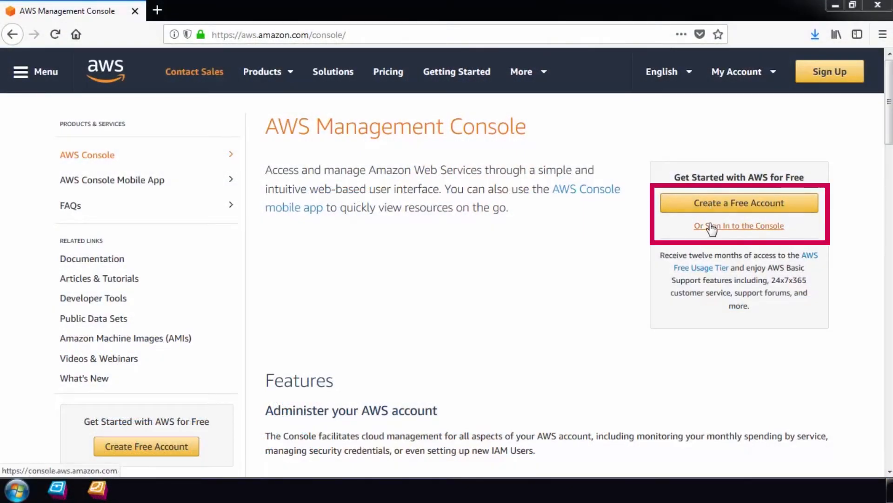
- Sign in to the AWS Management Console and search for the IoT service
left_click(738, 225)
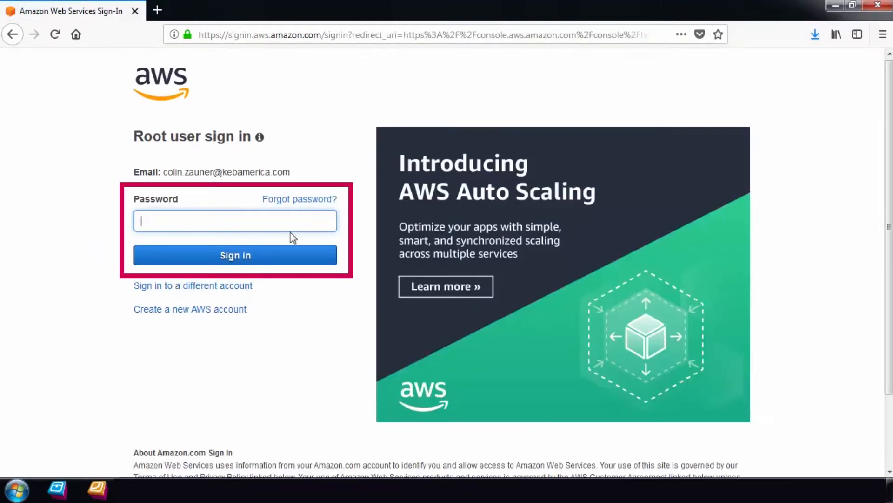
left_click(234, 255)
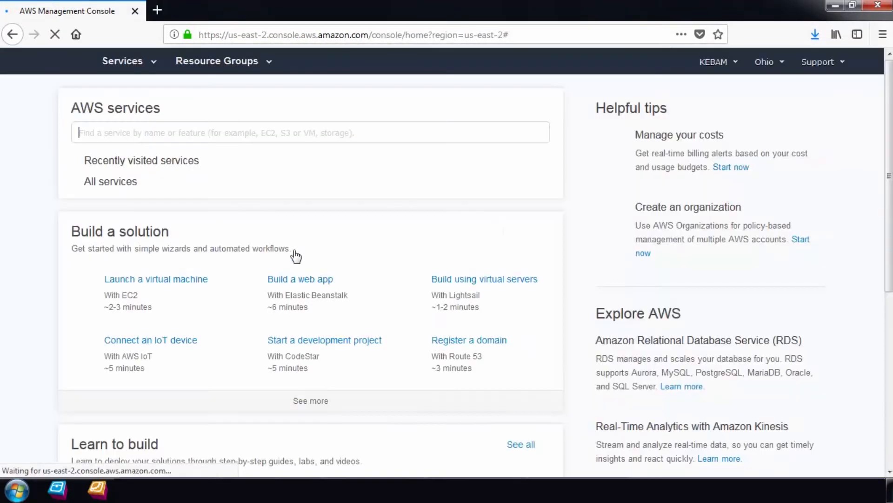
type("Iot")
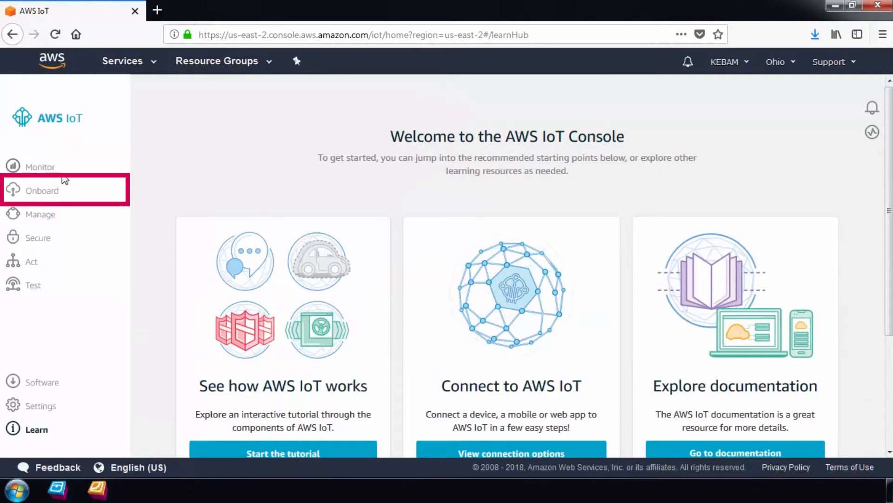
- Start the device connection wizard from Onboard, choosing Windows and the Node.js SDK
left_click(42, 190)
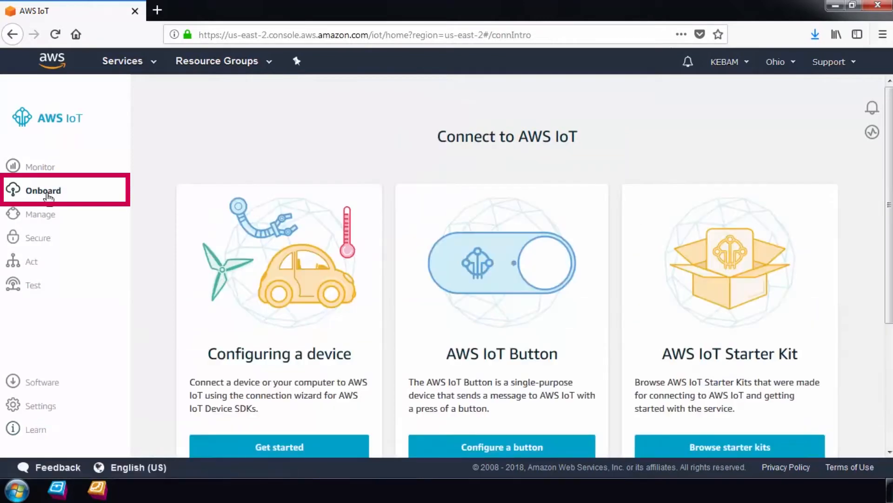
mouse_move(227, 300)
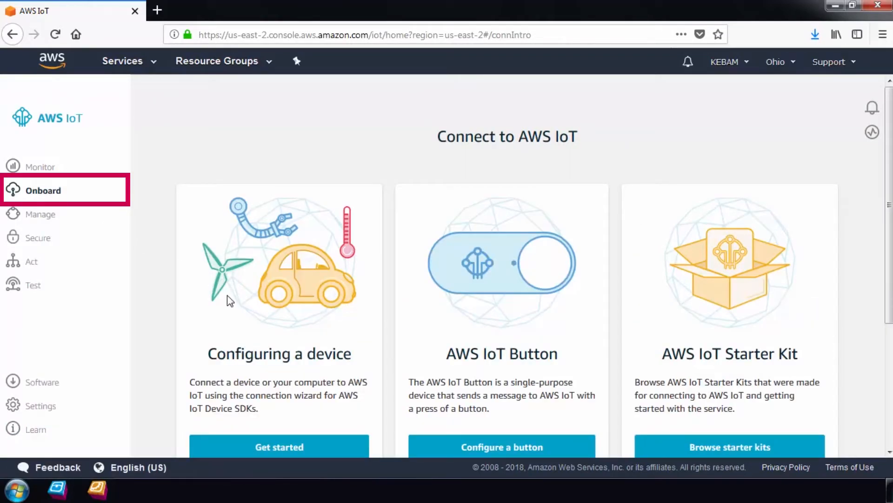
scroll("down", 3)
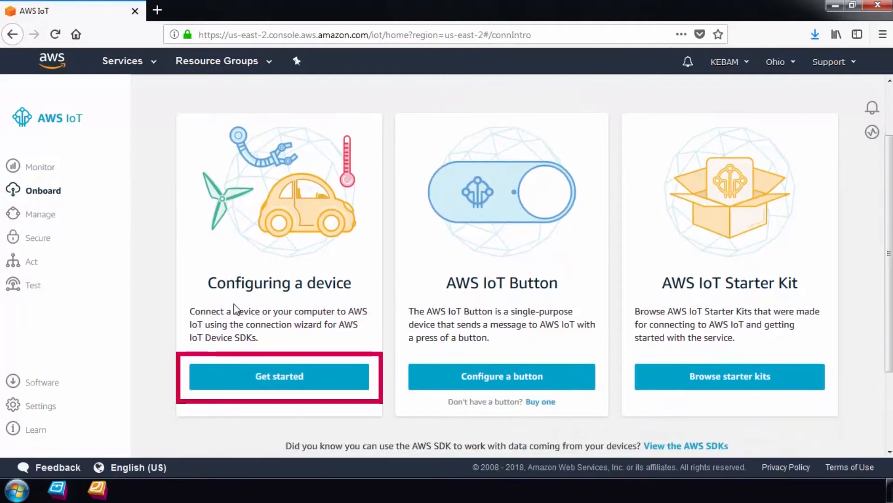
mouse_move(259, 373)
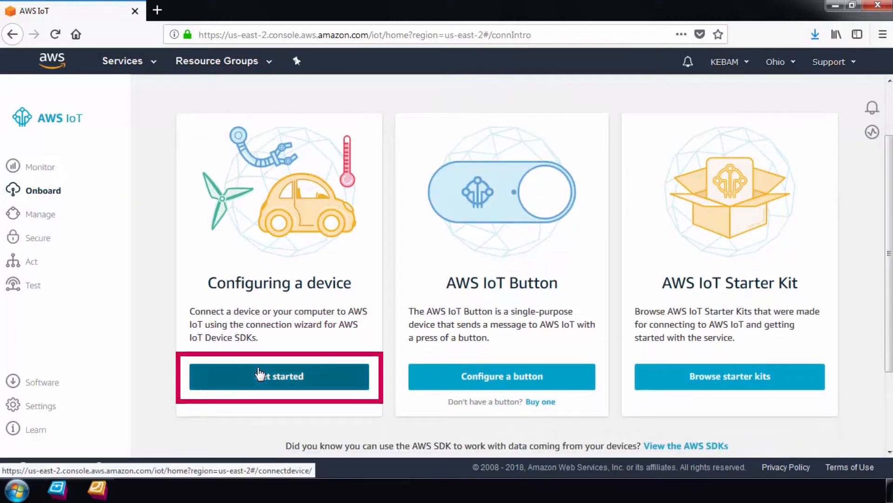
left_click(278, 375)
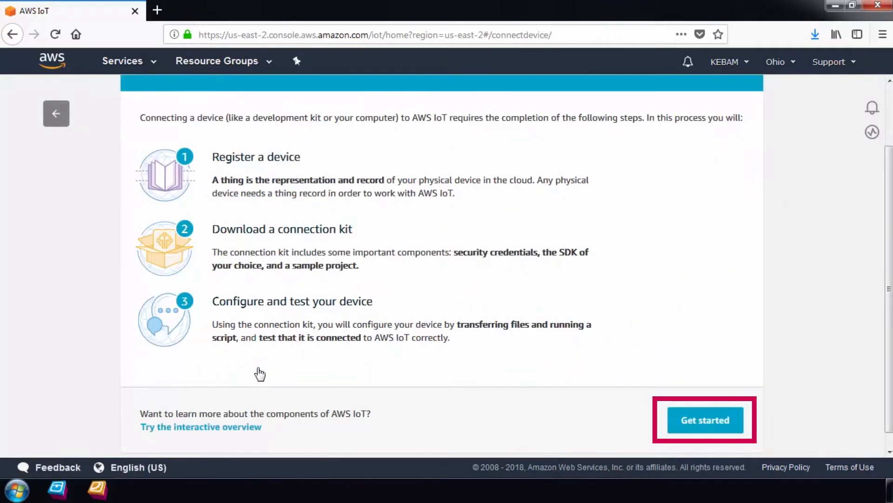
left_click(705, 420)
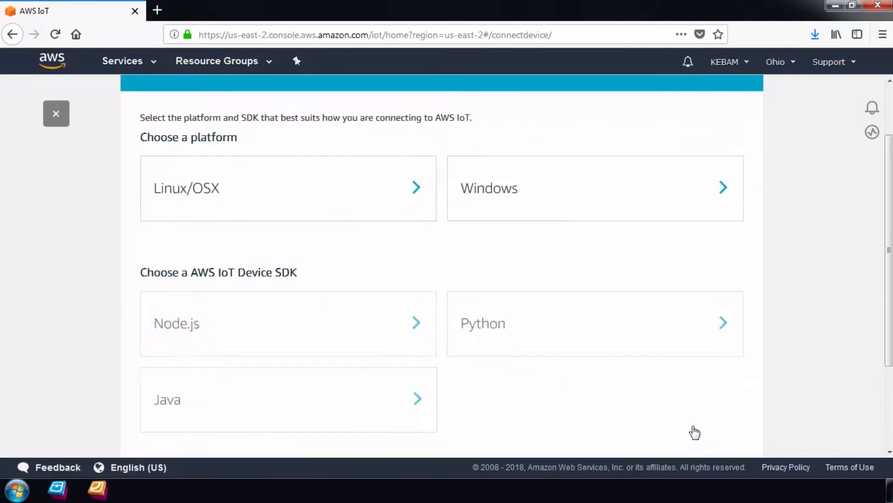
mouse_move(621, 267)
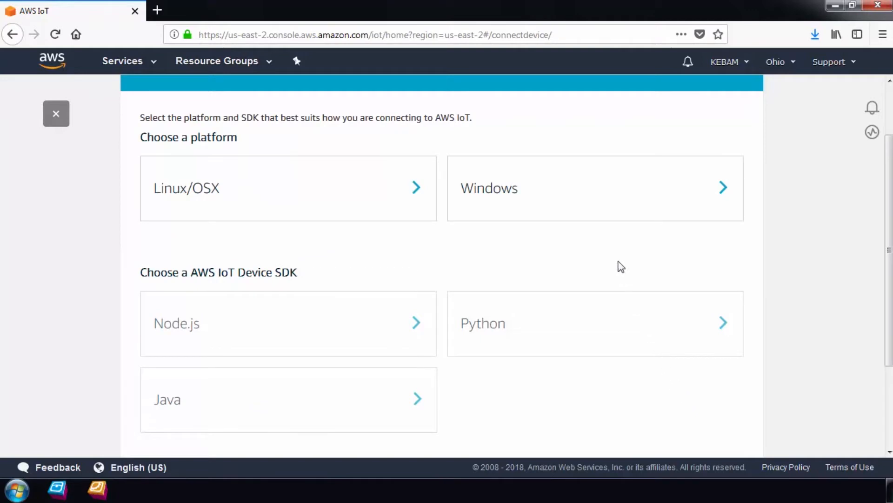
mouse_move(608, 210)
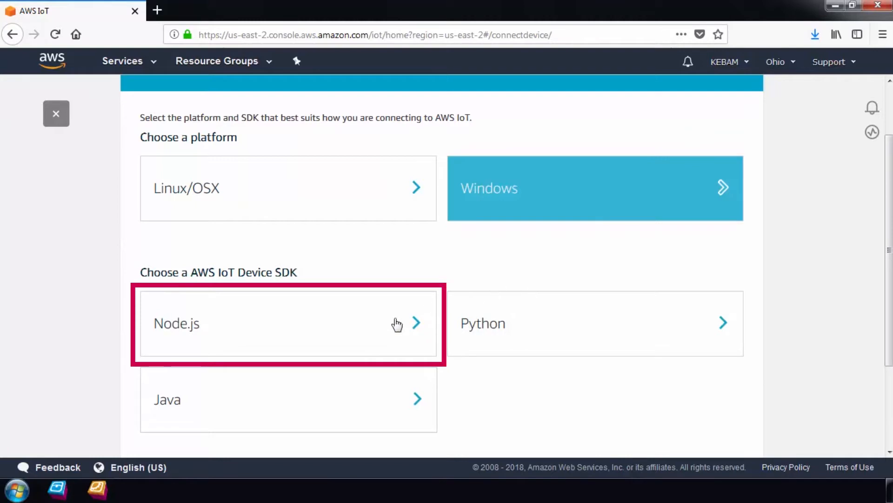
left_click(288, 323)
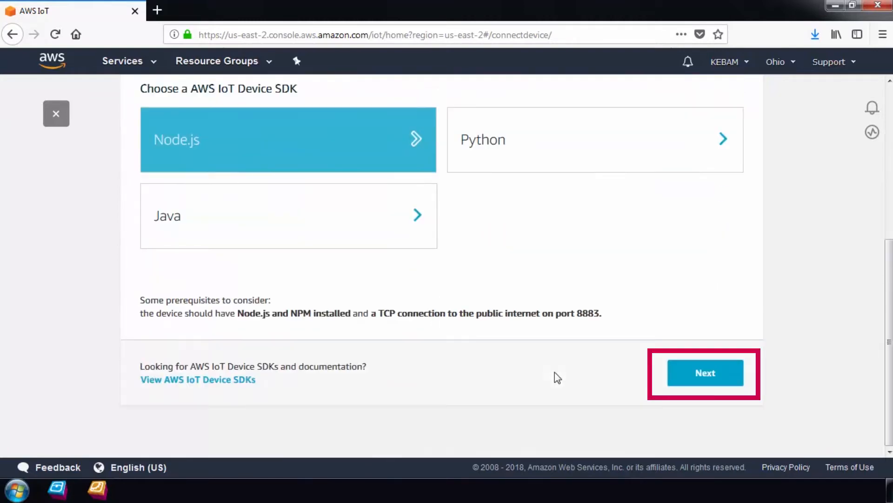
- Register a new thing named C6RouterDemo and advance the wizard
left_click(704, 372)
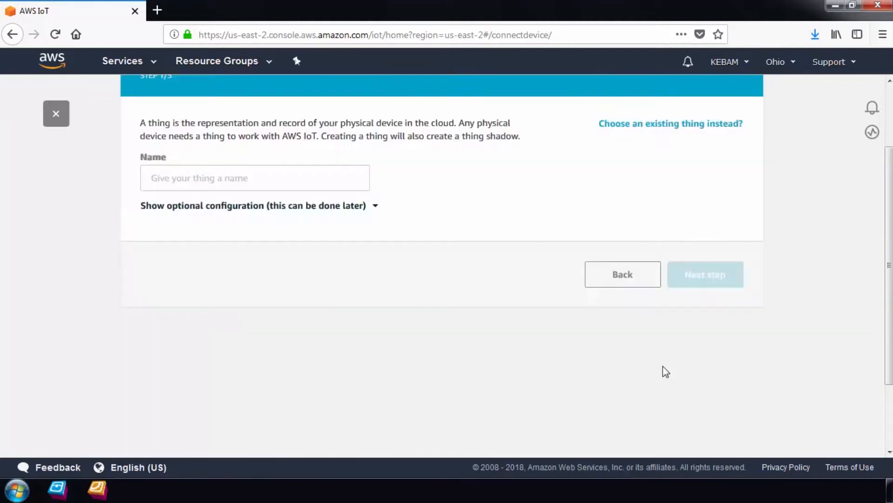
left_click(255, 176)
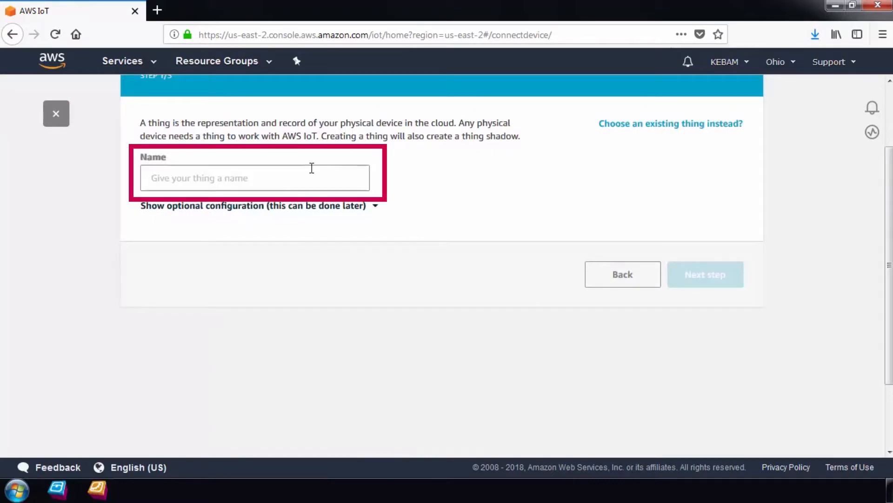
type("C6Router")
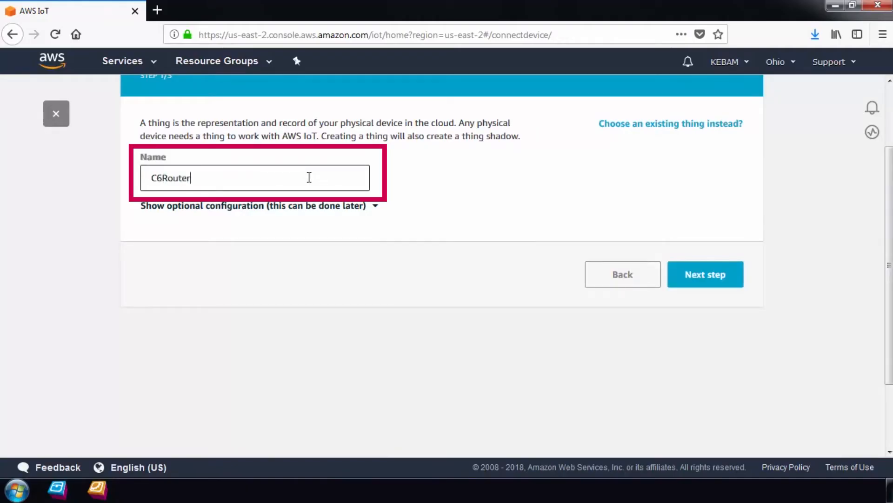
left_click(704, 274)
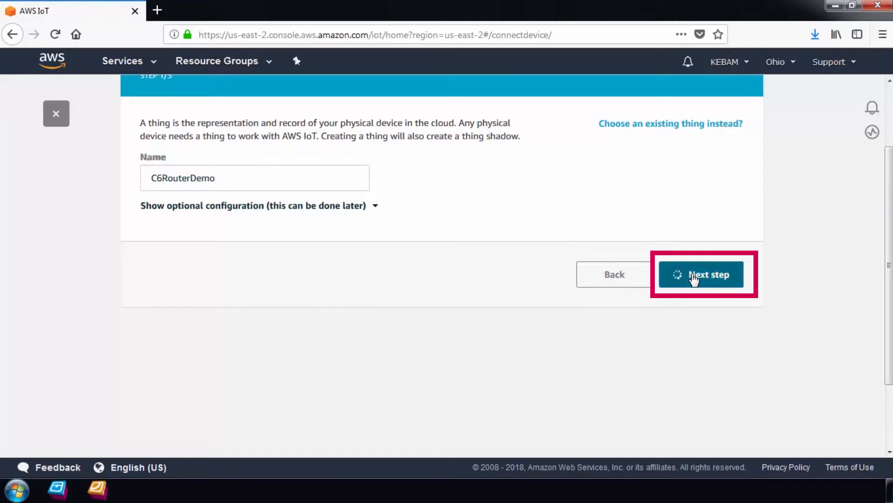
- Download and save the Windows connection kit zip for C6RouterDemo
left_click(702, 274)
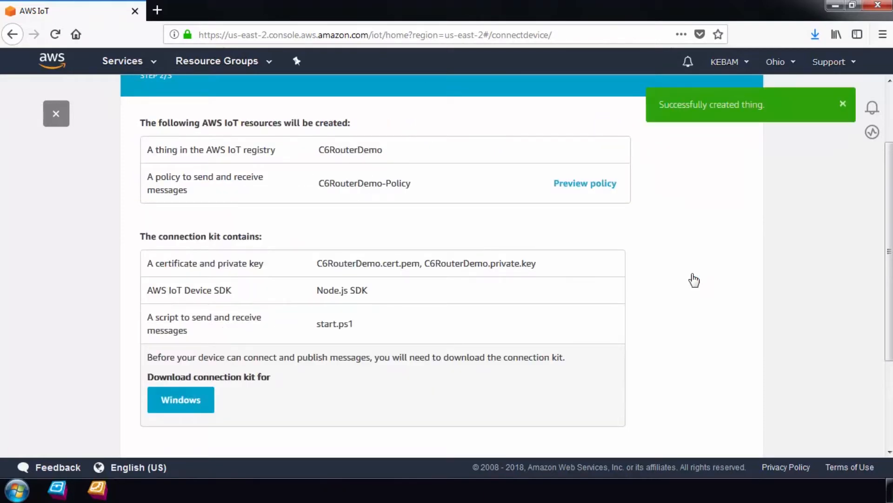
left_click(181, 399)
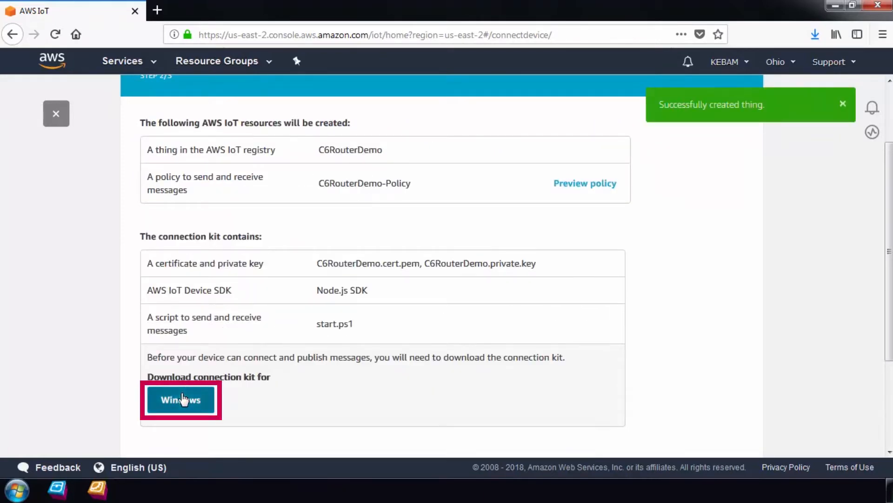
left_click(181, 399)
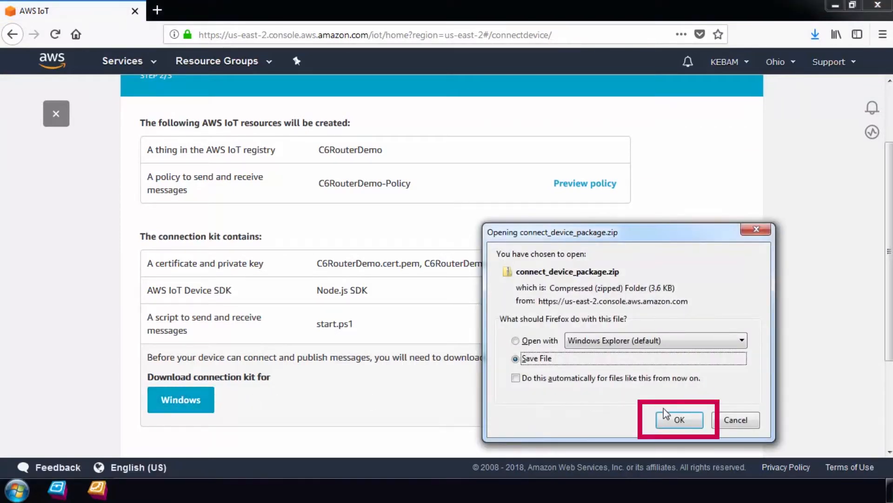
left_click(678, 420)
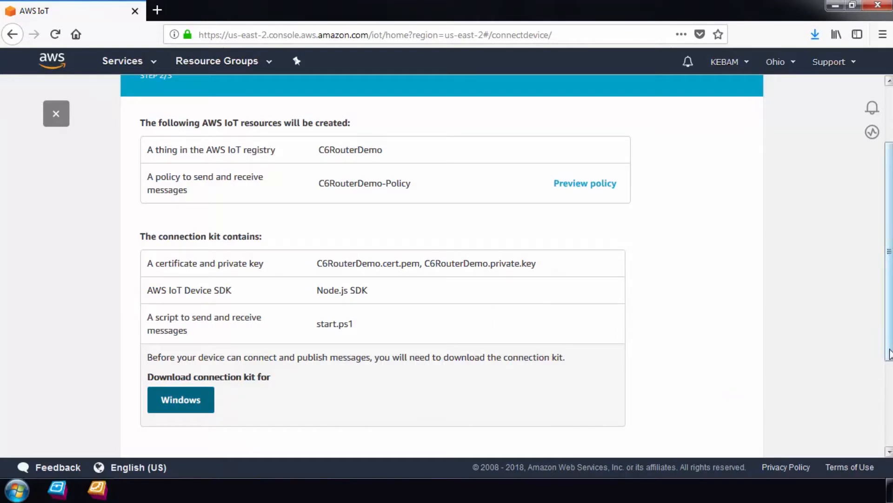
- Finish the wizard, leaving C6RouterDemo listed among the Things
scroll("down", 3)
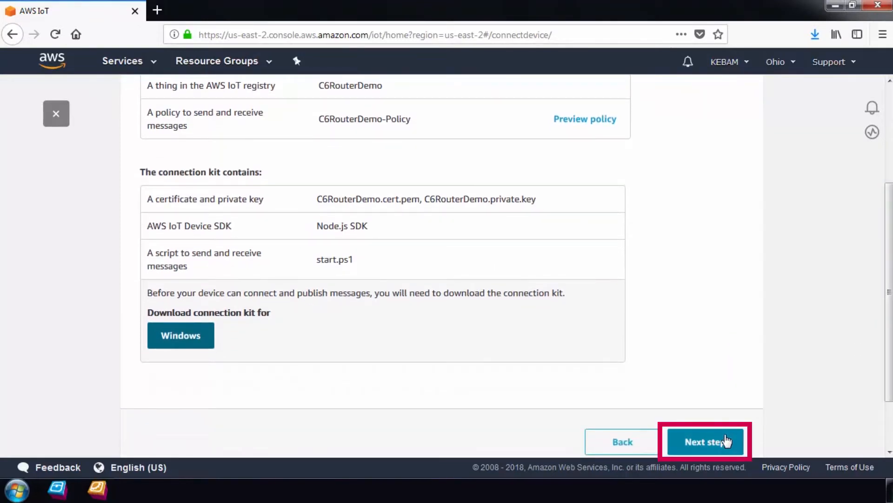
left_click(705, 442)
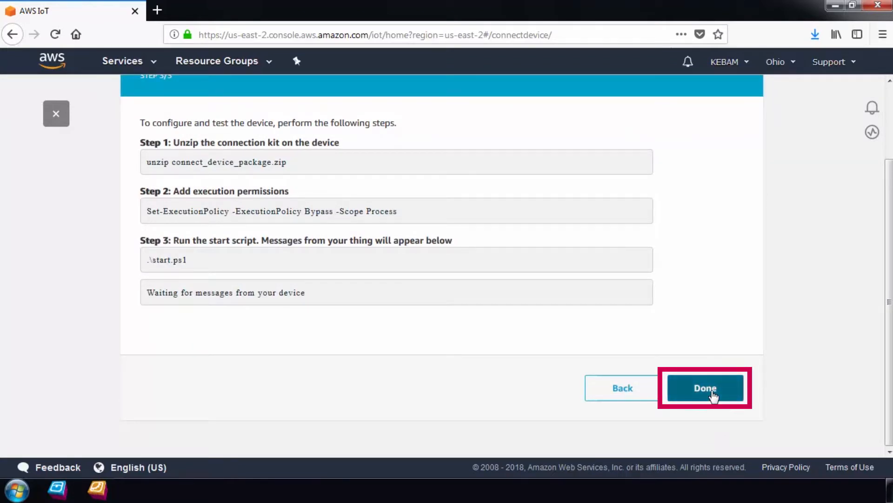
left_click(704, 388)
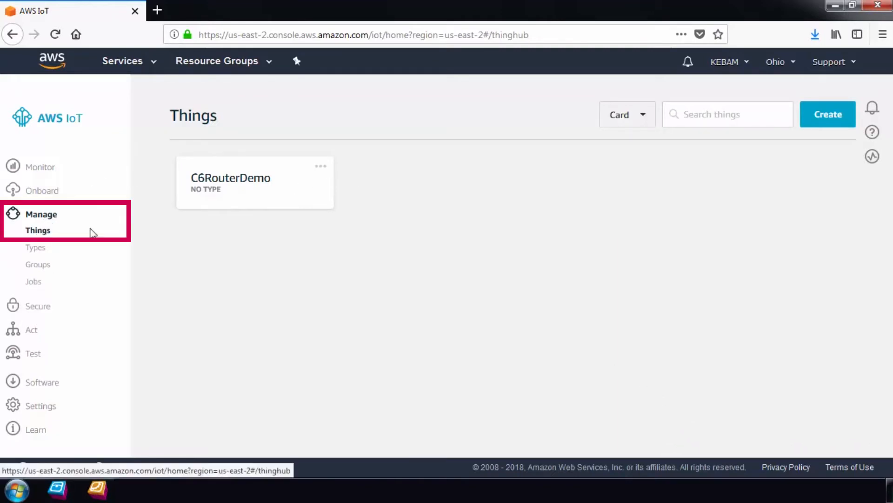
- View and copy C6RouterDemo's HTTPS REST endpoint, then return to the Things list
left_click(231, 177)
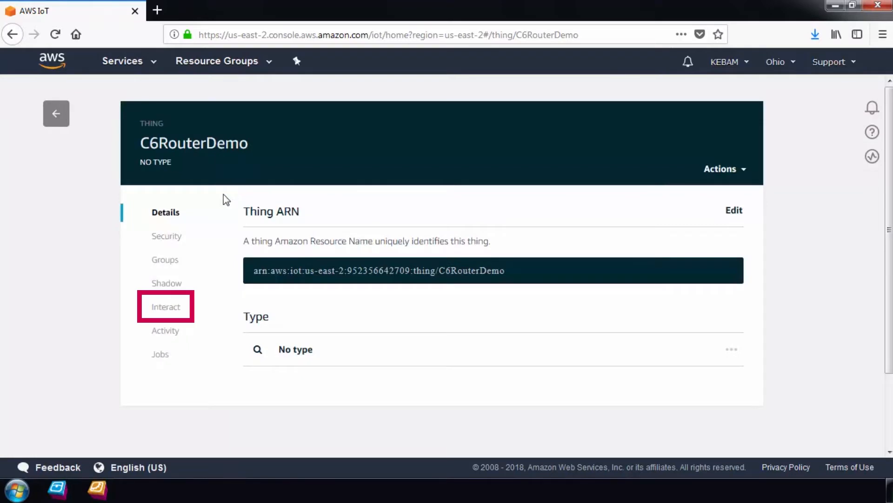
left_click(165, 306)
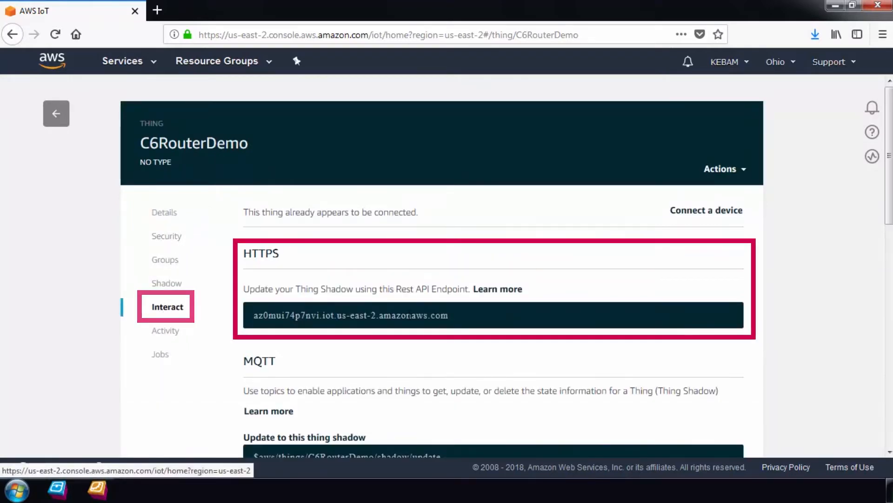
triple_click(350, 316)
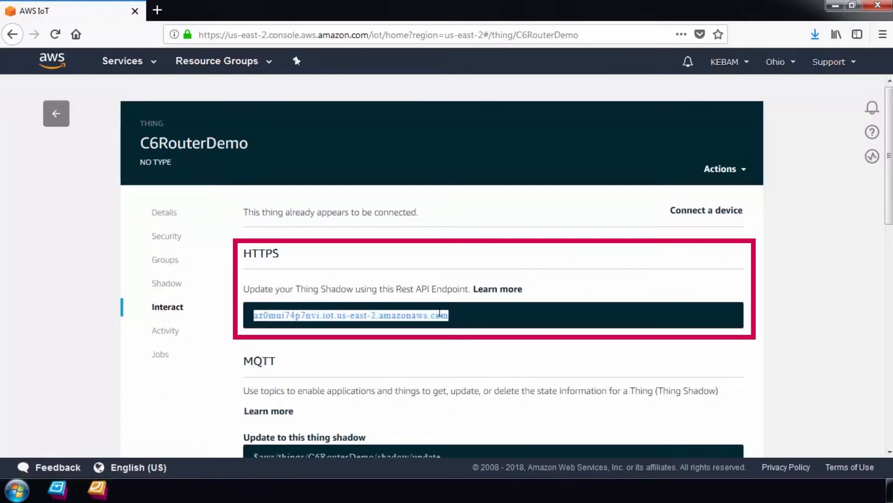
left_click(595, 295)
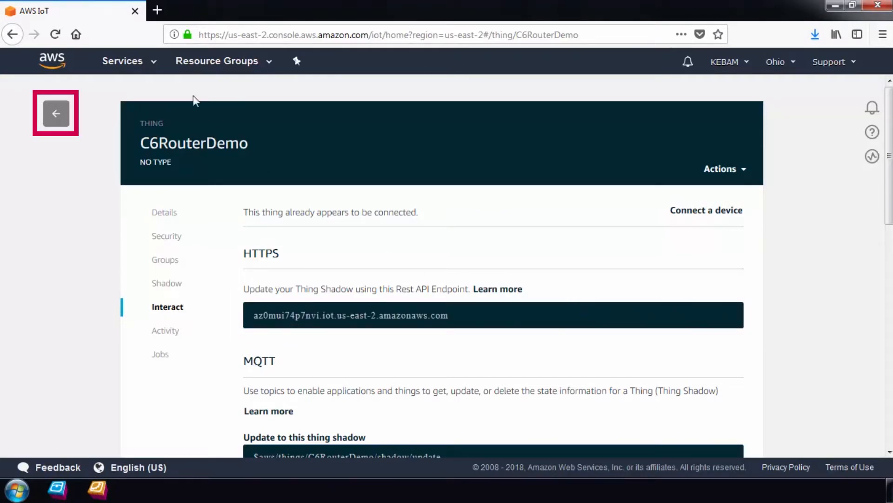
left_click(54, 112)
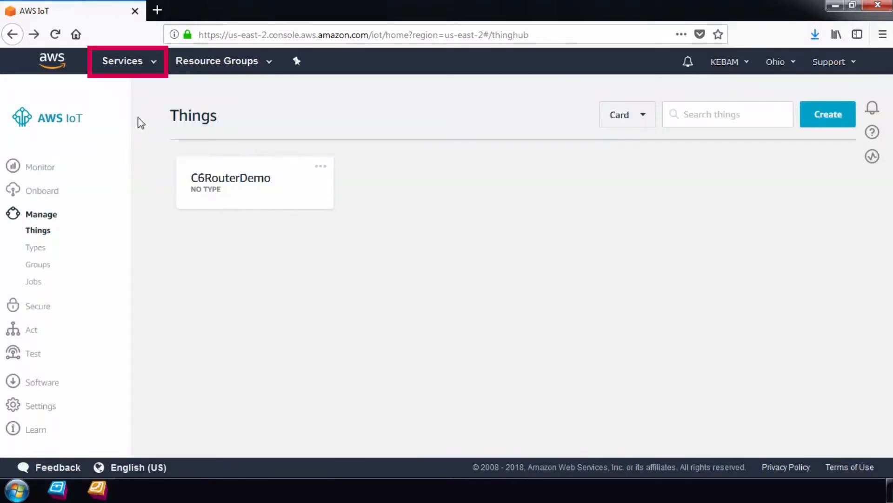
- Switch to the IAM service and show its Roles page, currently empty
left_click(122, 61)
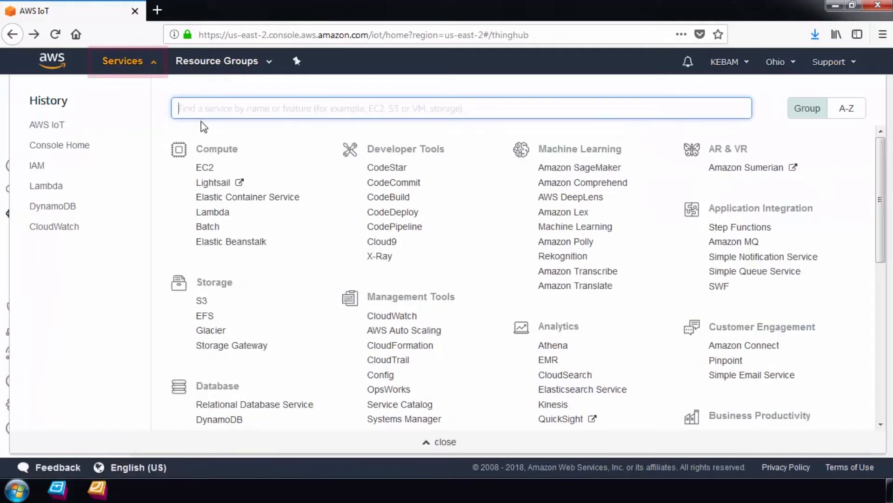
mouse_move(37, 166)
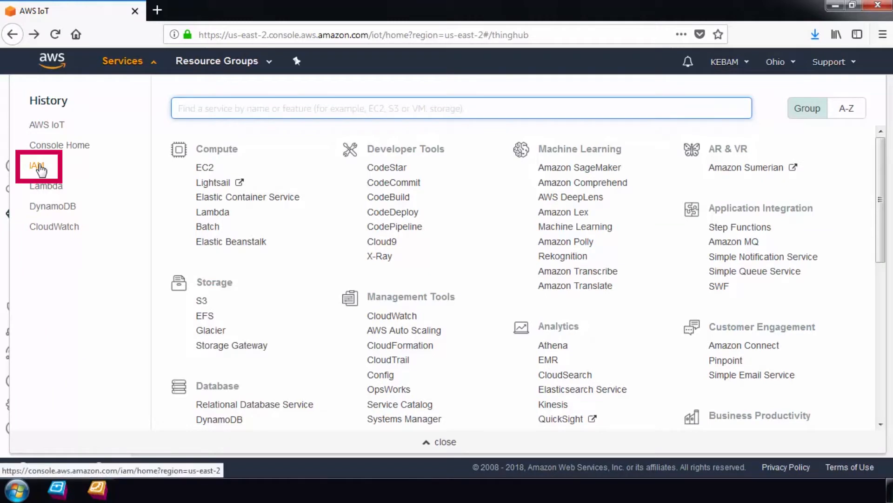
left_click(37, 165)
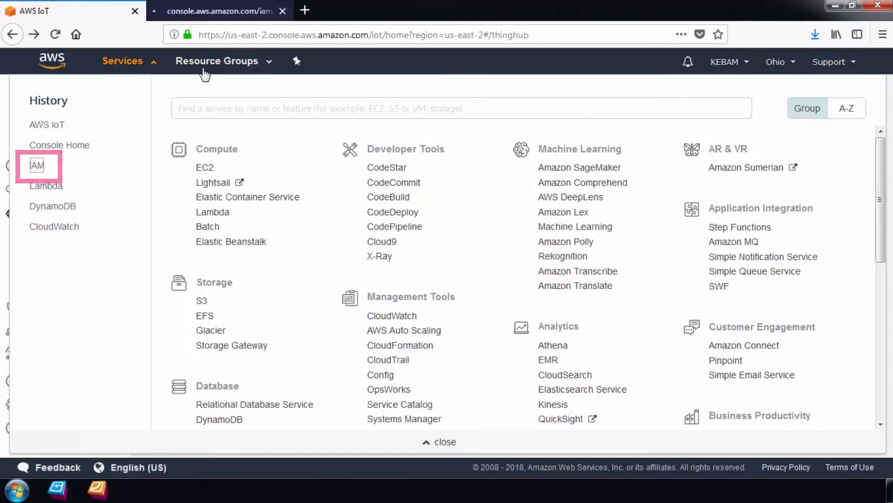
left_click(37, 166)
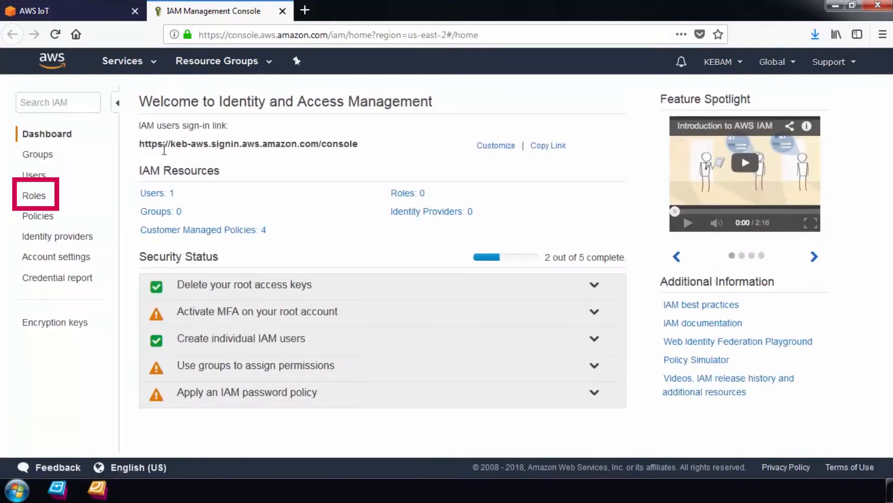
left_click(34, 196)
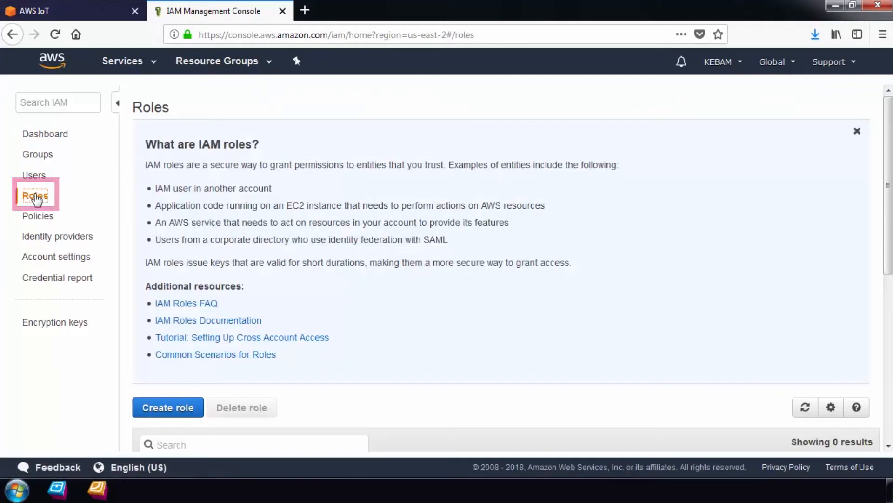
mouse_move(167, 407)
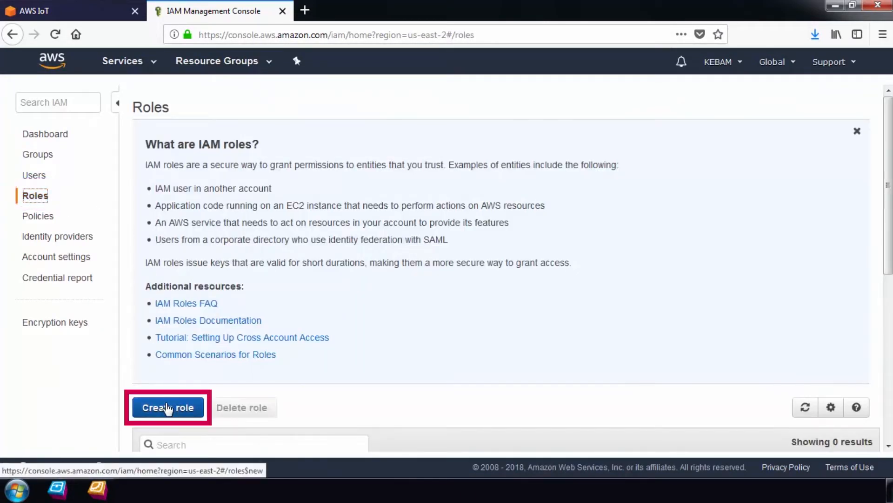
- Create Lambda role keb_lambda_role with IoT, DynamoDB and CloudWatch full access, then return to AWS IoT
left_click(167, 407)
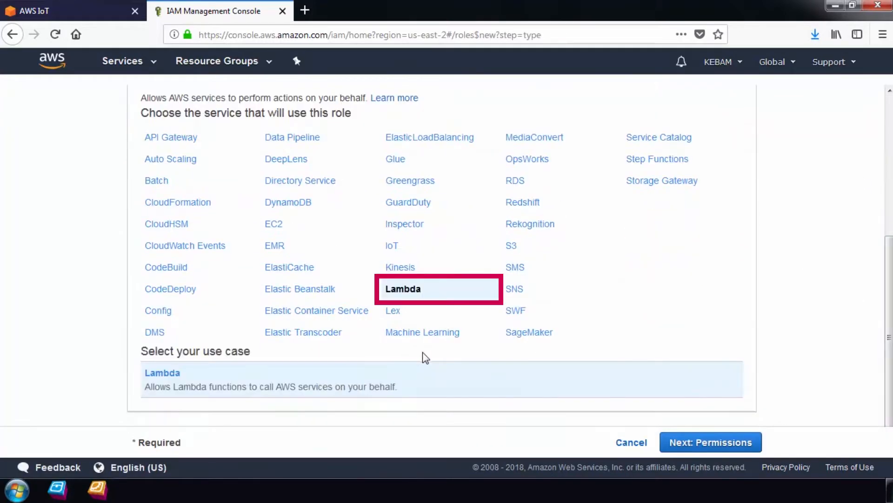
left_click(710, 441)
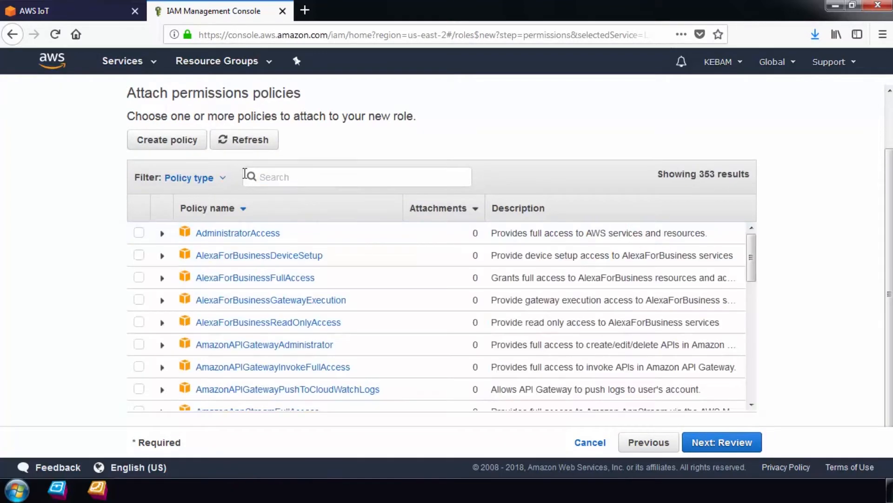
type("Clou")
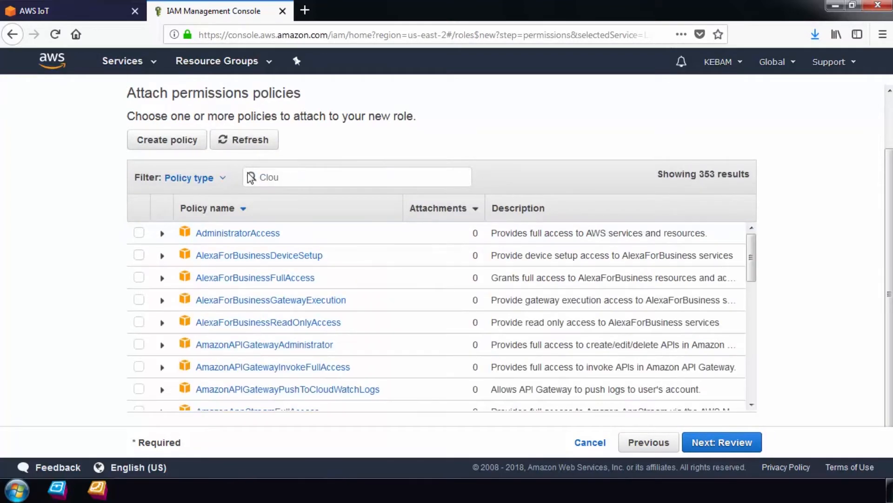
left_click(720, 441)
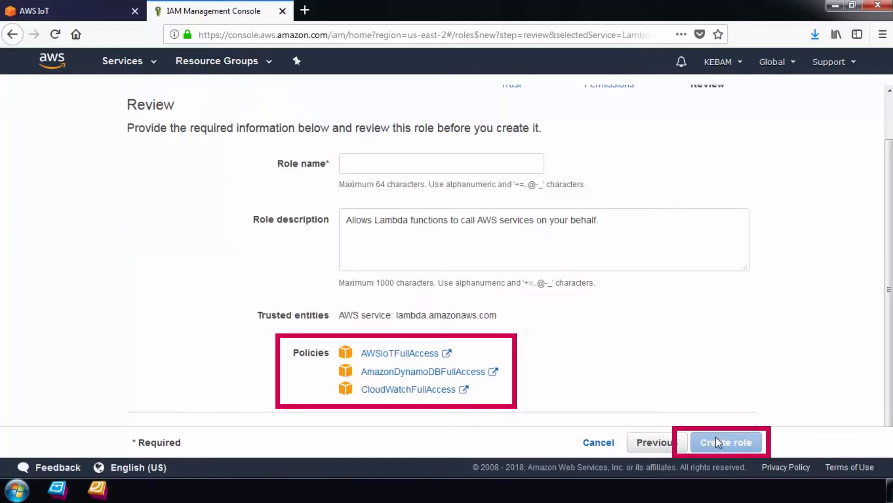
type("keb_lambda_rol")
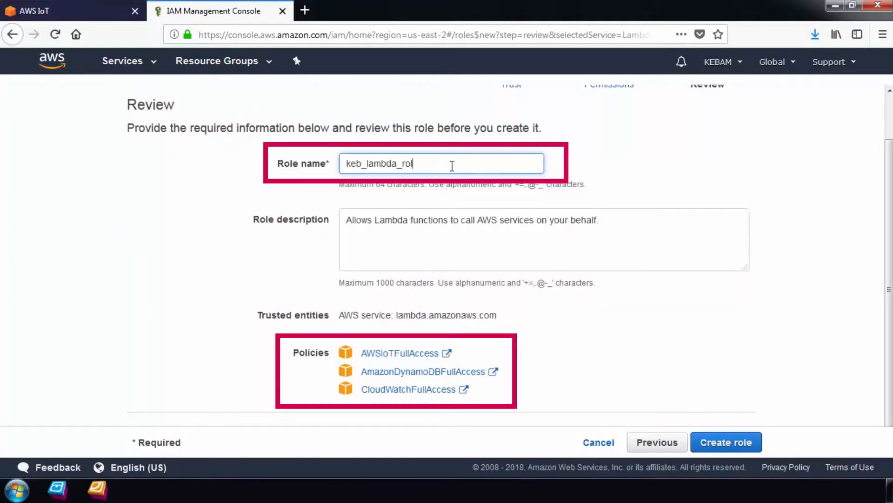
left_click(726, 441)
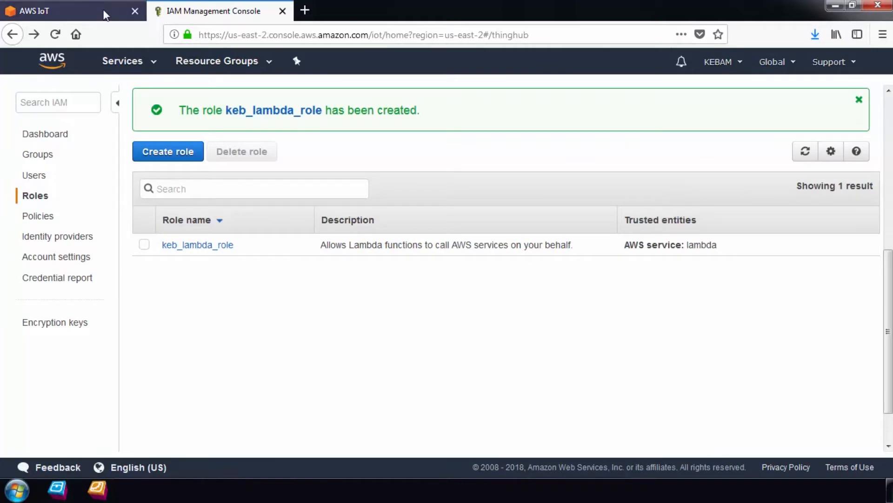
left_click(37, 11)
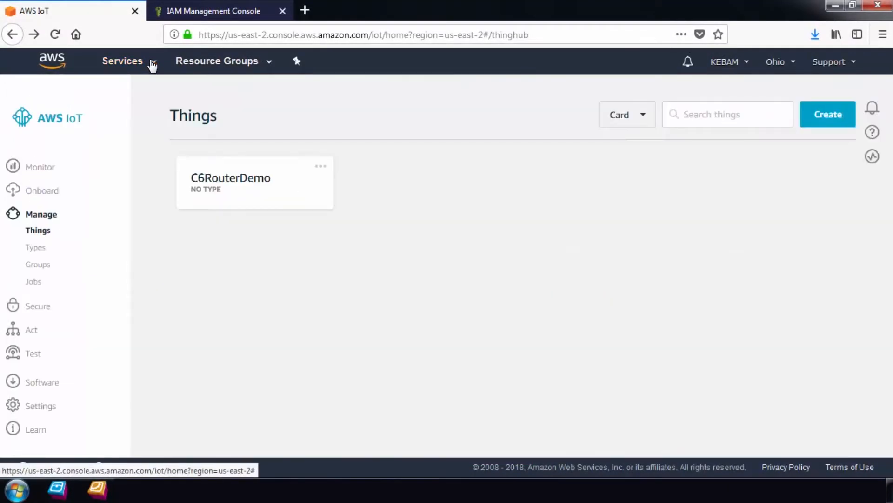
- Start rule decodeRaw described as decoding binary data packets from C6 Router
left_click(32, 329)
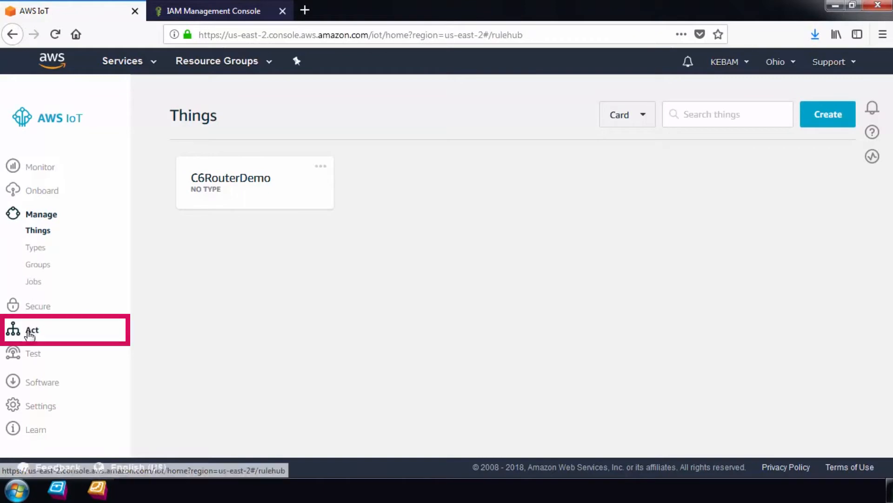
left_click(32, 330)
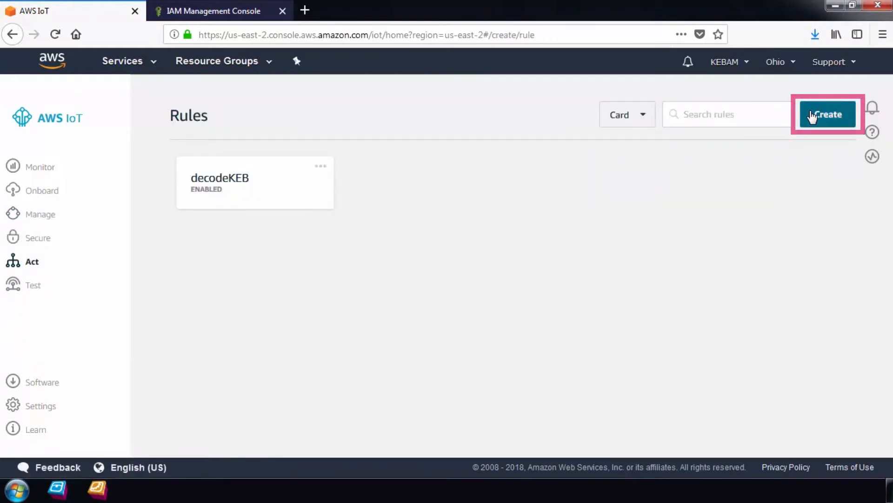
left_click(827, 114)
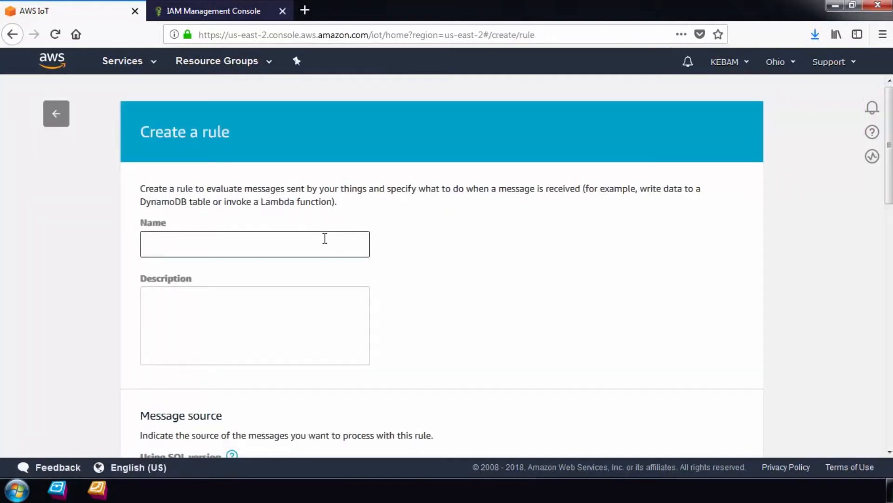
type("decodeRaw")
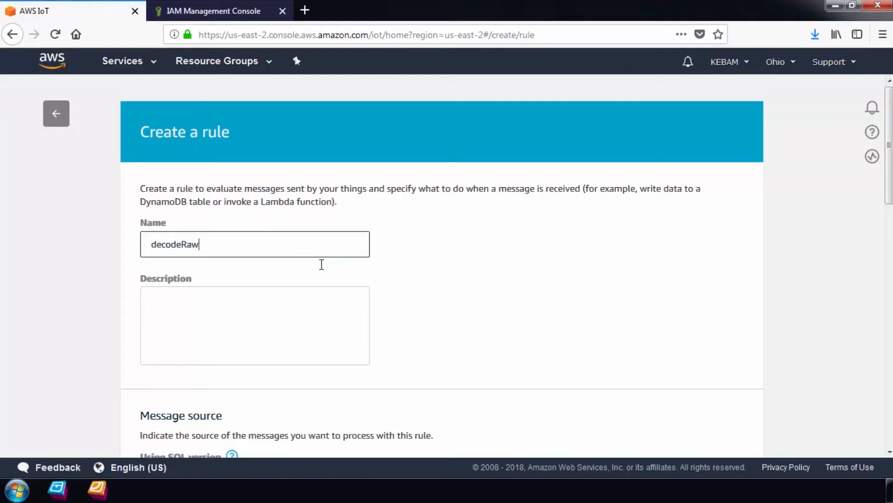
type("Decode")
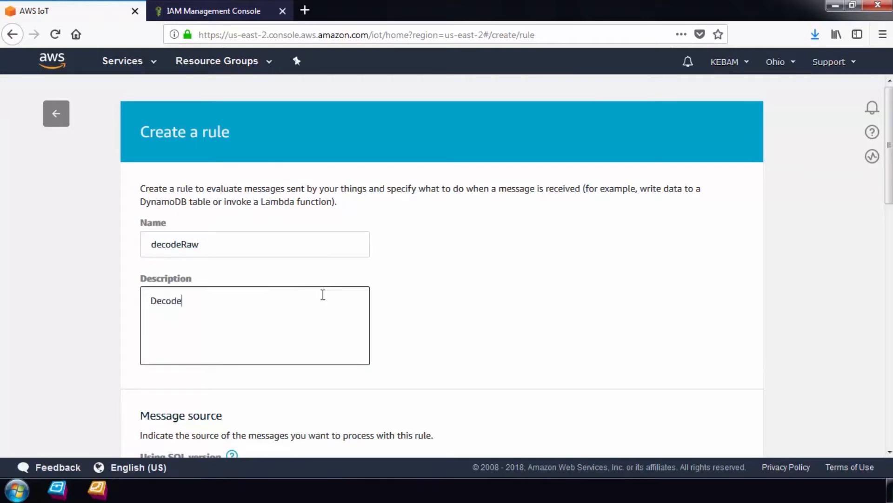
type("binary data pack")
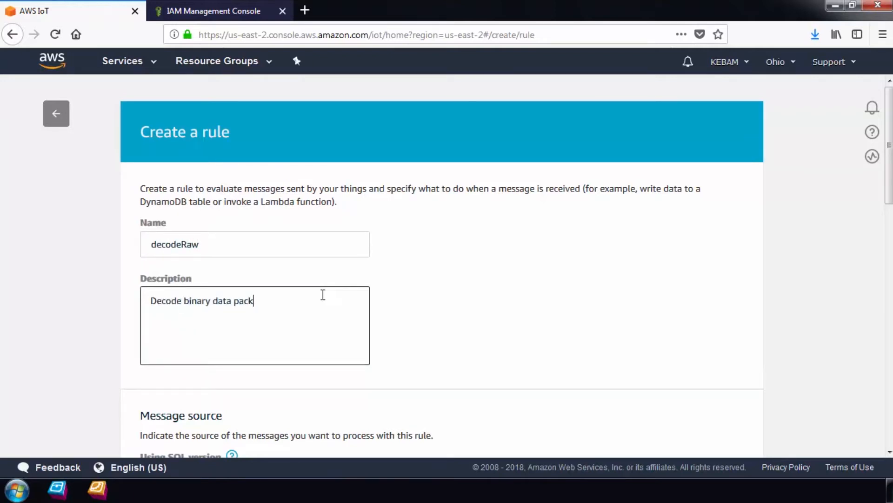
type("ets from C6 Router")
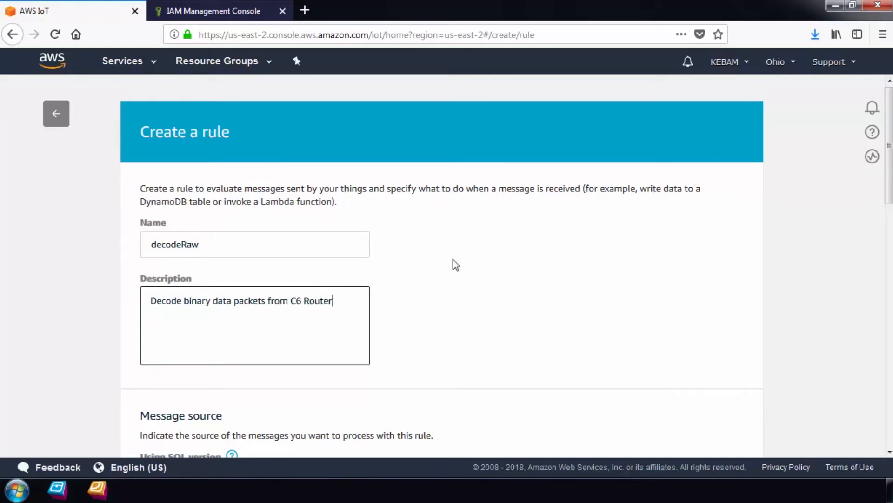
- Set the rule query to encode(*,'base64') as payload with topic filter raw
scroll("down", 3)
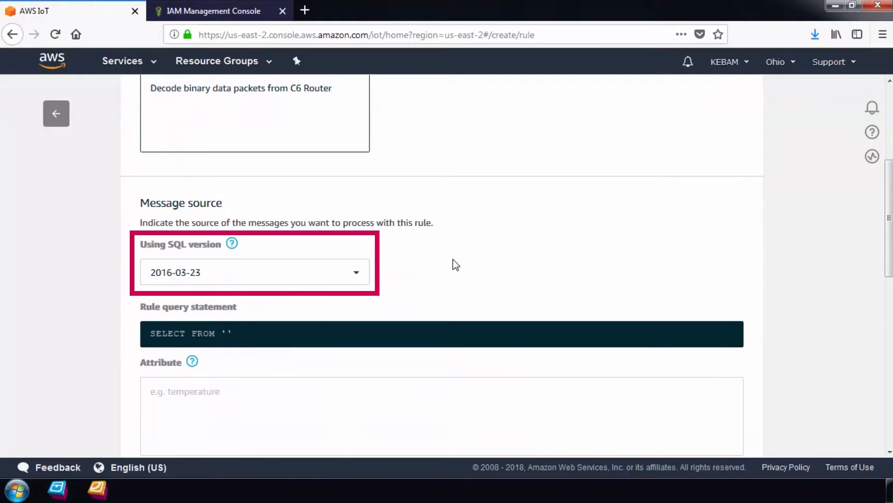
type("encode(")
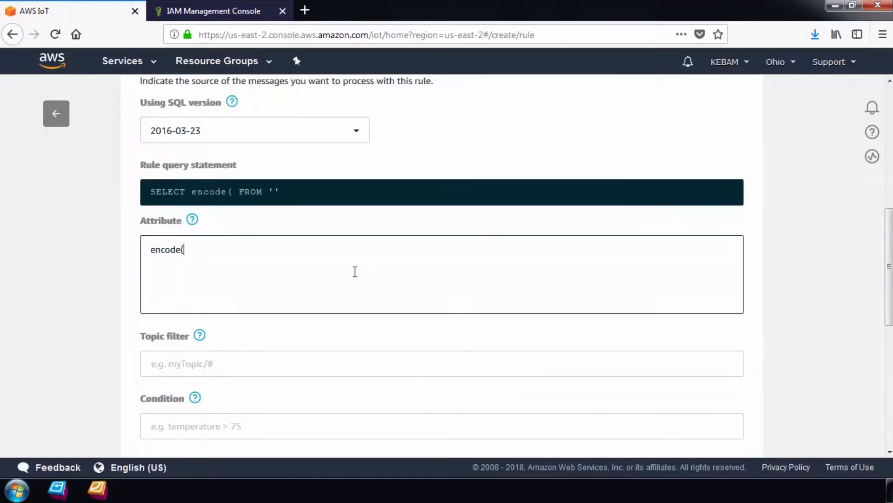
type("*,'base64') as paylo0ad")
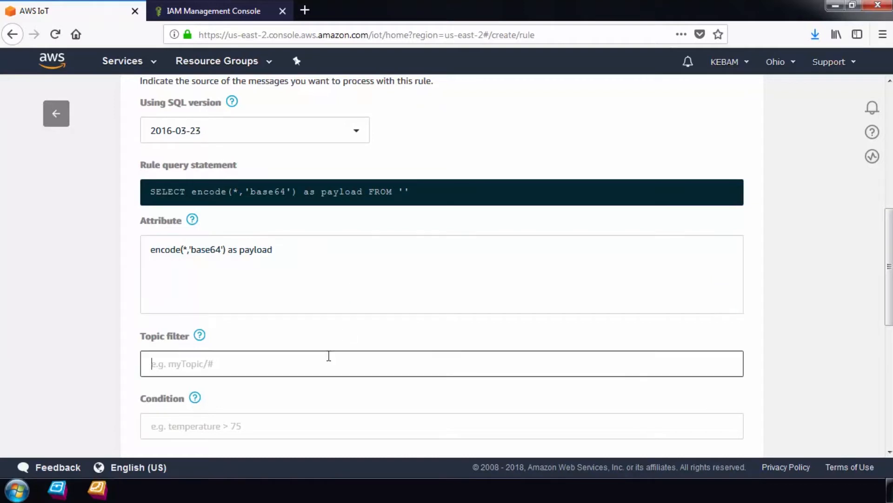
type("raw")
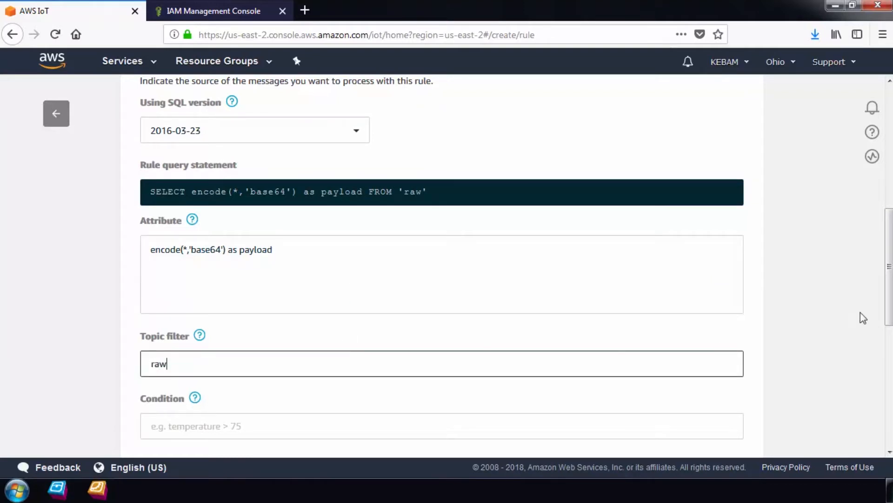
scroll("down", 3)
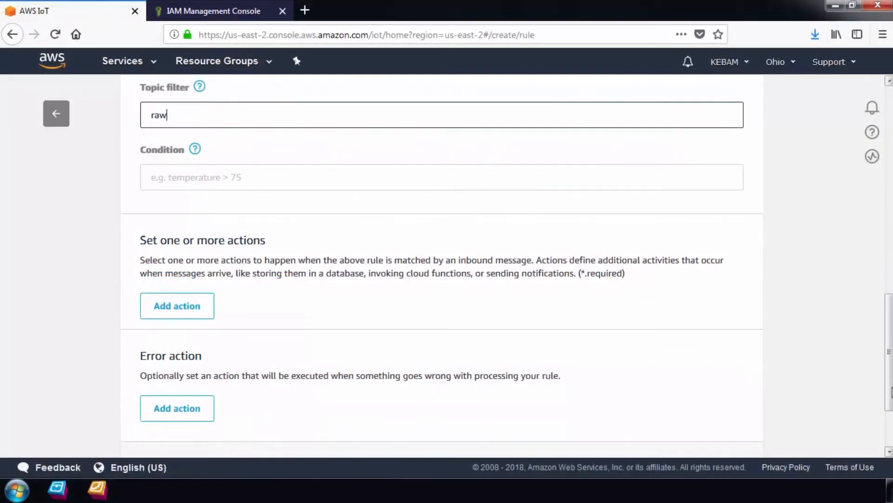
- Add a Lambda-invoke action to the rule and proceed to configure it
left_click(177, 305)
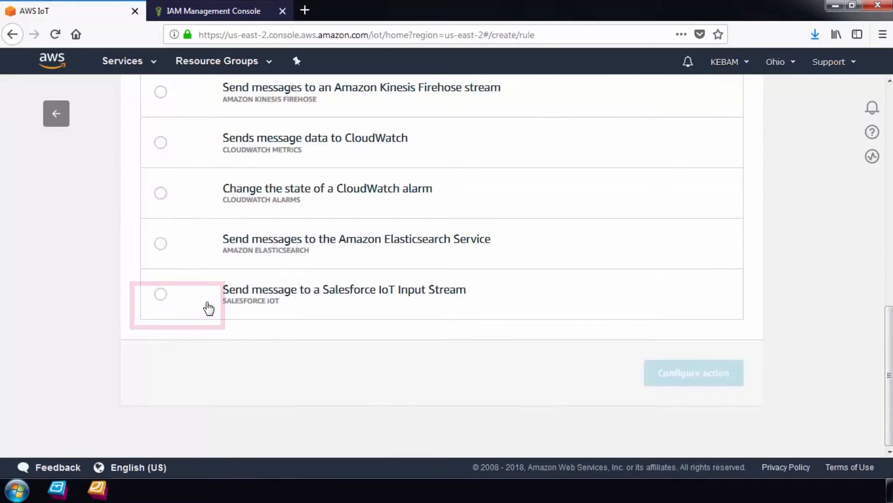
scroll("up", 3)
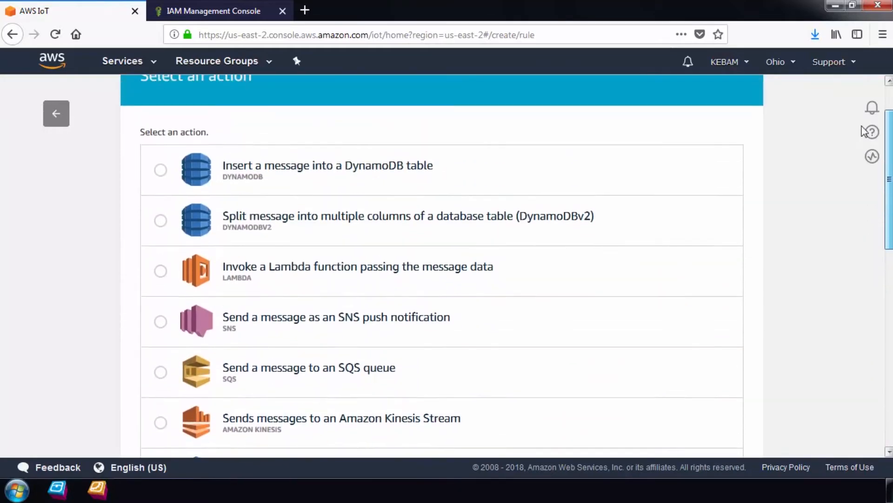
left_click(161, 292)
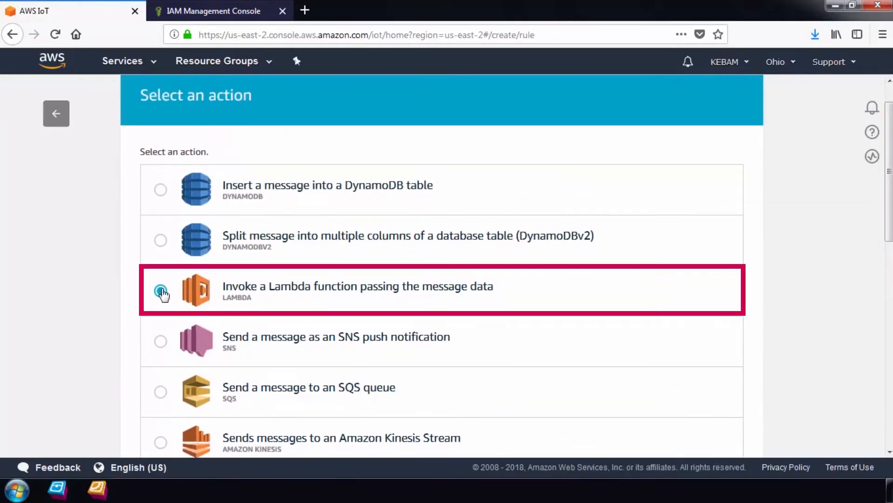
left_click(161, 291)
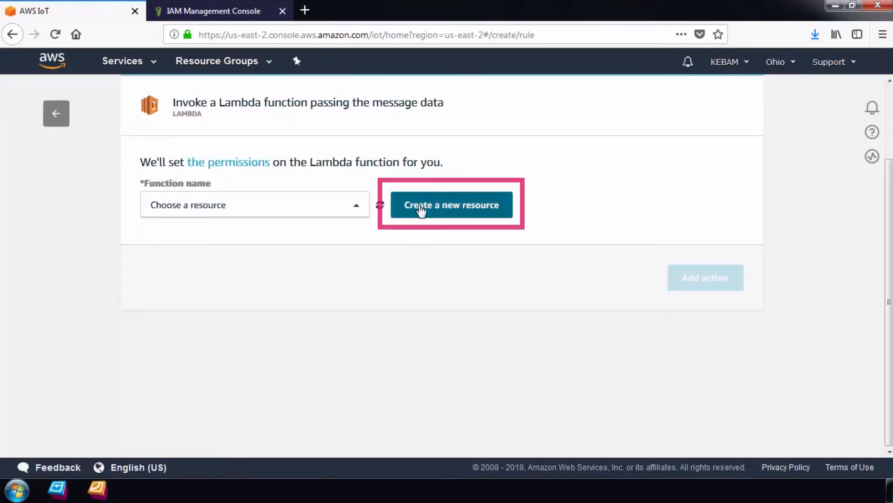
- Create Node.js Lambda function lambda_decode_keb using existing role keb_lambda_role
left_click(453, 205)
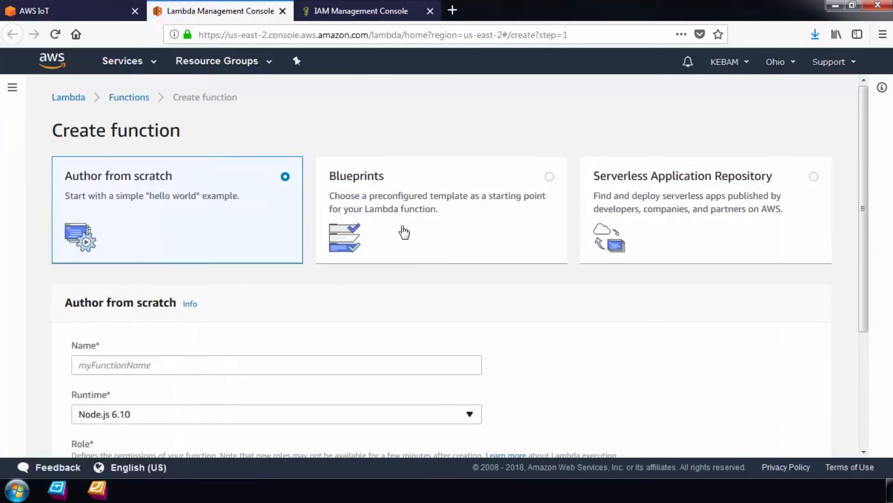
left_click(276, 365)
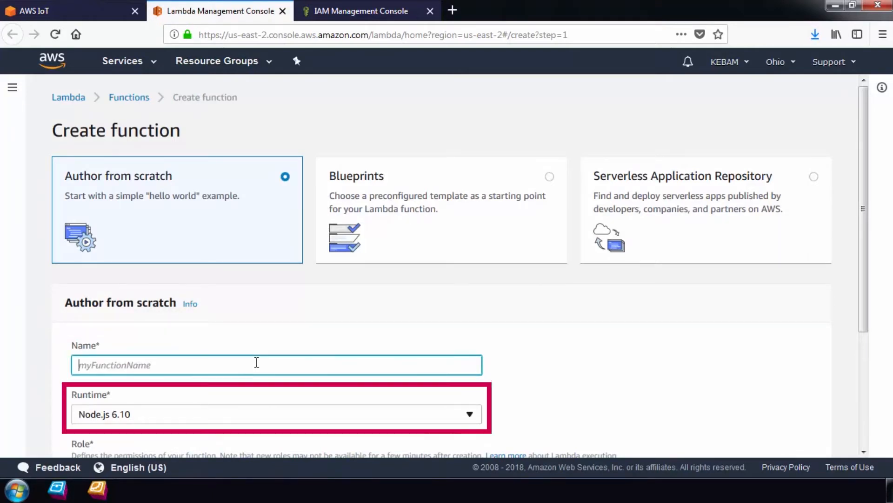
type("lambda_de")
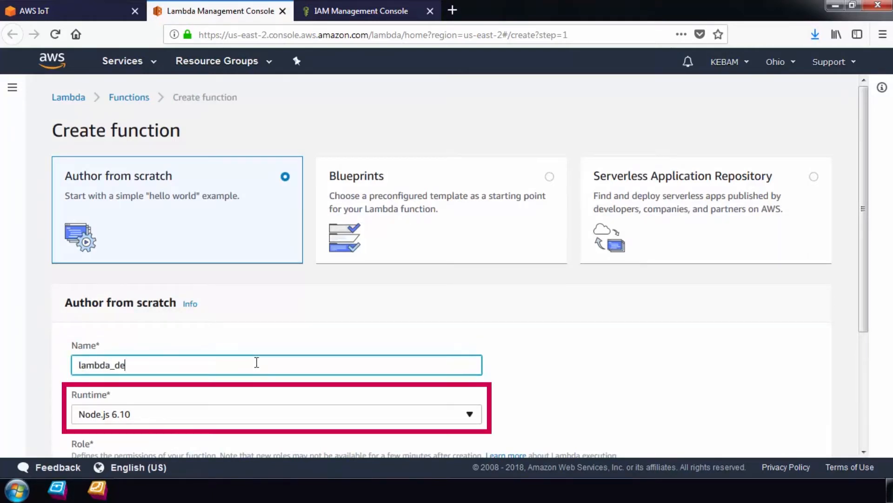
type("code_keb")
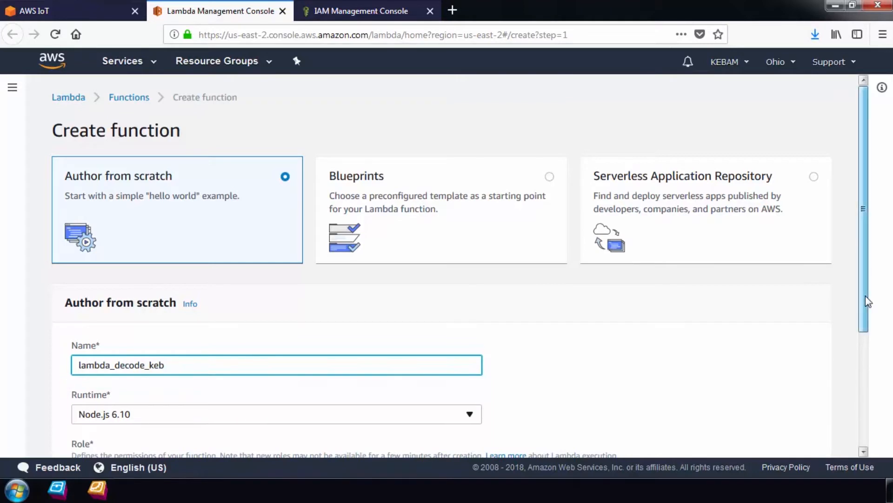
left_click(275, 323)
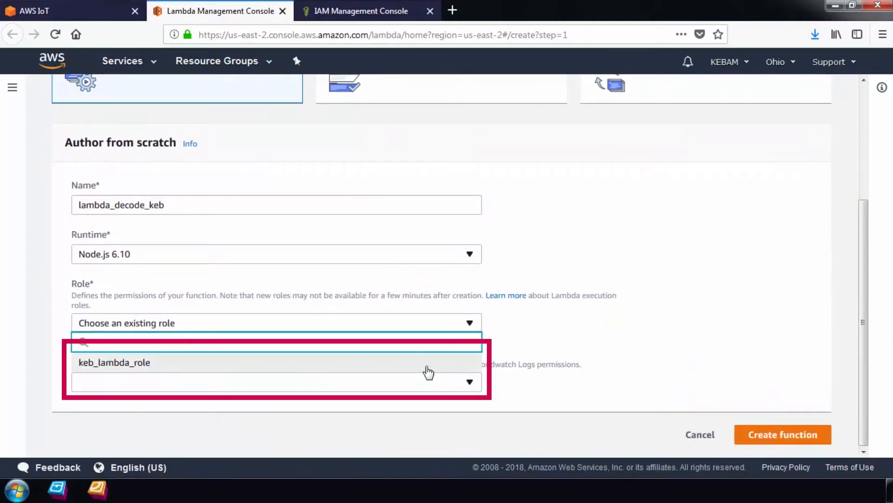
left_click(113, 362)
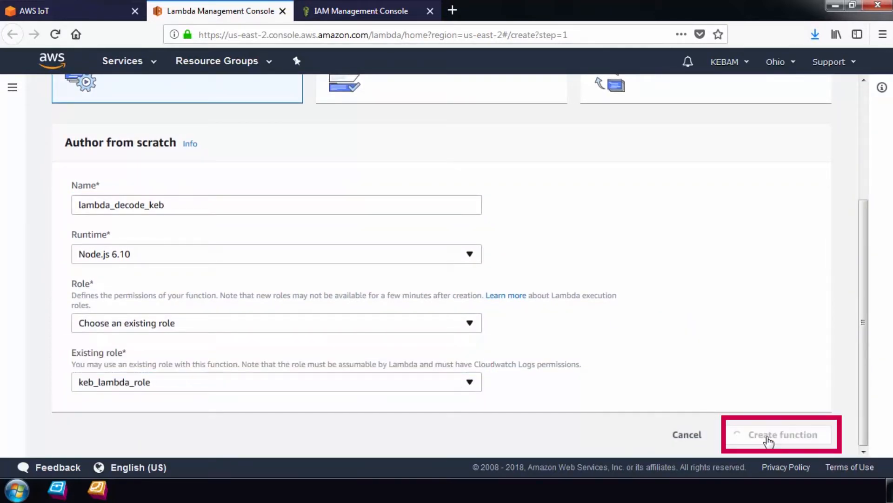
left_click(781, 435)
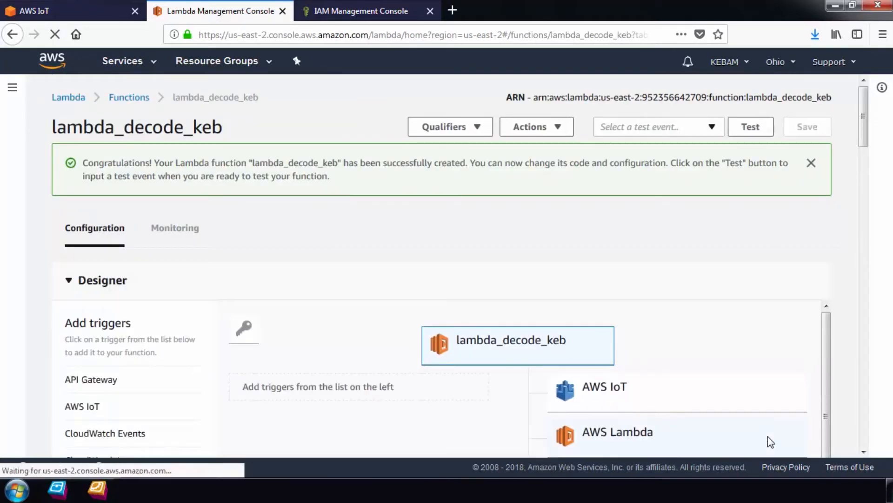
- Scroll down to the Function code section of lambda_decode_keb before switching to the mqtt-files folder
scroll("down", 3)
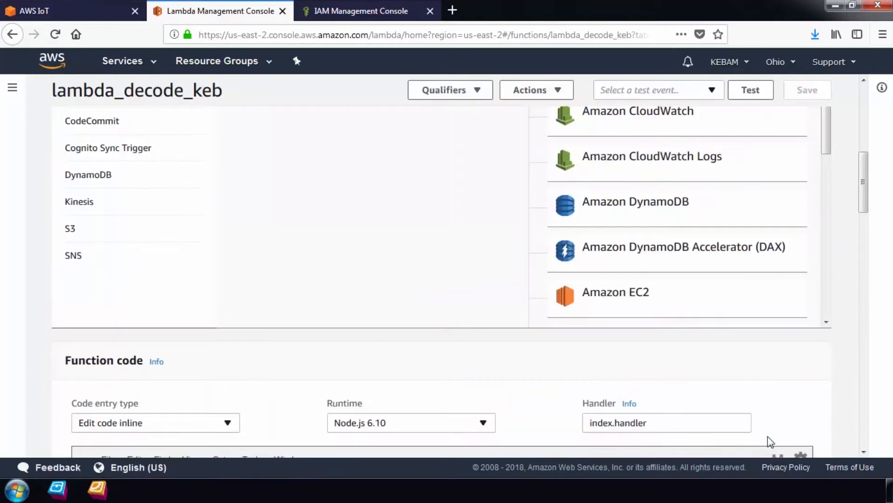
mouse_move(782, 394)
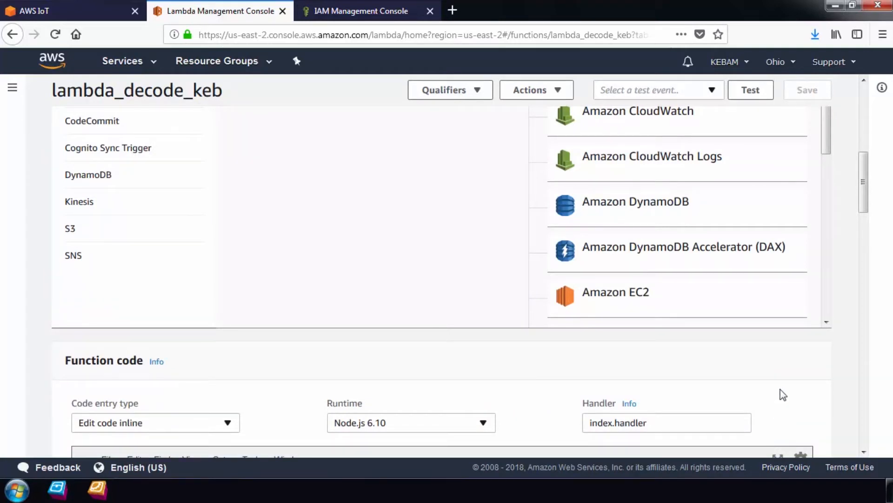
scroll("down", 3)
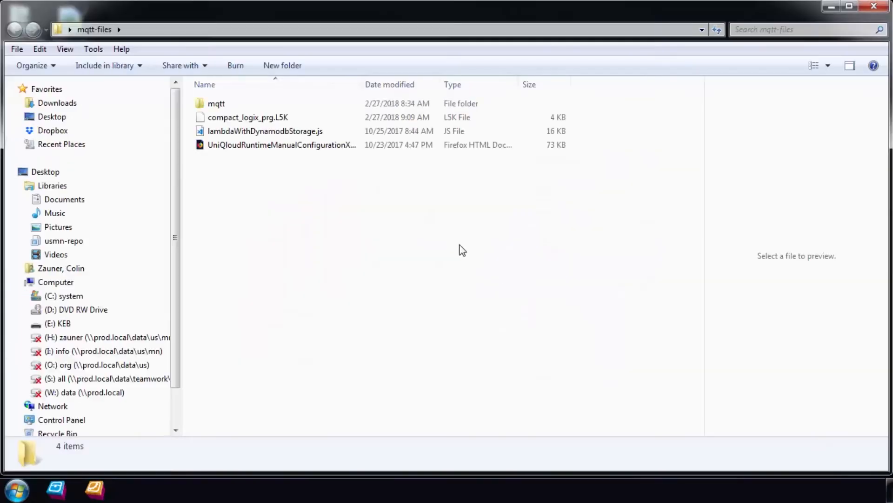
- Copy lambdaWithDynamodbStorage.js into the Lambda inline editor with table name allMessages, then return to the IoT rule
left_click(266, 131)
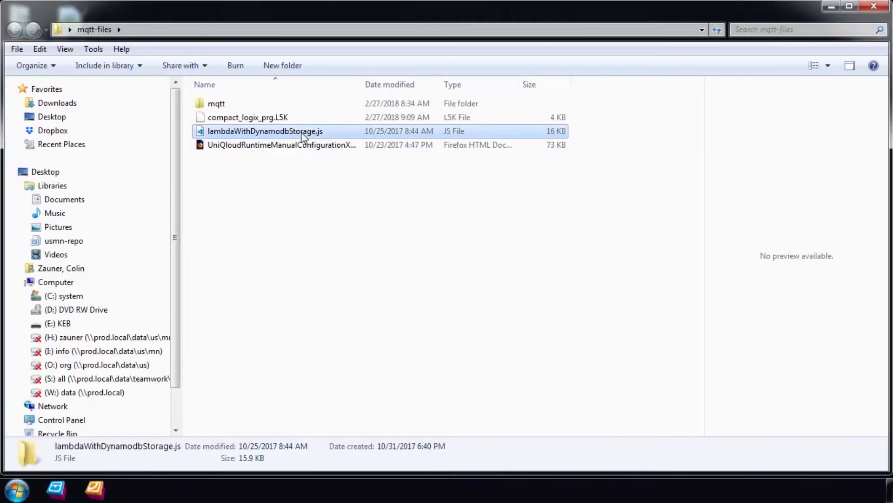
double_click(265, 131)
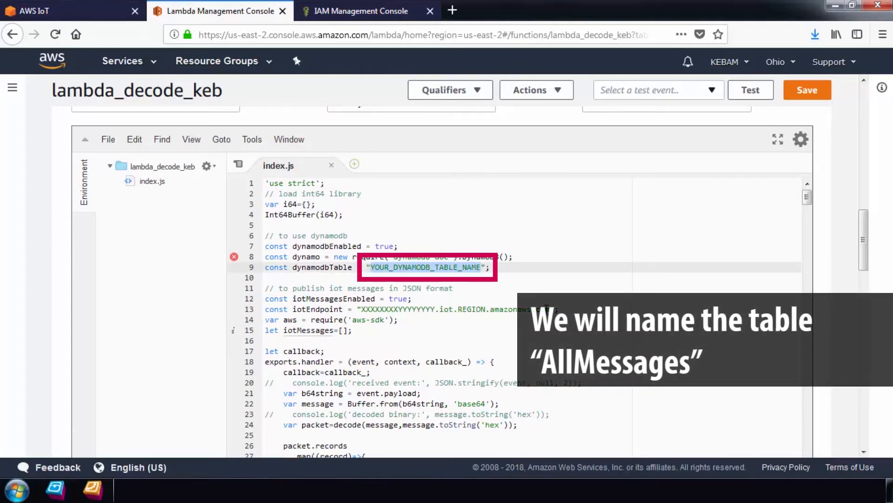
type("allMessages")
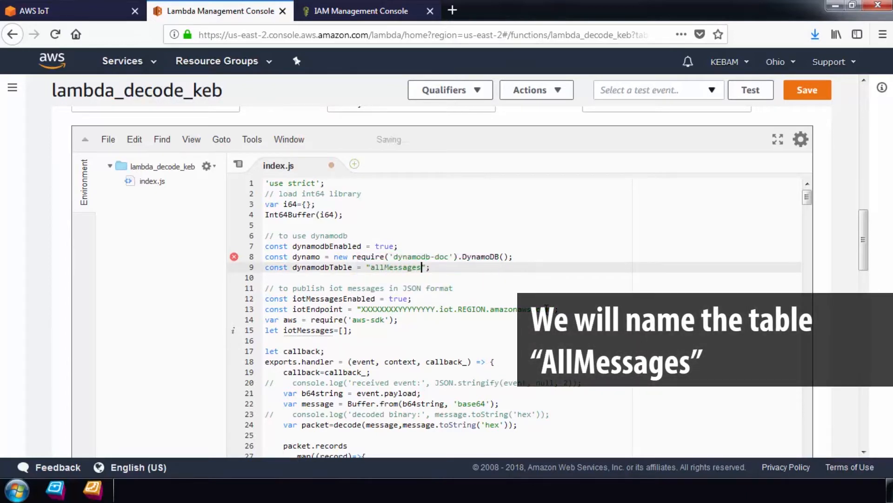
left_click(68, 11)
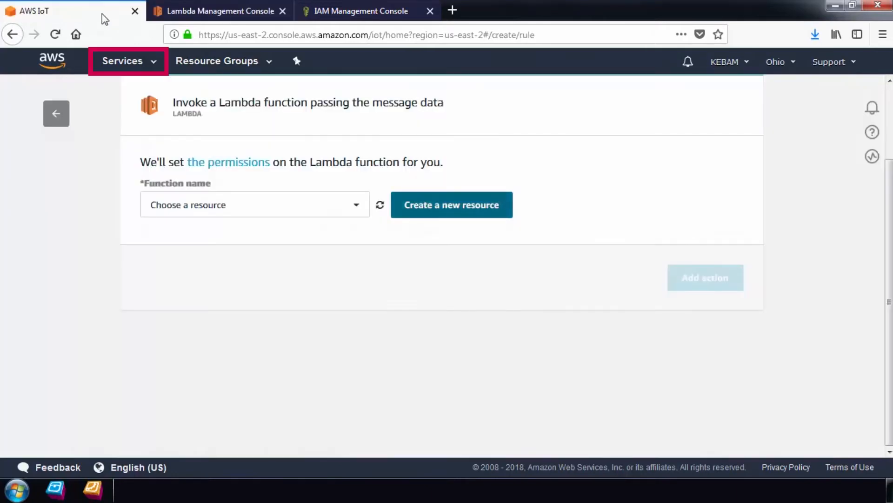
- Copy C6RouterDemo's HTTPS endpoint from its Interact page in a new AWS IoT tab and return to the Lambda code
right_click(46, 123)
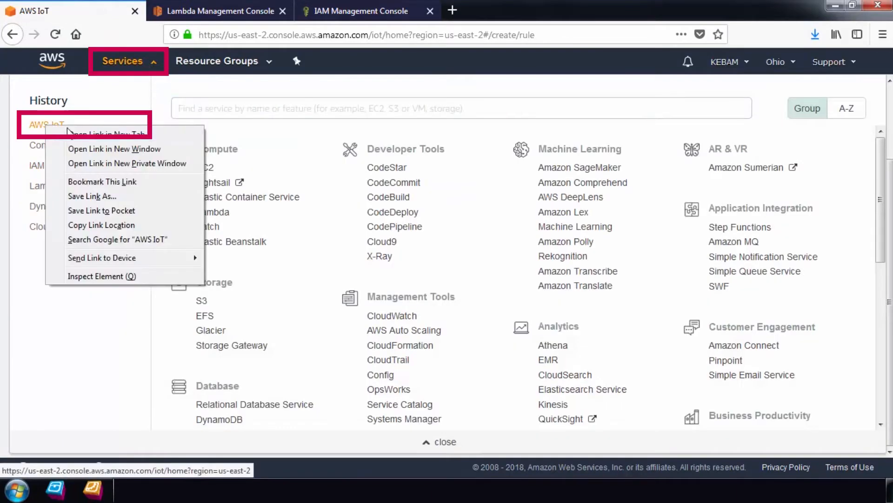
left_click(106, 134)
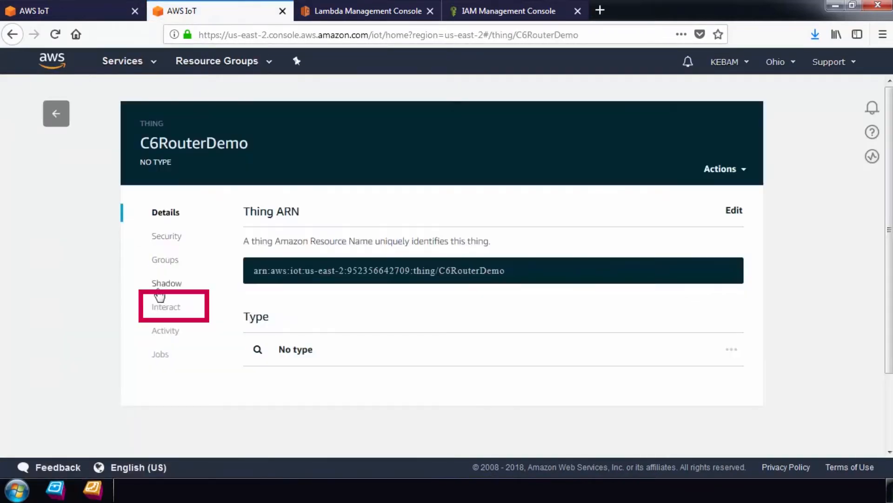
left_click(165, 306)
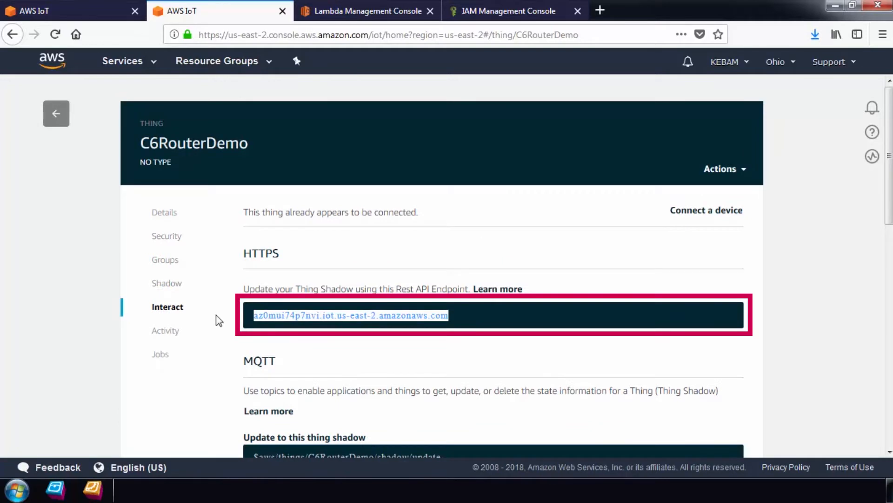
left_click(368, 12)
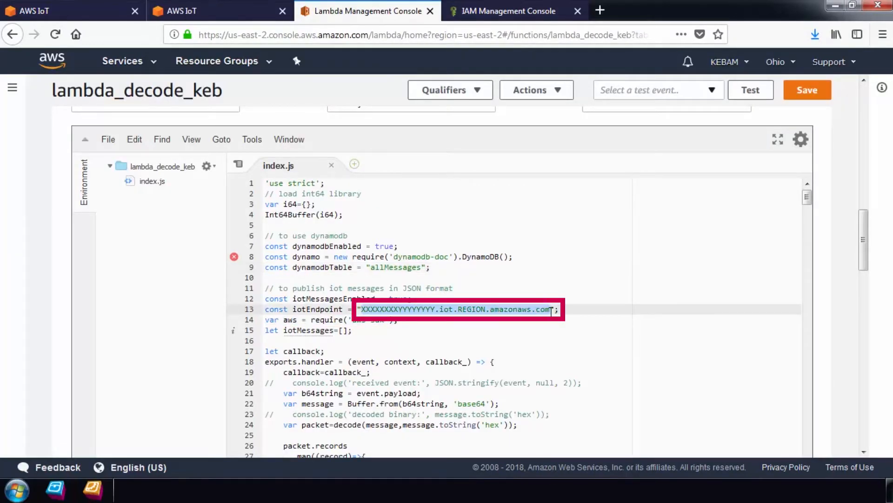
type("az@mui74p7nvi.iot.us-east-2.amazonaws.com")
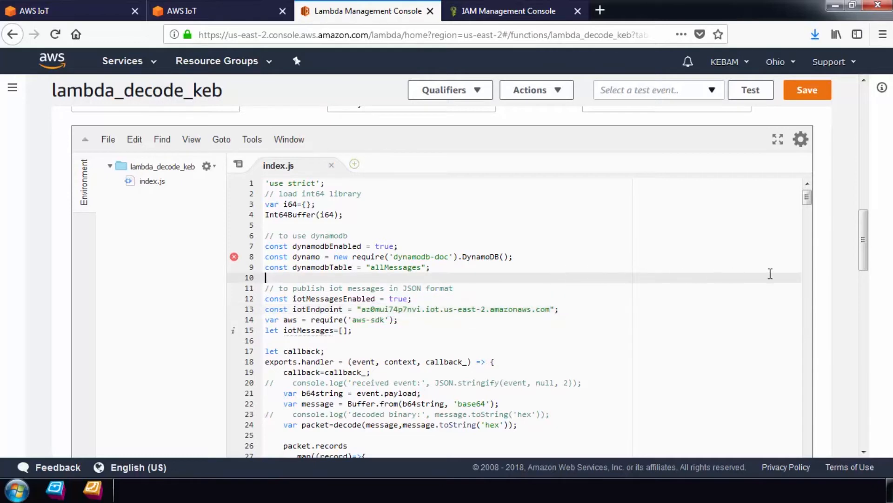
scroll("down", 3)
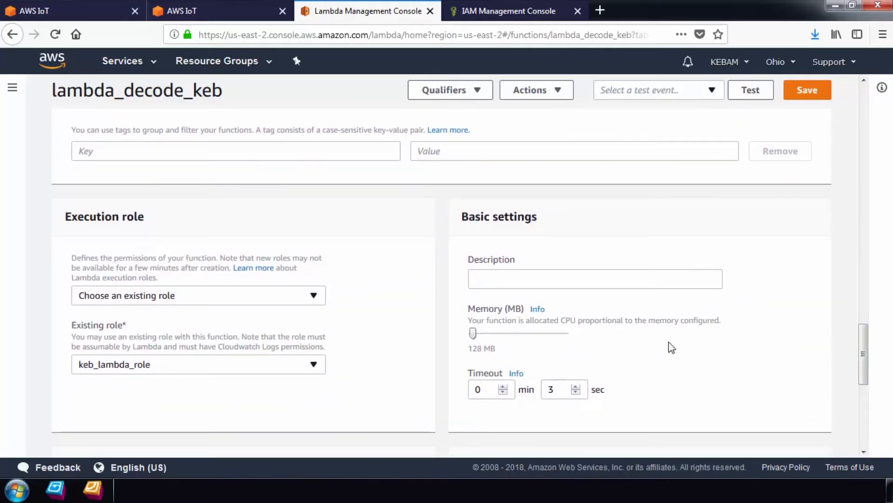
left_click(536, 389)
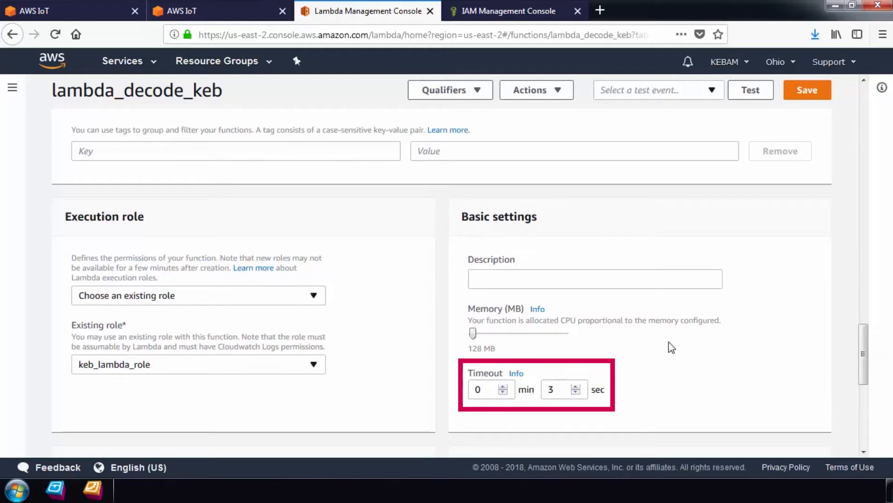
left_click(576, 385)
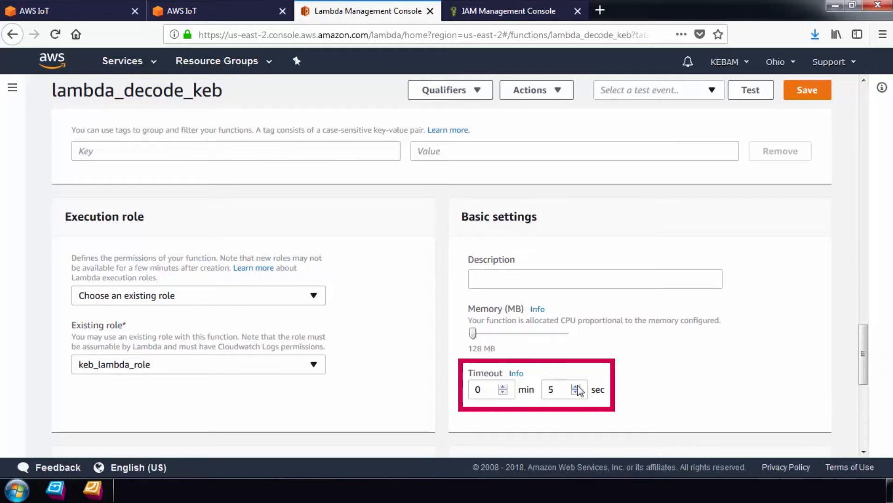
mouse_move(559, 374)
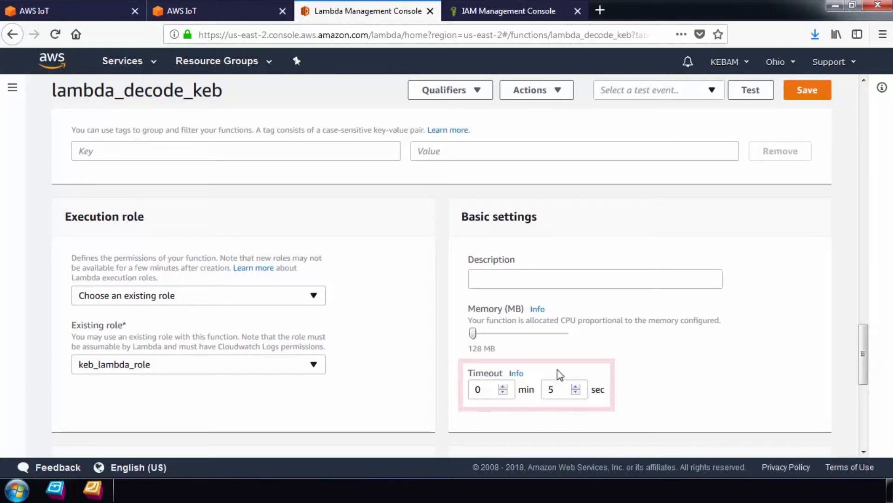
- Save the lambda_decode_keb function's changes
left_click(806, 89)
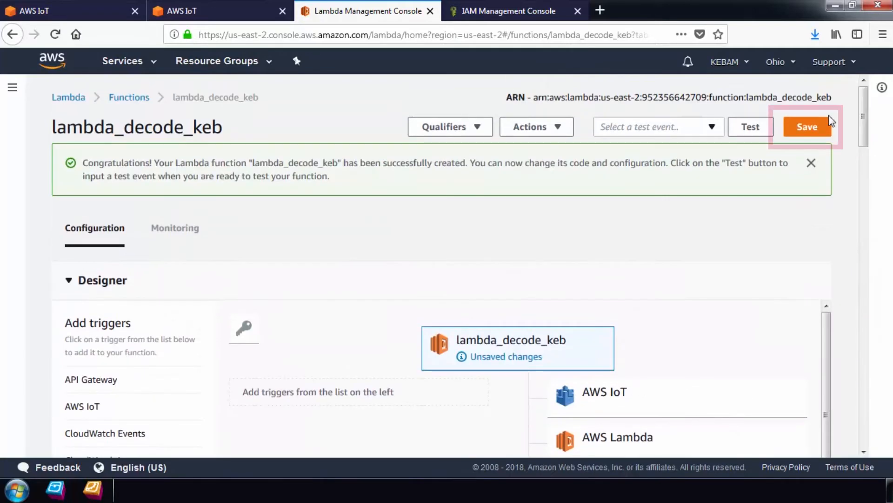
left_click(807, 126)
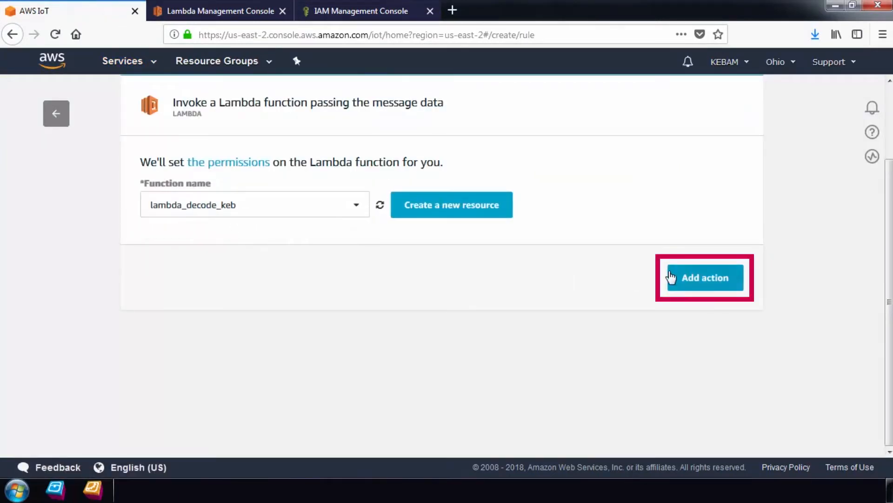
- Add the lambda_decode_keb action and create the decodeRaw IoT rule
left_click(705, 277)
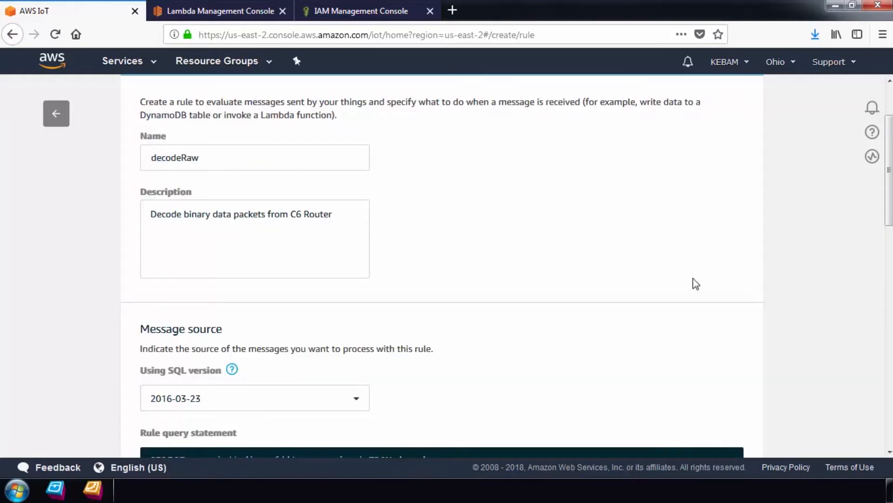
scroll("down", 3)
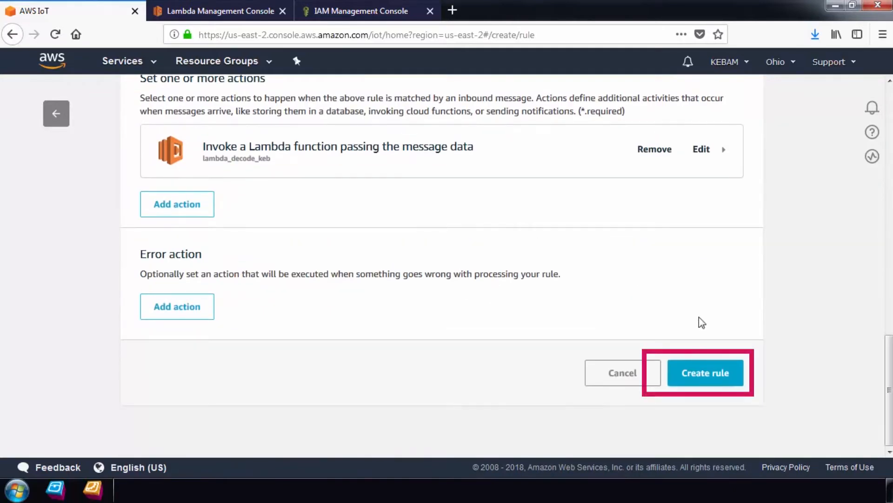
left_click(704, 372)
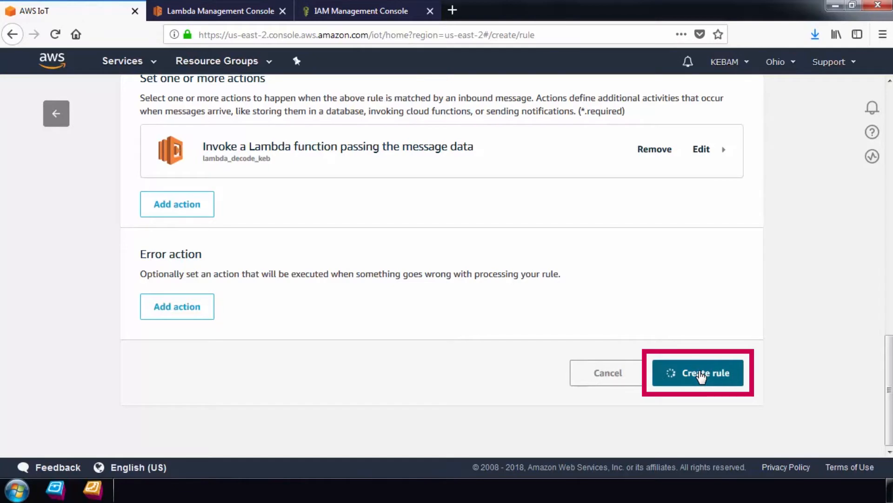
left_click(698, 373)
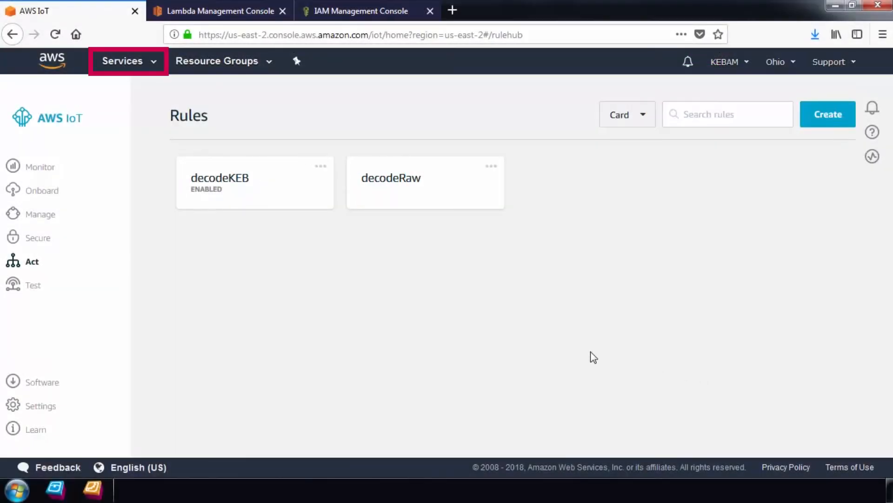
- Find the DynamoDB service via Services search and start creating a new table
left_click(122, 62)
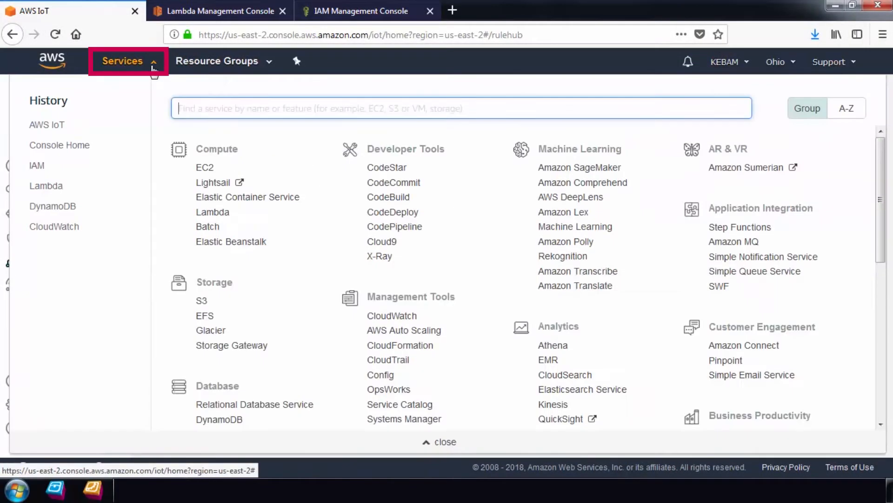
type("DynamoDB")
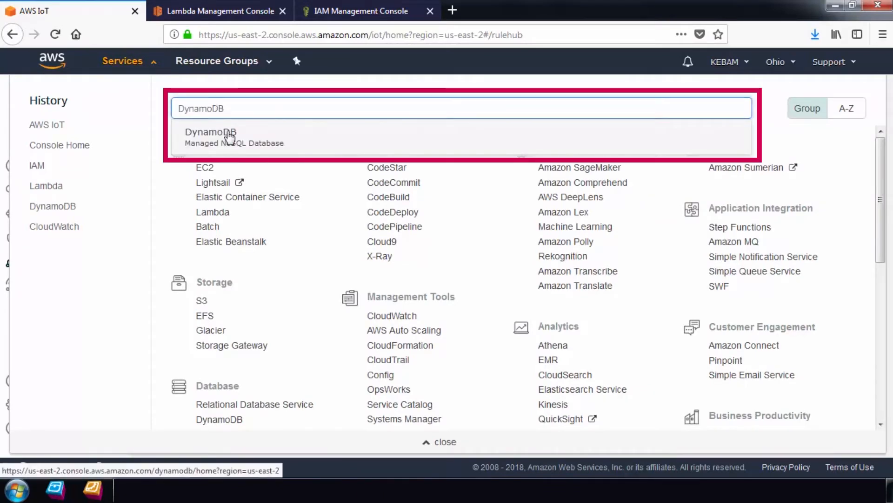
left_click(210, 131)
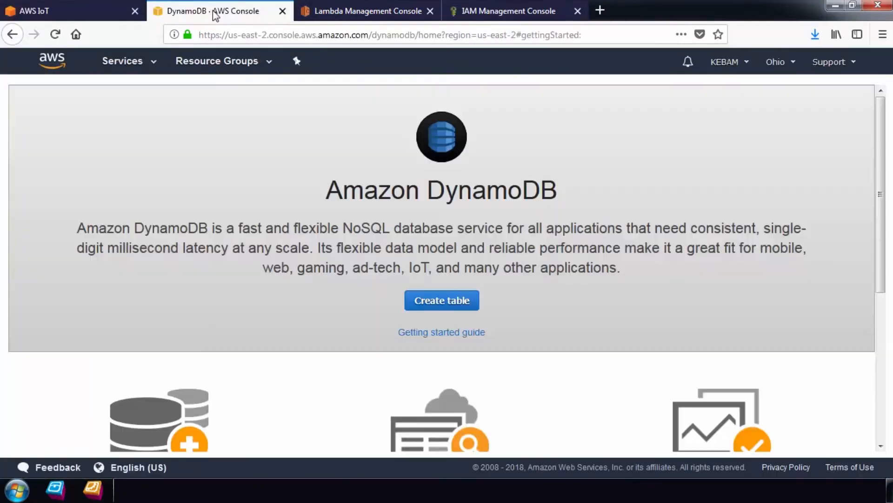
left_click(442, 301)
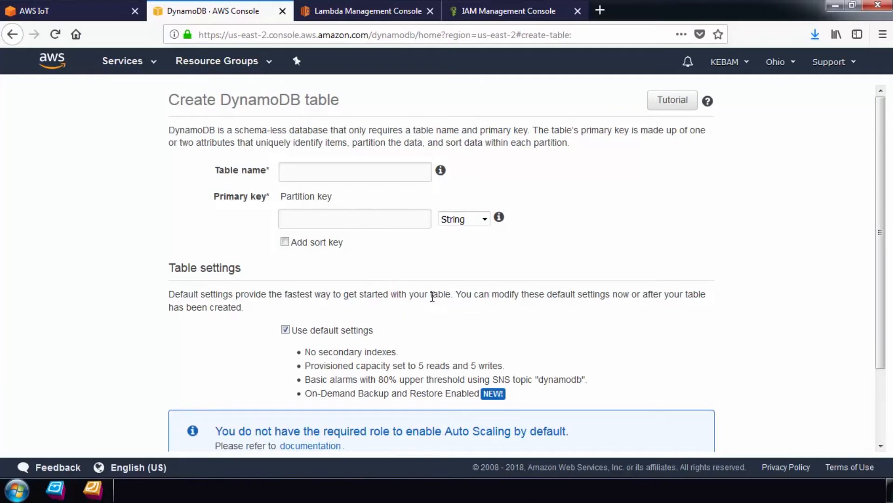
- Create table allMessages with partition key timestamp of type Number
type("allMessages")
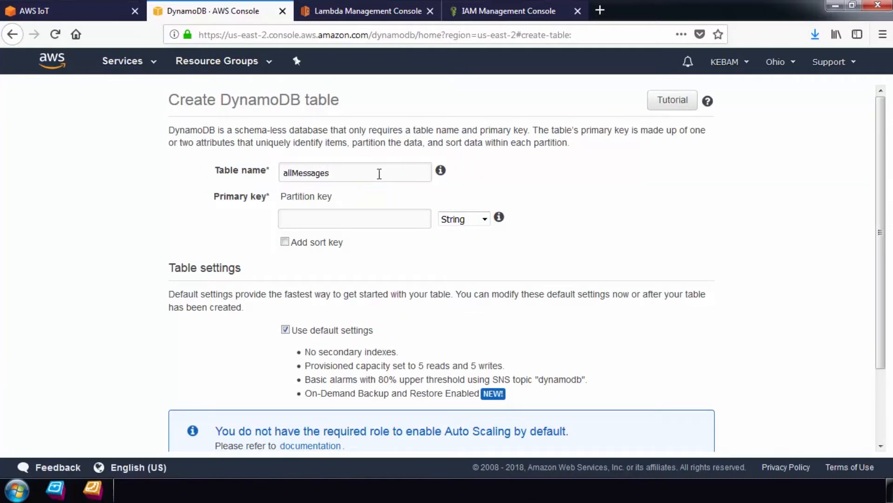
type("timesta")
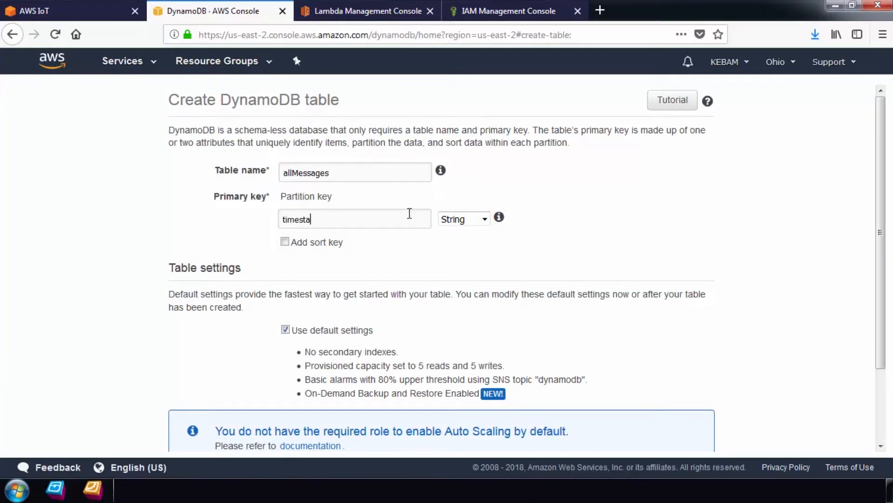
left_click(464, 219)
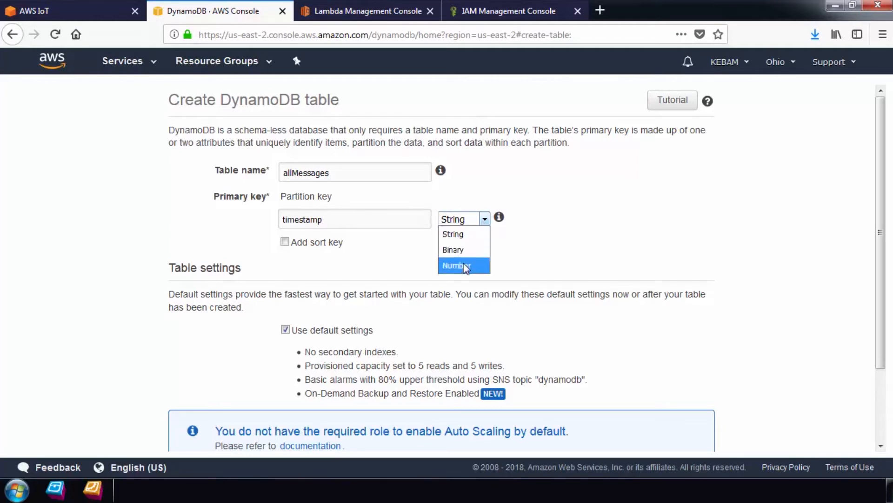
left_click(456, 266)
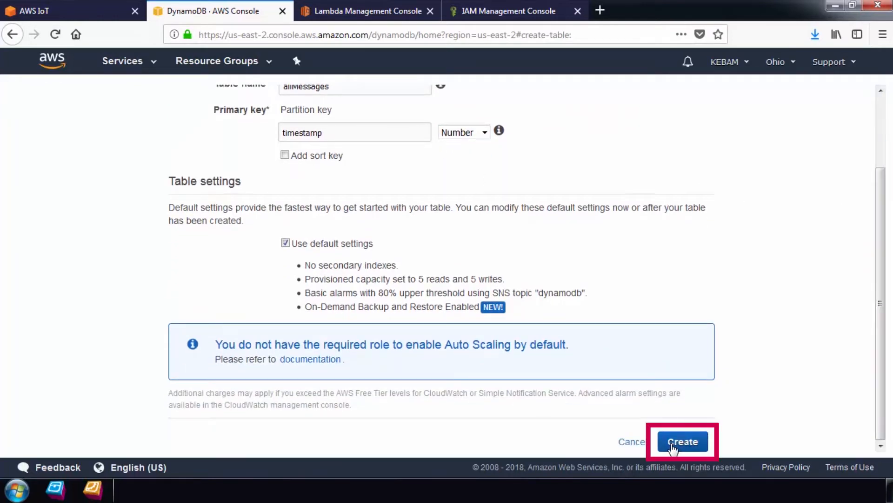
left_click(682, 441)
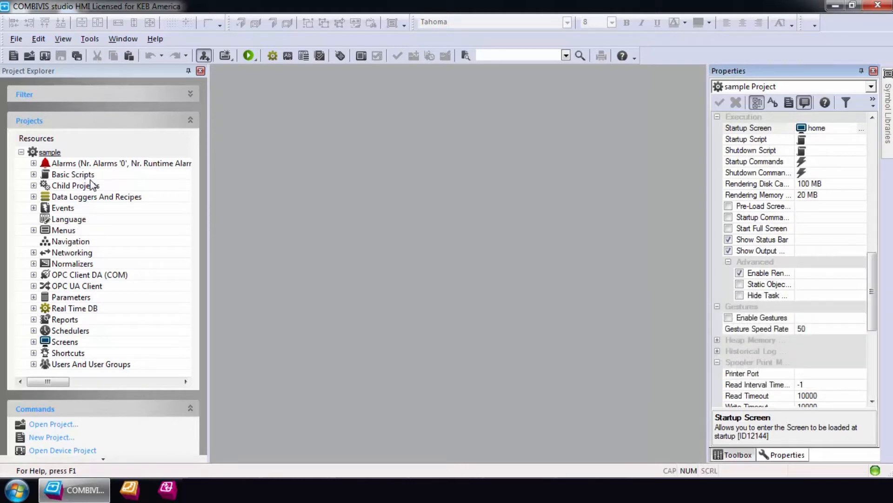
- Start a new project via File > New for the WinCE 7.0 platform
left_click(121, 163)
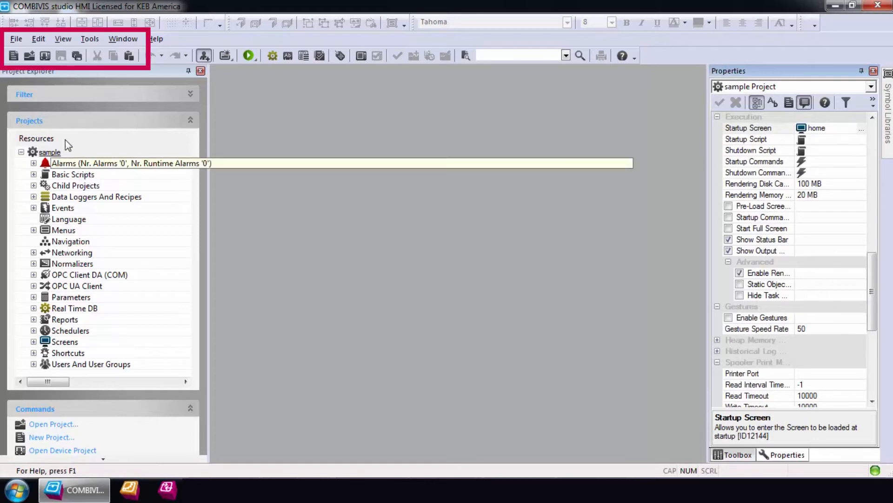
left_click(16, 38)
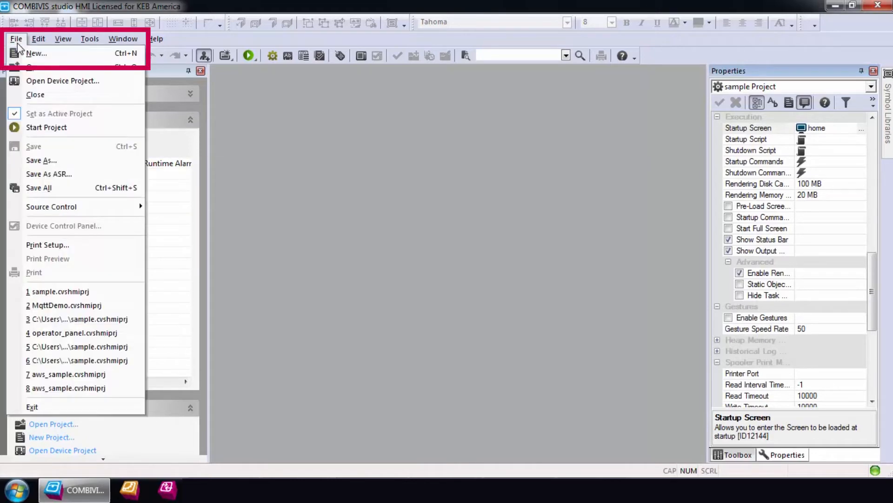
left_click(36, 53)
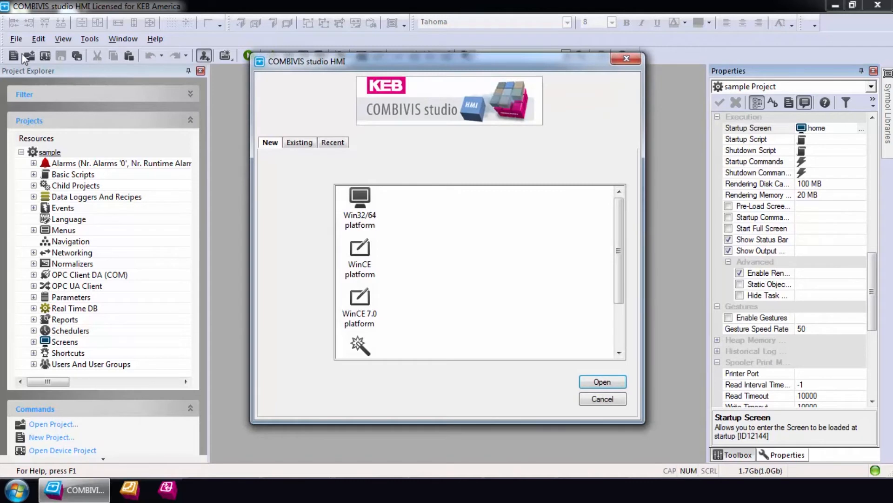
left_click(359, 308)
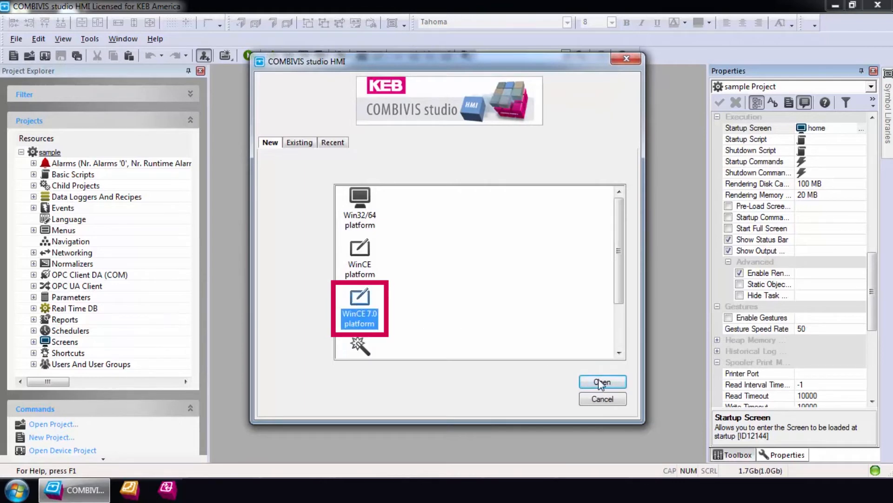
left_click(602, 382)
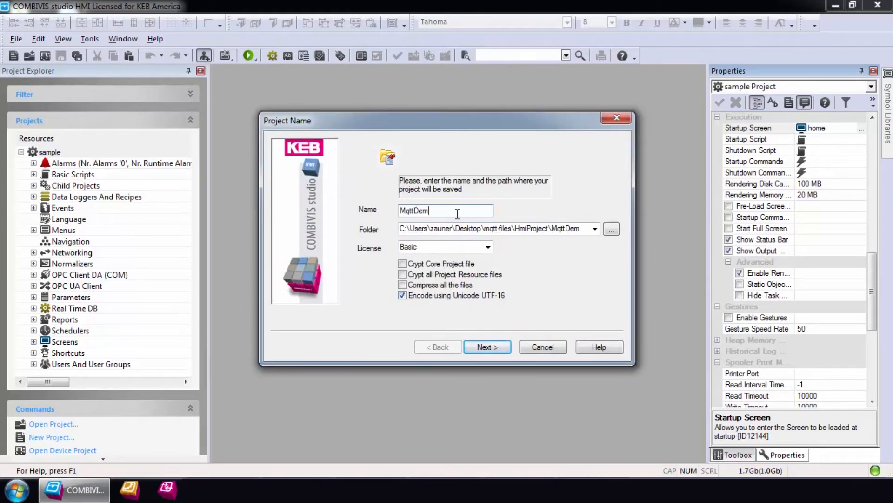
- Save the project in the mqtt-files folder with the Advanced license and continue past user settings
left_click(611, 229)
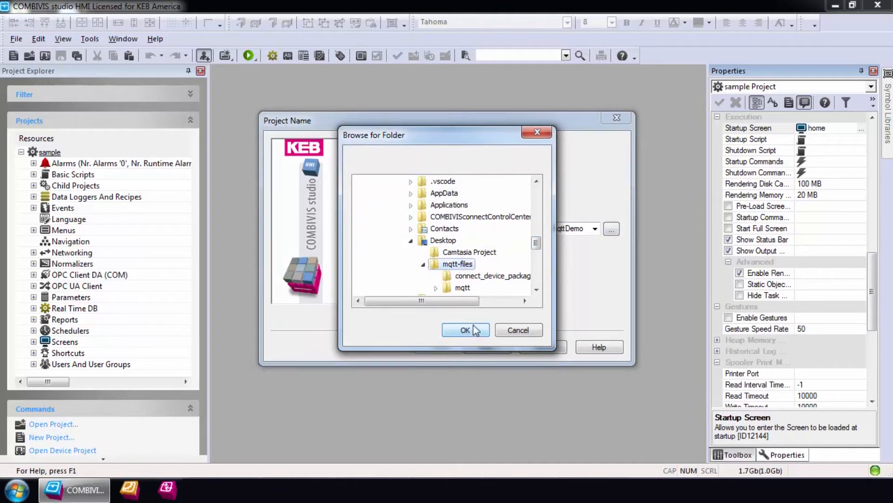
left_click(466, 329)
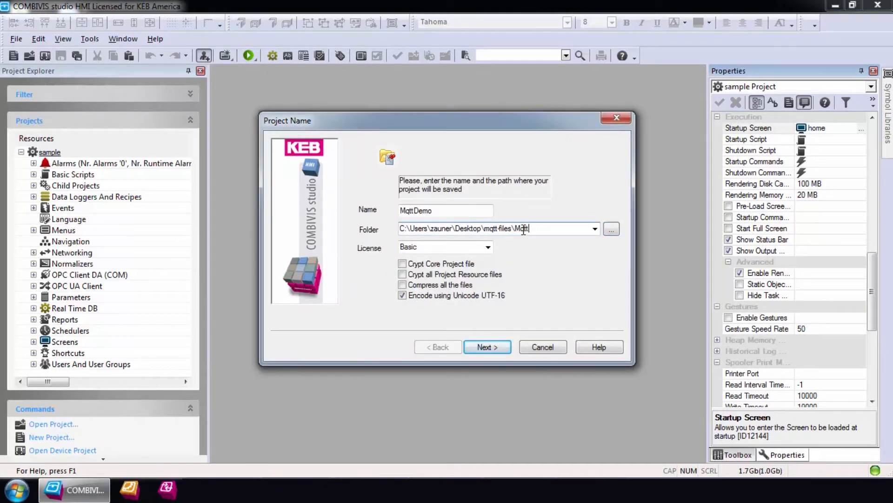
left_click(488, 247)
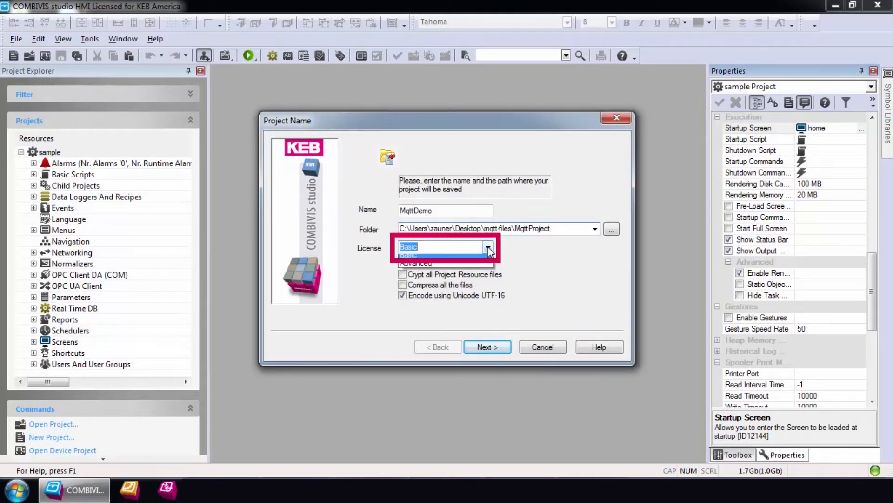
left_click(415, 263)
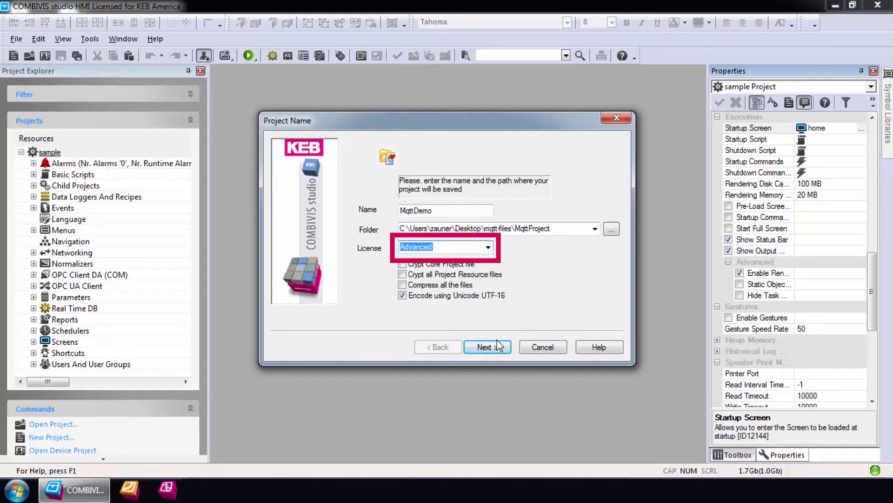
left_click(486, 346)
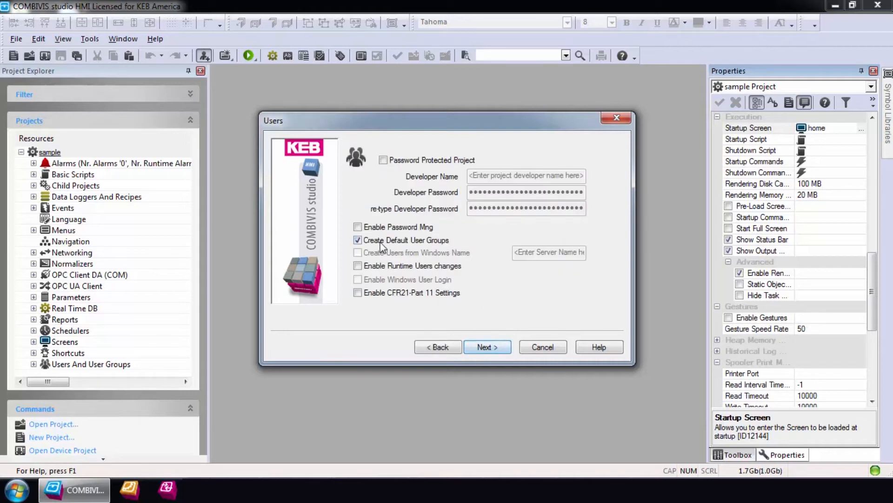
left_click(486, 347)
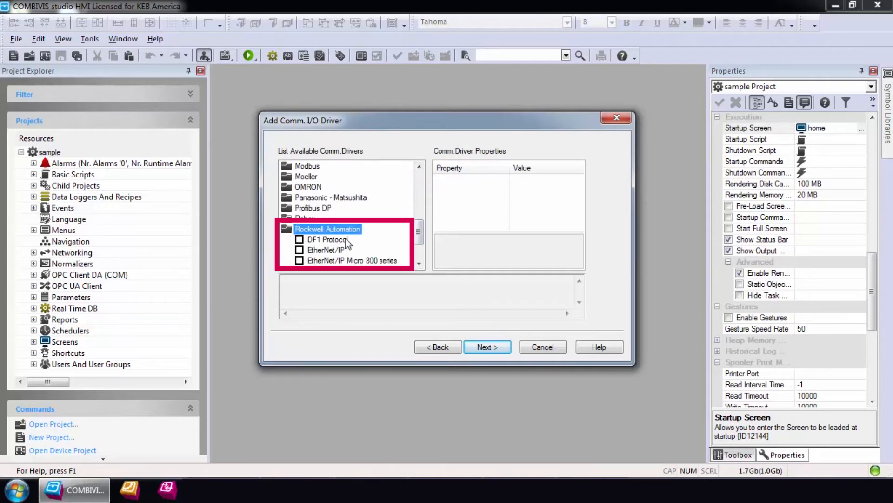
- Add the EtherNet/IP driver, set 800x600 screens and continue through data logger and alarm settings
left_click(300, 249)
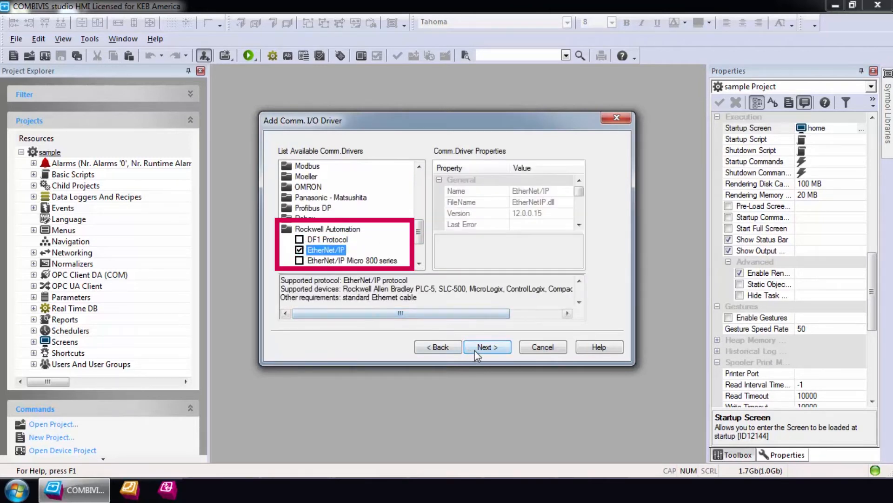
left_click(487, 348)
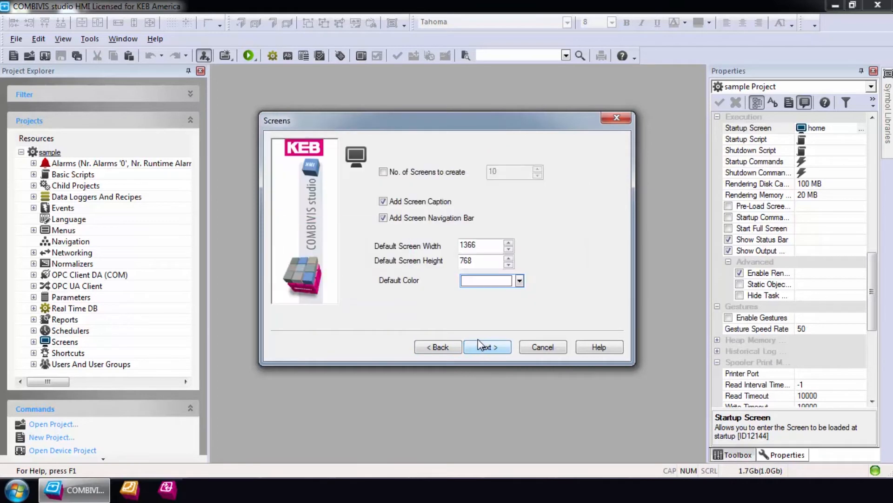
left_click(382, 201)
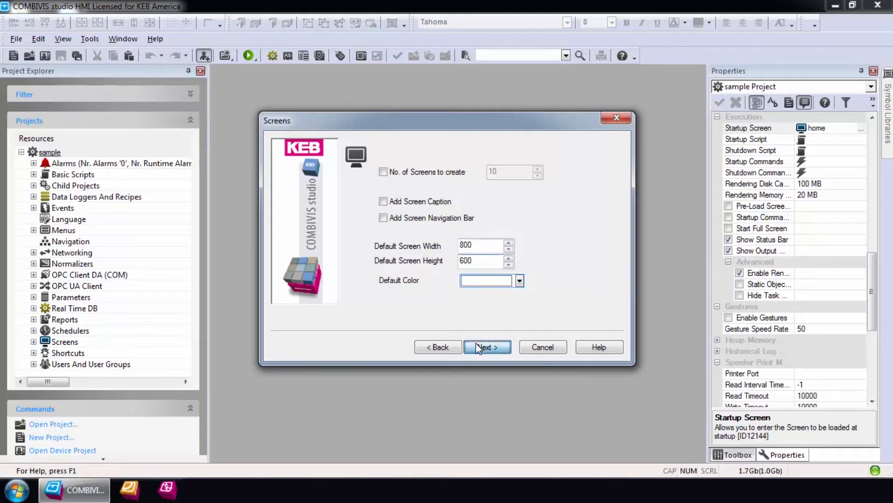
left_click(487, 347)
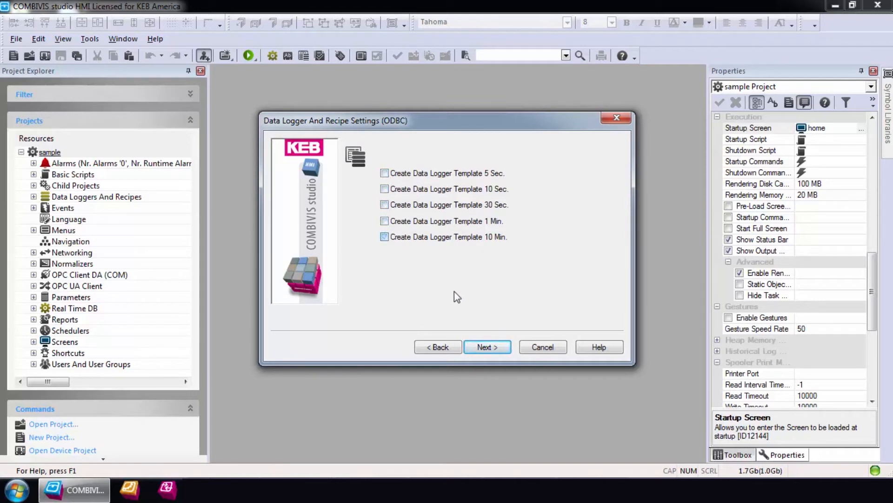
left_click(487, 347)
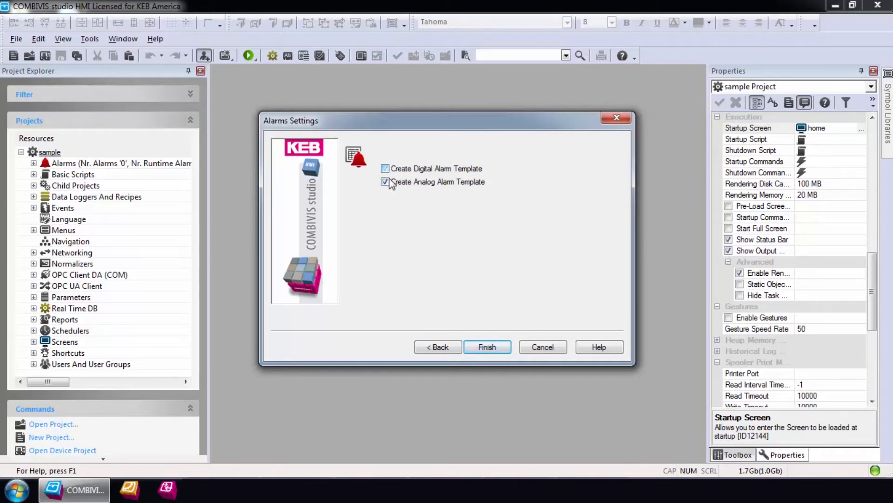
left_click(487, 347)
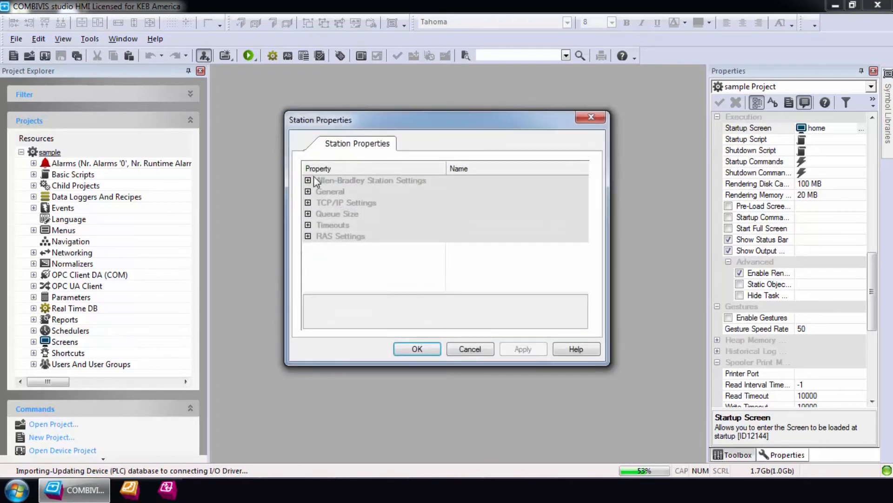
- Set the Allen-Bradley station's PLC type to ControlLogix with a 192.168. server address and confirm the driver settings
left_click(308, 179)
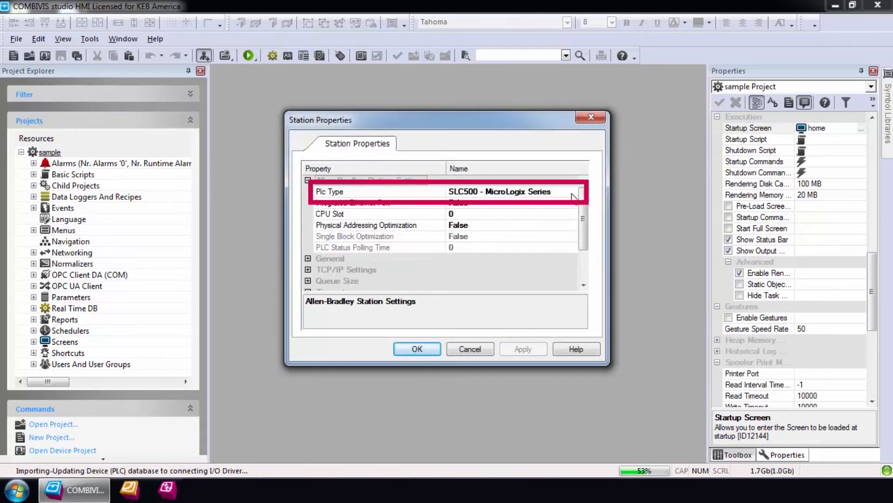
left_click(572, 195)
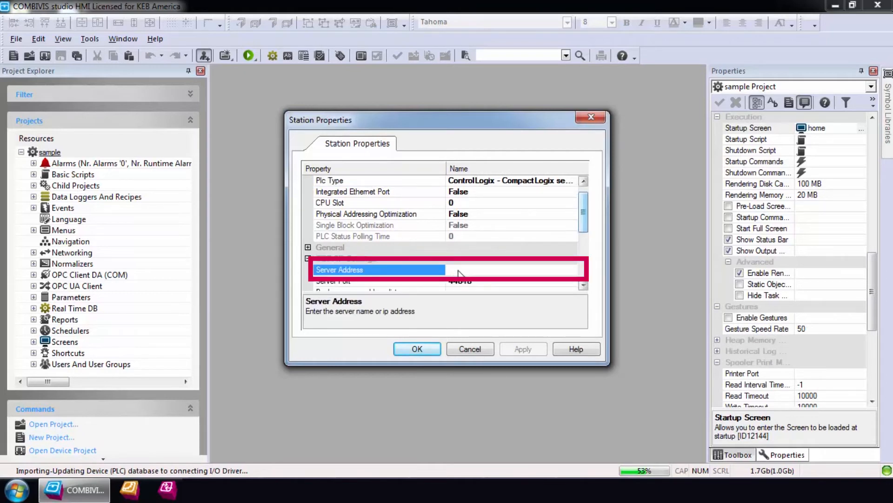
type("192.168.")
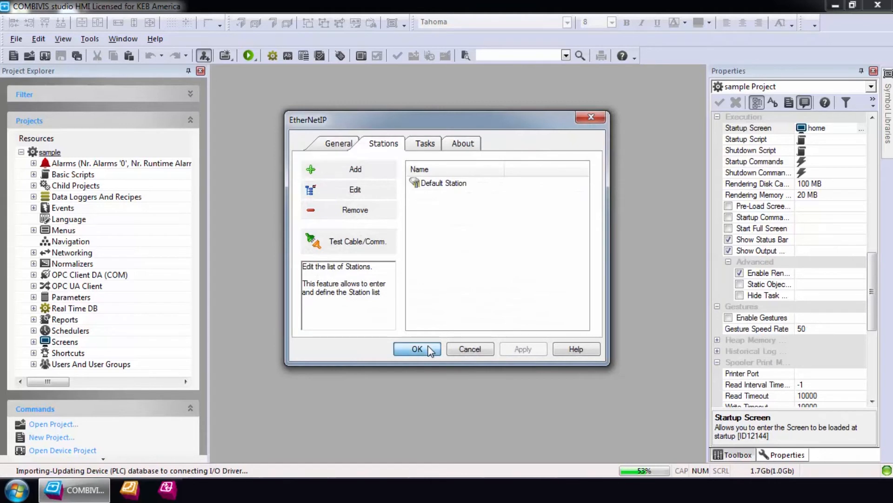
left_click(417, 349)
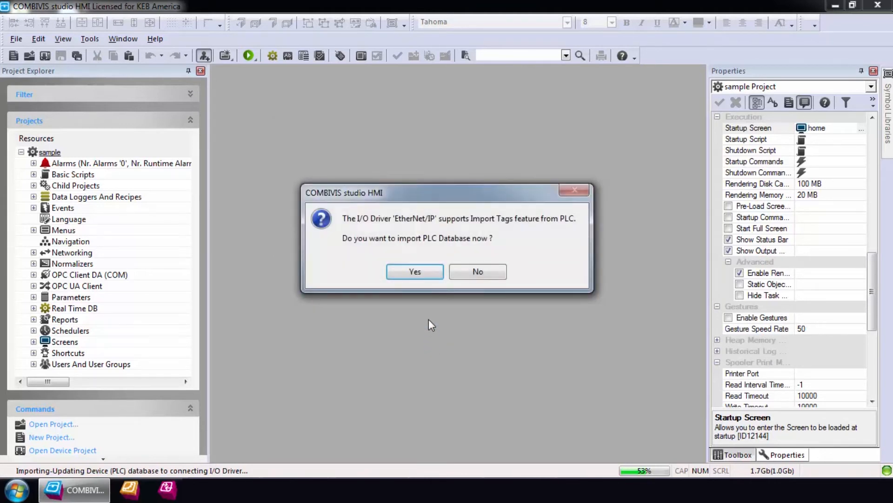
mouse_move(415, 270)
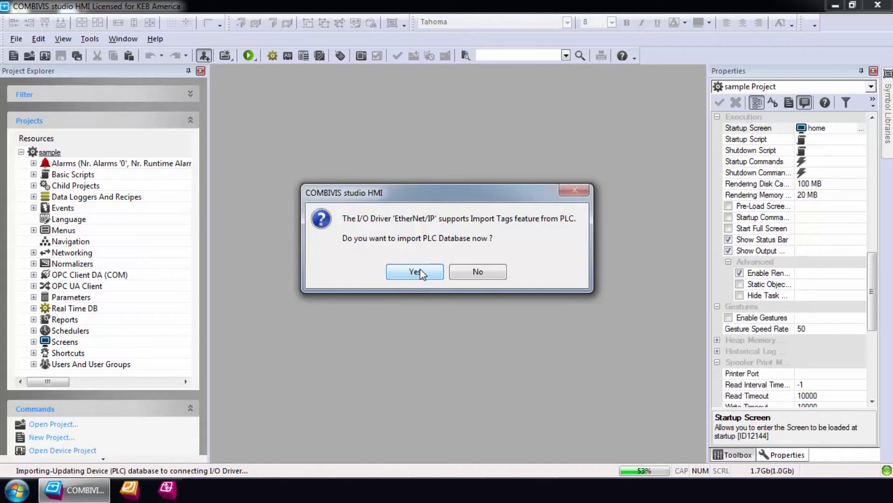
- Import the waterTemp and trigLogger tags from compact_logix_prg.L5K into the project
left_click(414, 271)
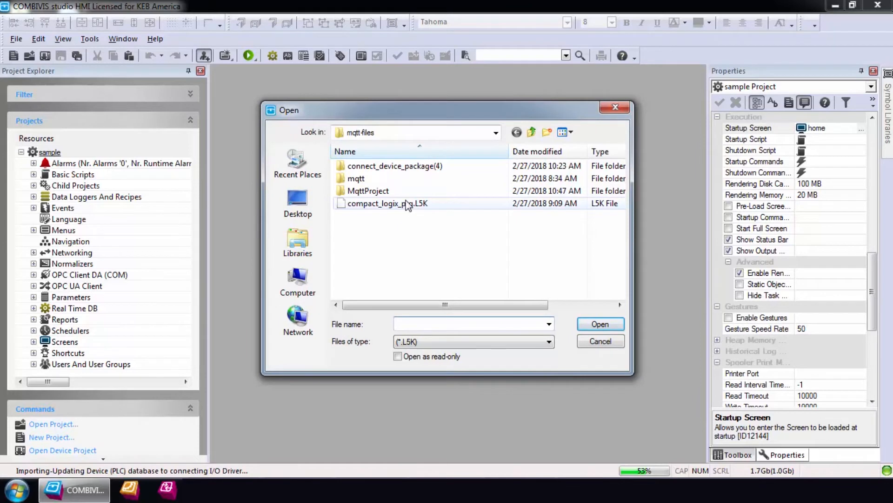
left_click(387, 204)
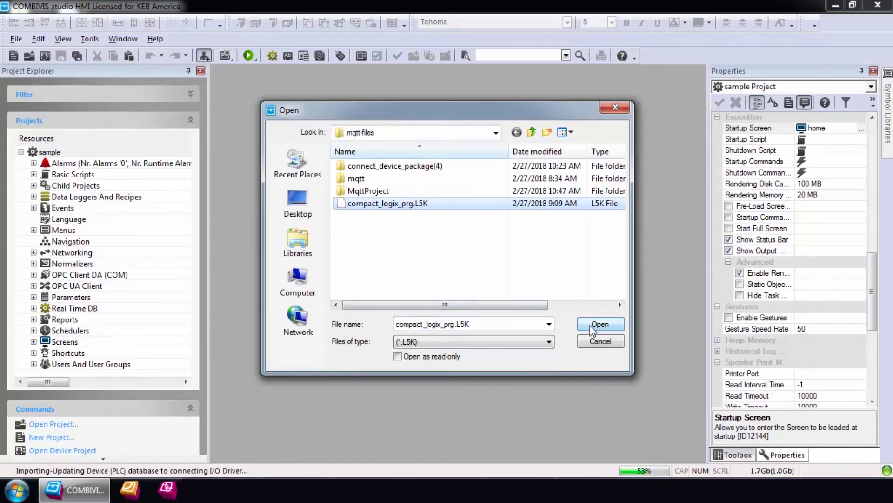
left_click(600, 324)
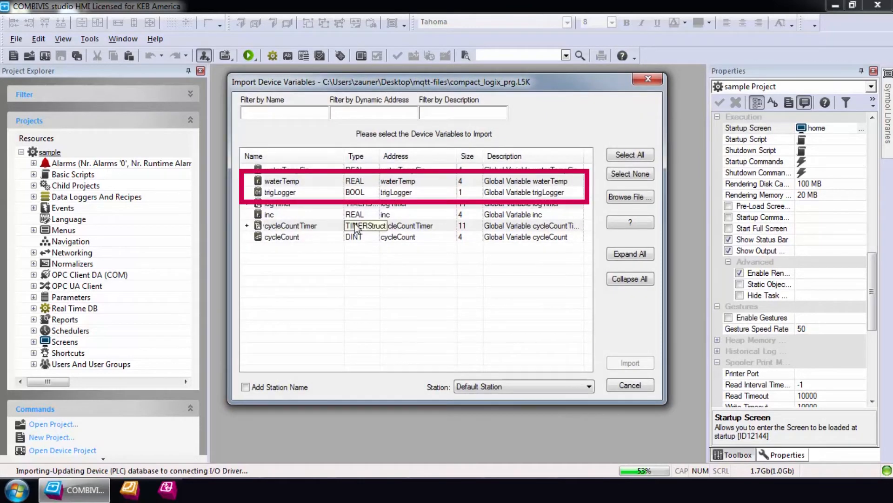
left_click(281, 181)
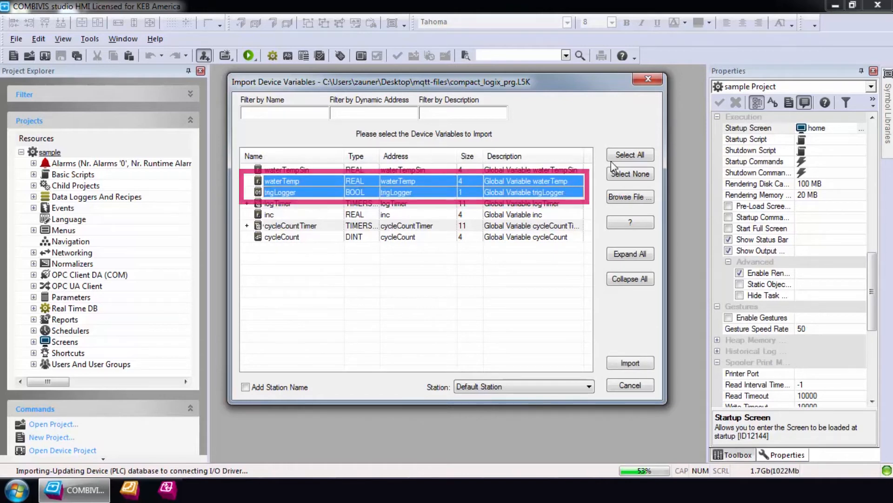
left_click(629, 363)
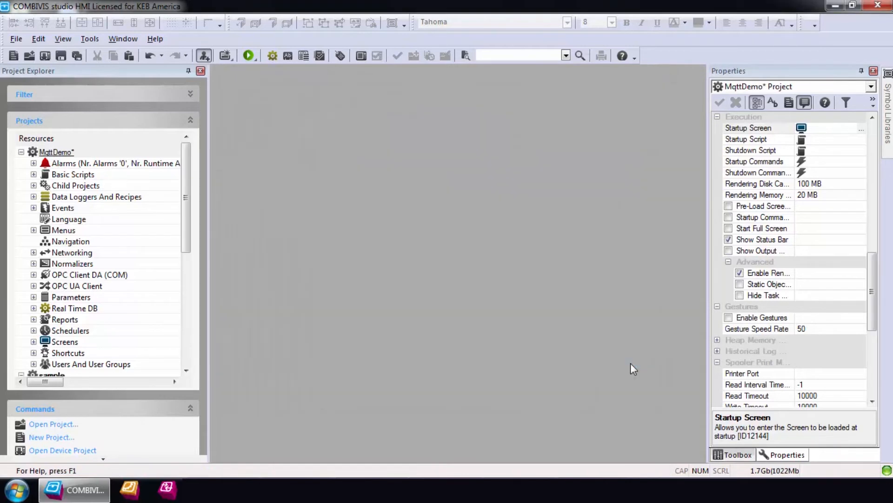
mouse_move(222, 195)
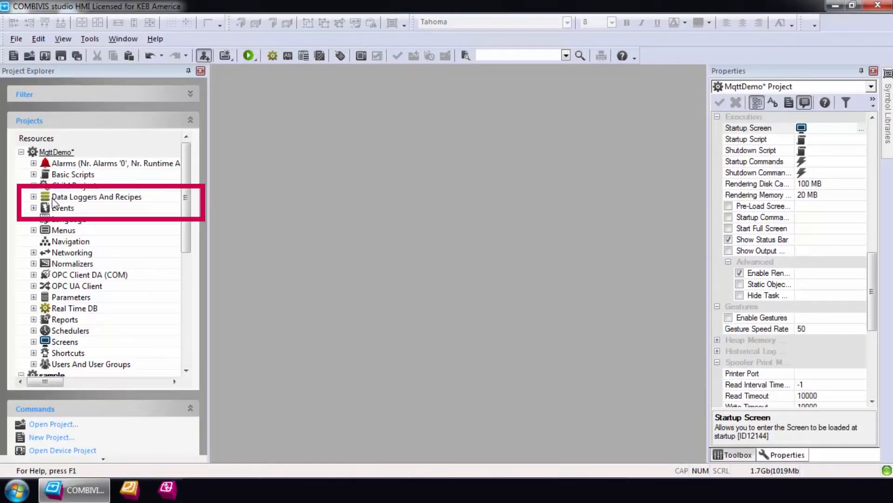
- Bring up the context menu for Data Loggers And Recipes in Project Explorer
right_click(97, 196)
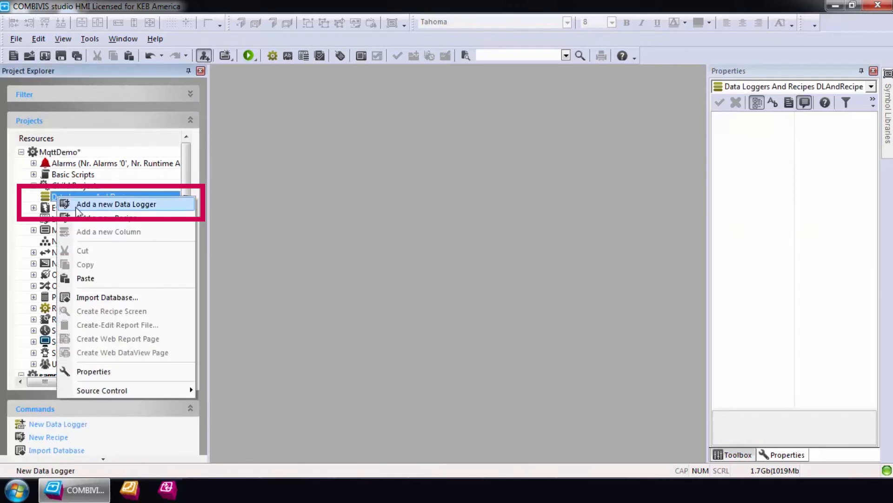
- Add a new data logger and enable archiving on Cloud
left_click(116, 203)
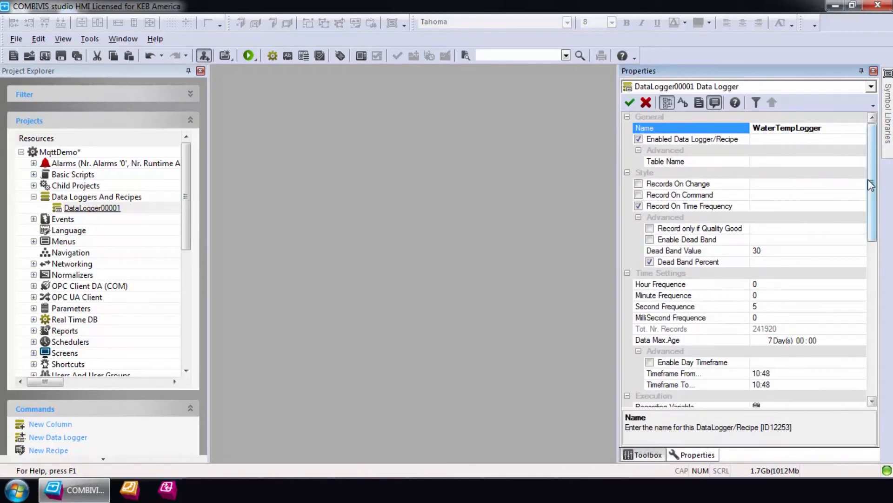
scroll("down", 3)
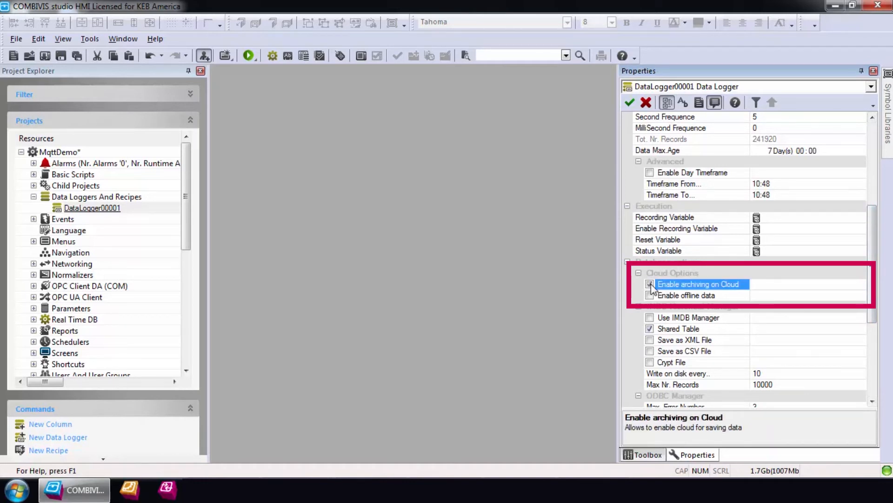
left_click(649, 284)
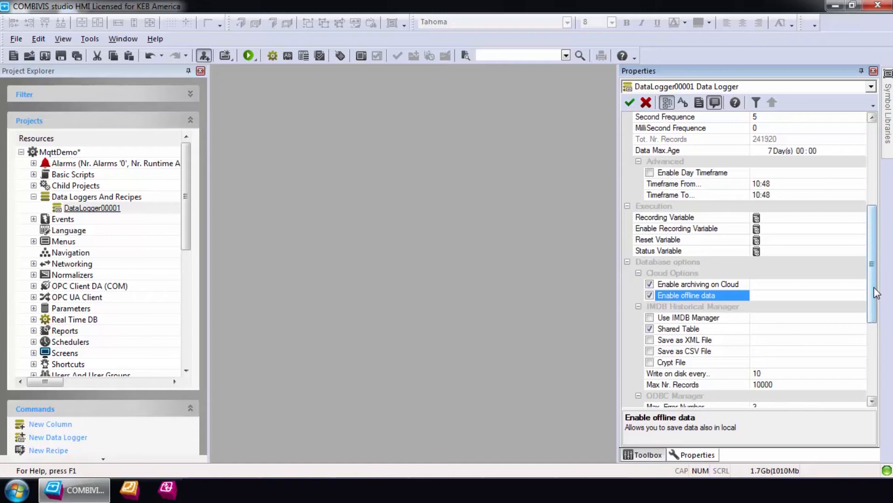
scroll("up", 3)
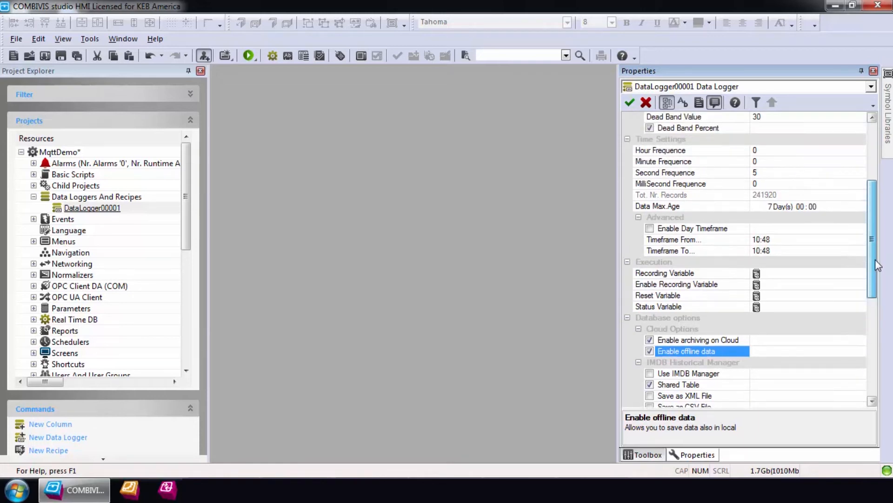
scroll("up", 3)
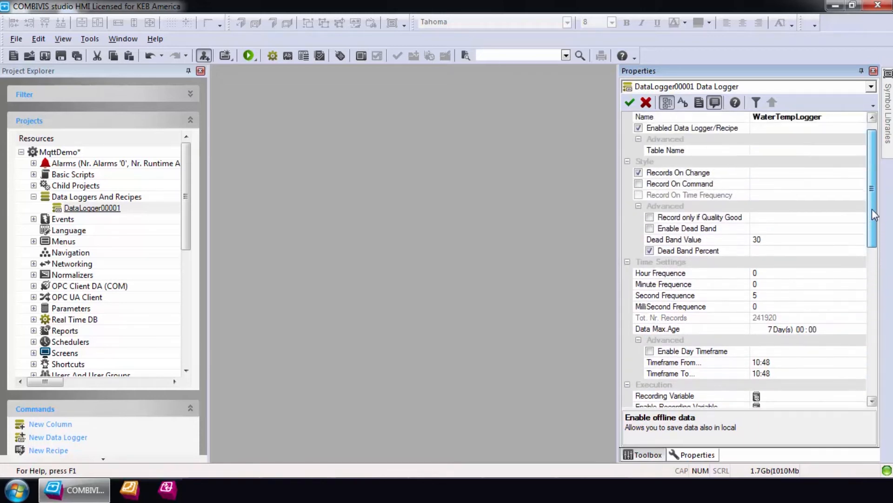
scroll("up", 3)
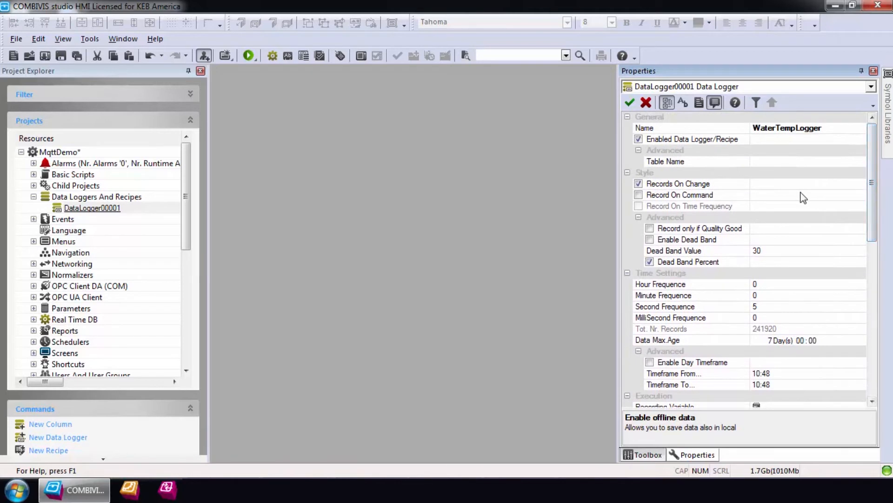
- Switch recording from On Change to On Command with trigLogger as recording variable, and apply
left_click(679, 183)
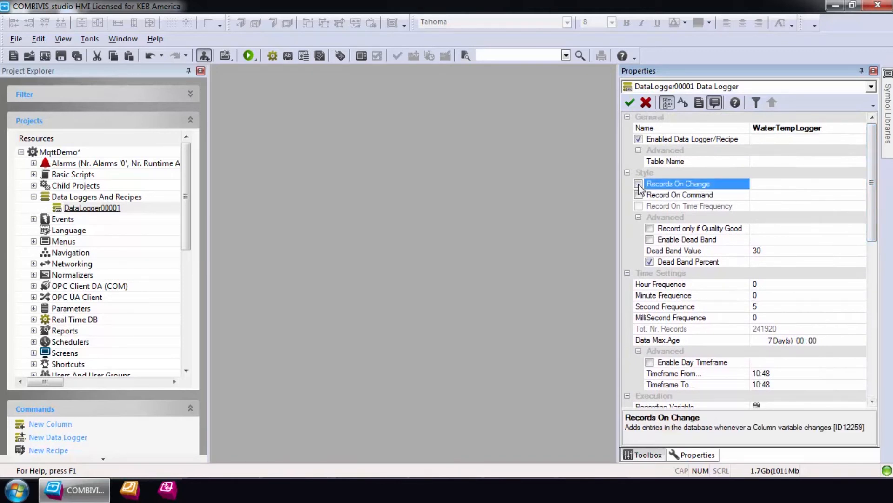
left_click(639, 183)
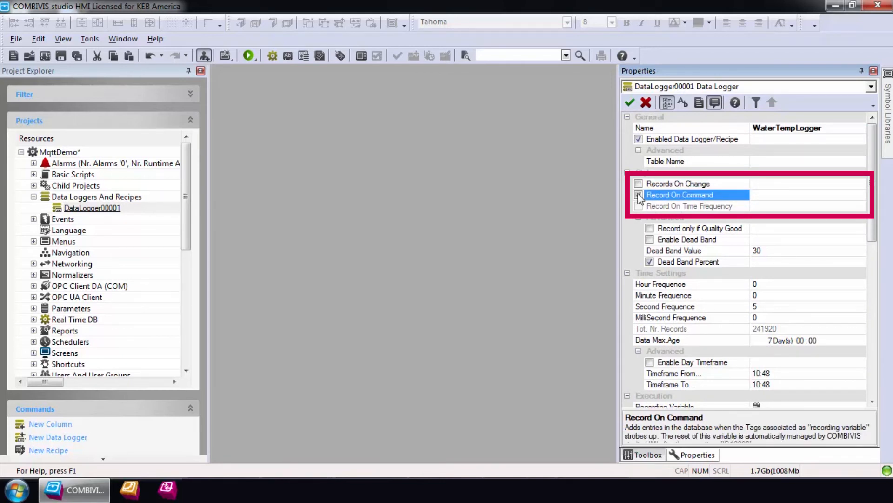
left_click(638, 194)
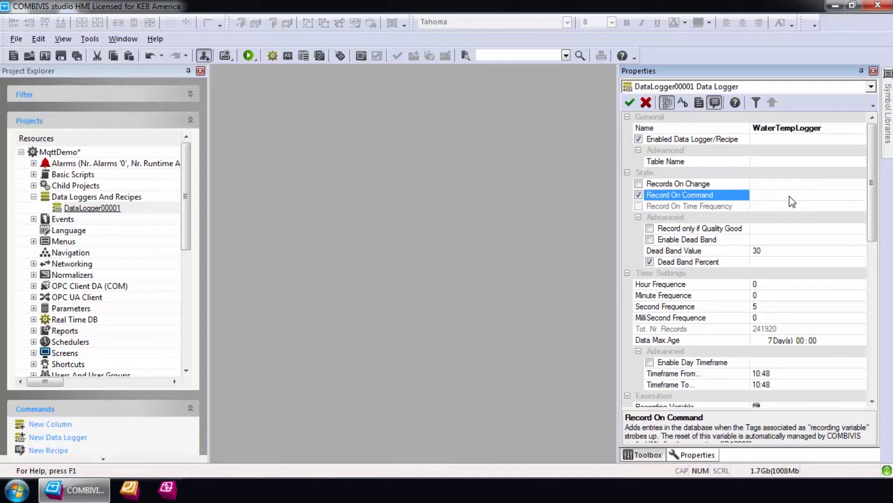
scroll("down", 3)
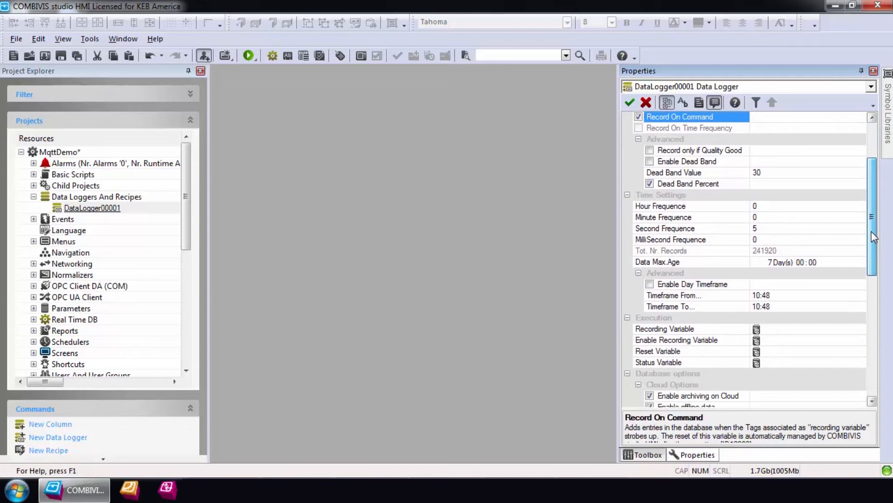
left_click(684, 328)
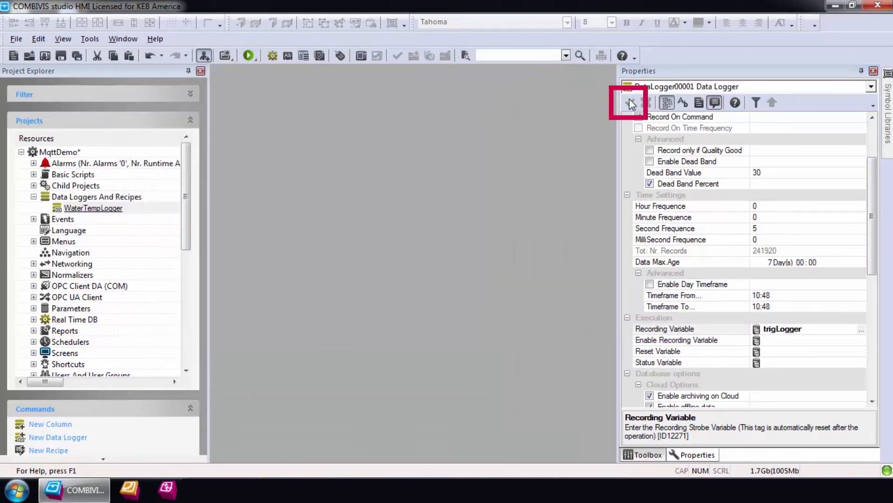
left_click(638, 117)
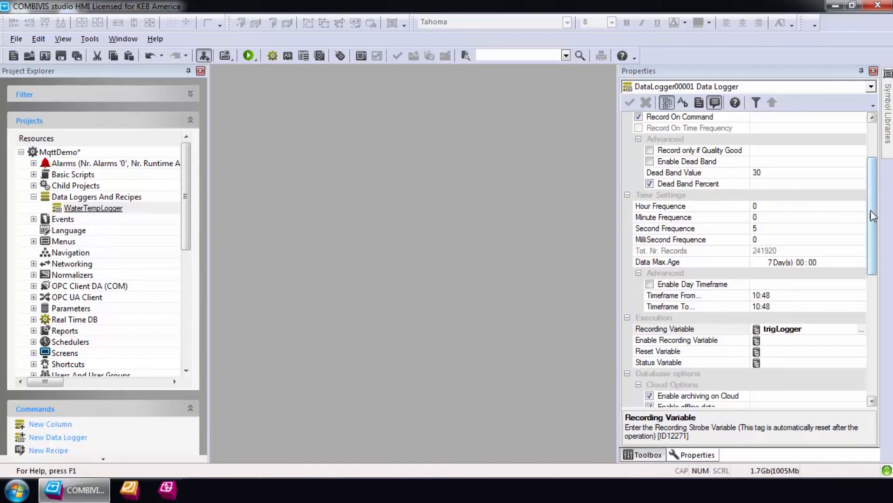
scroll("up", 3)
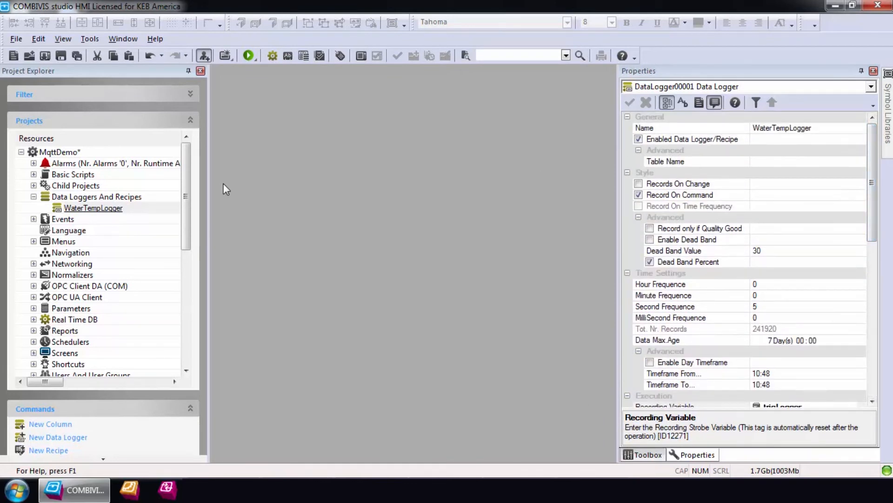
right_click(93, 208)
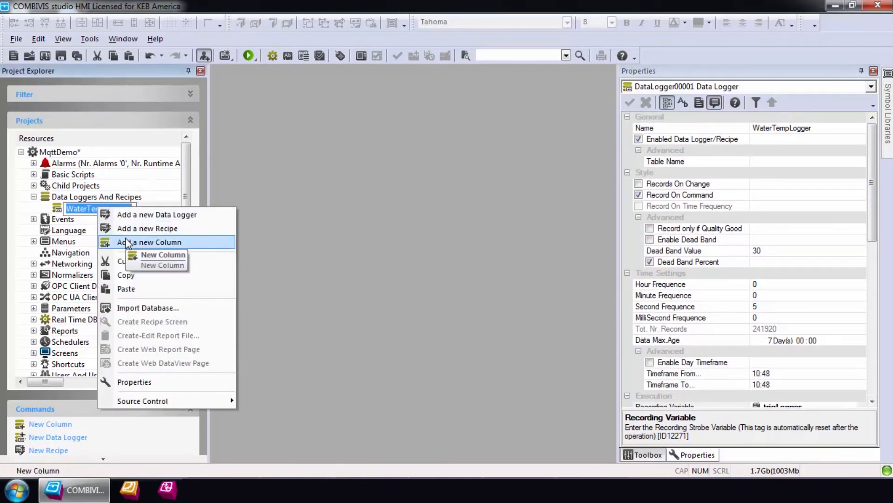
- Add a WaterTemp column to WaterTempLogger bound to the waterTemp tag, then select the MqttDemo project node
left_click(152, 242)
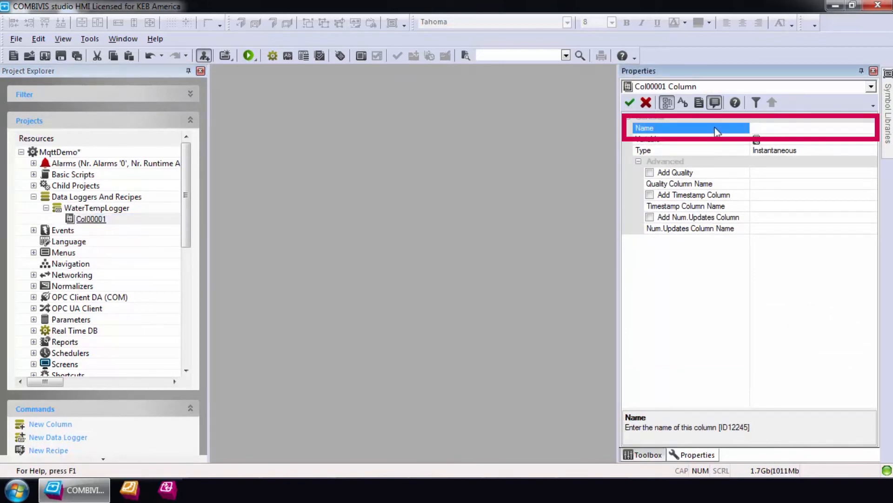
type("WaterTemp")
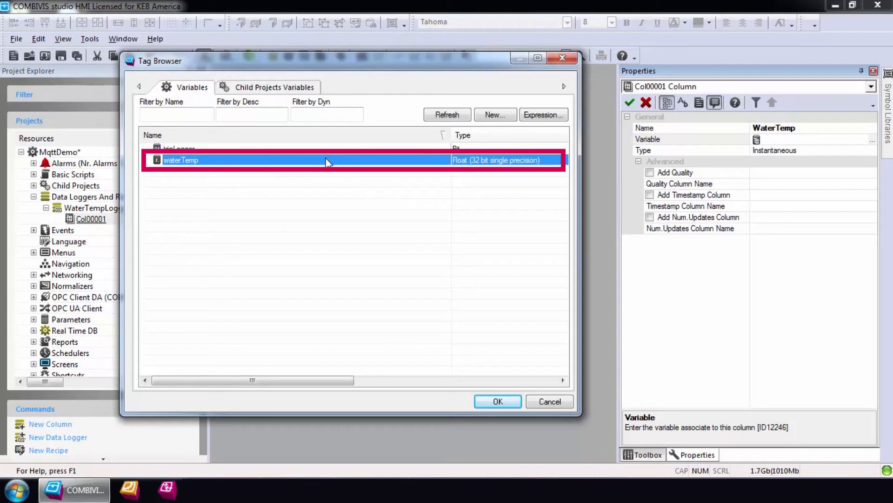
left_click(496, 401)
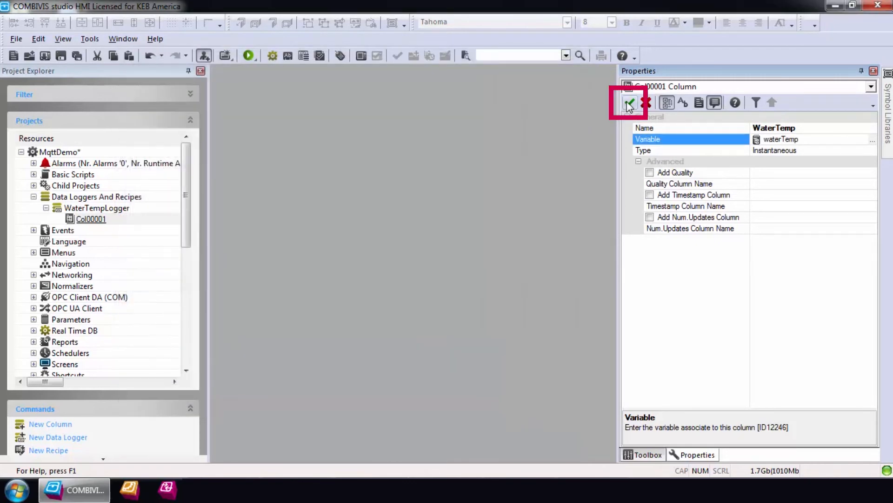
left_click(630, 102)
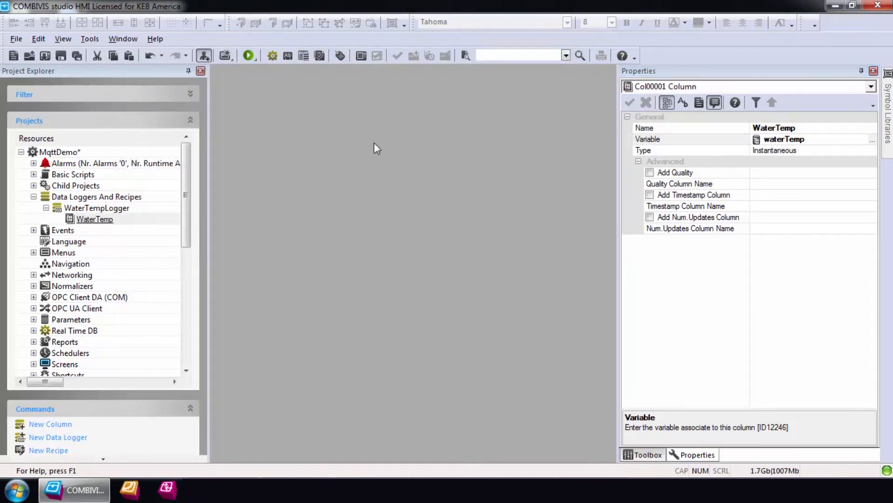
left_click(60, 152)
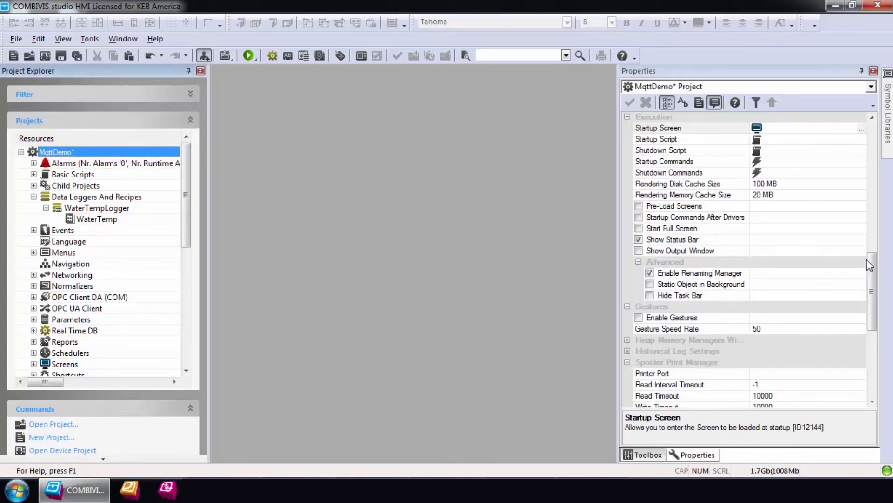
- Inspect the Cloud Push Agent publish period of 60000 ms, then bring up the Screens folder menu
scroll("down", 3)
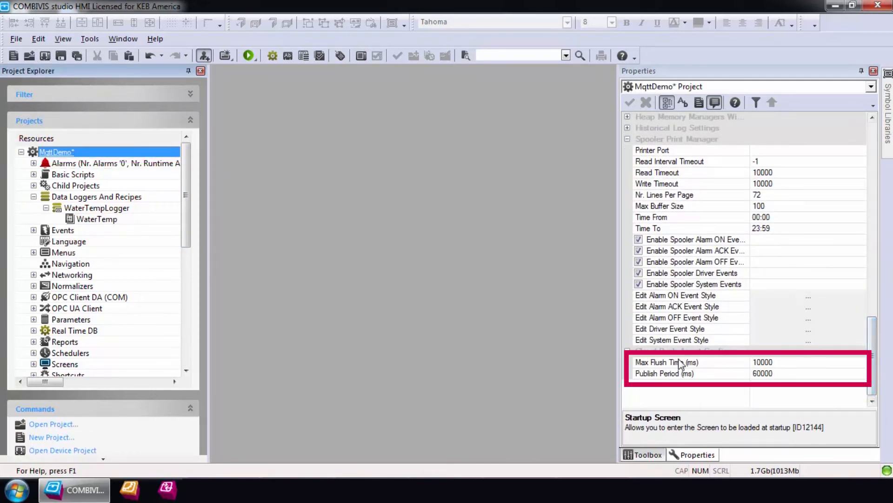
left_click(664, 374)
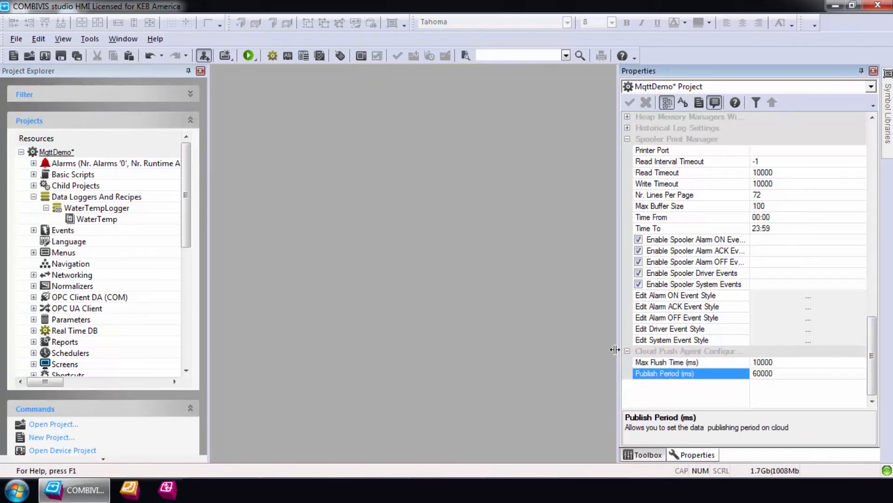
scroll("down", 3)
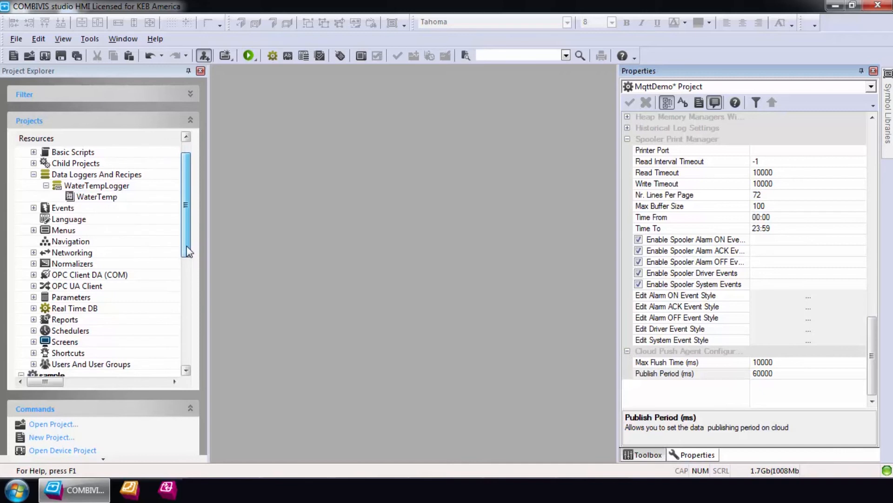
right_click(64, 342)
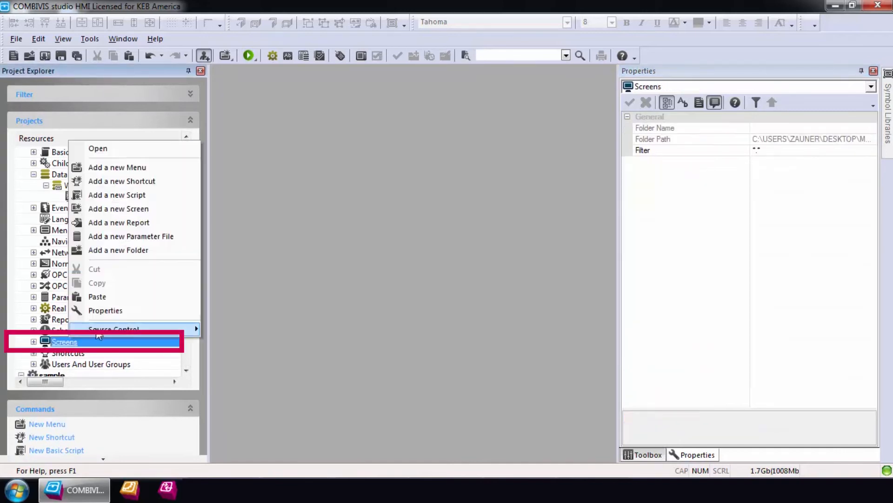
- Add a new screen named DataScreen to the project
left_click(119, 208)
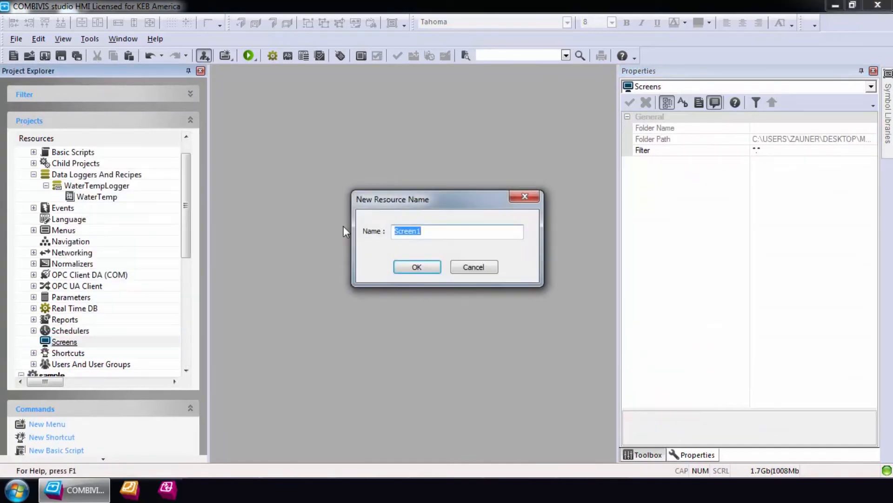
type("DataScreen")
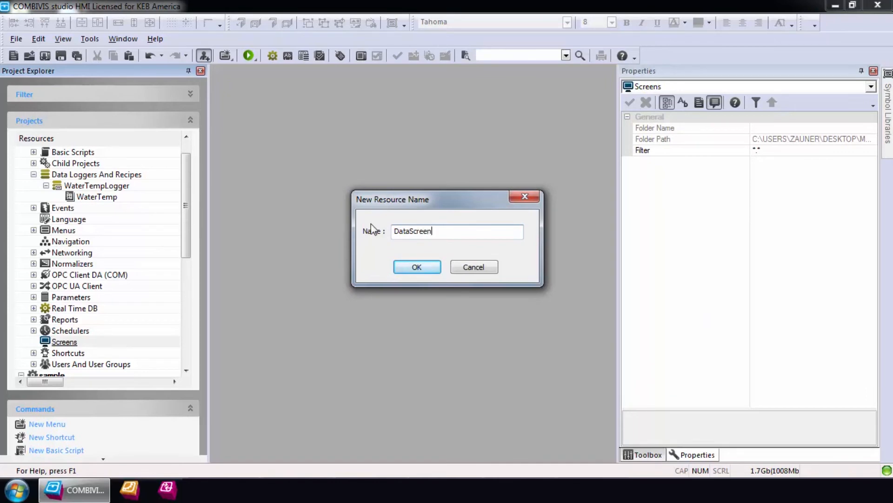
left_click(417, 267)
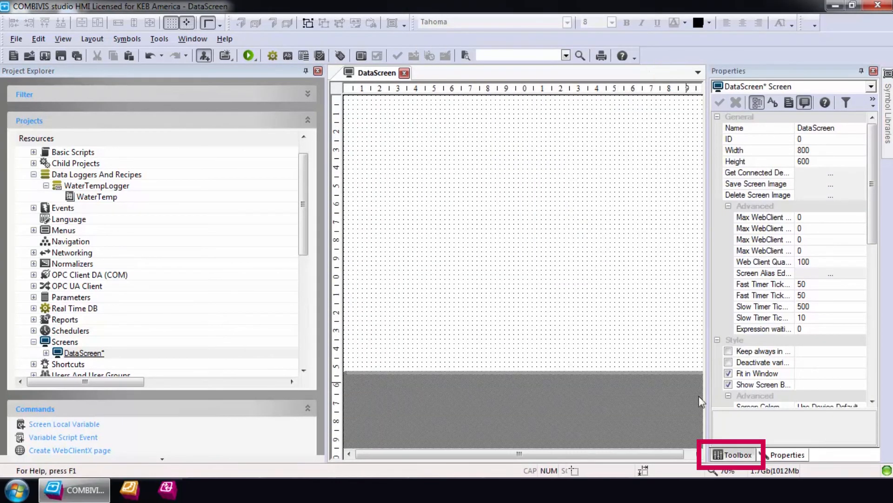
- Place a Data Logger window with Tahoma 16 fonts bound to WaterTempLogger, and set Startup Screen to DataScreen
left_click(737, 454)
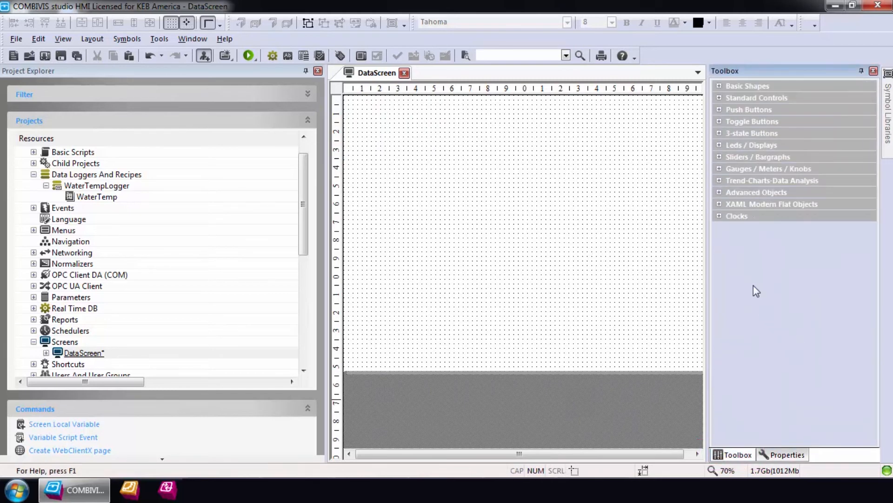
left_click(757, 192)
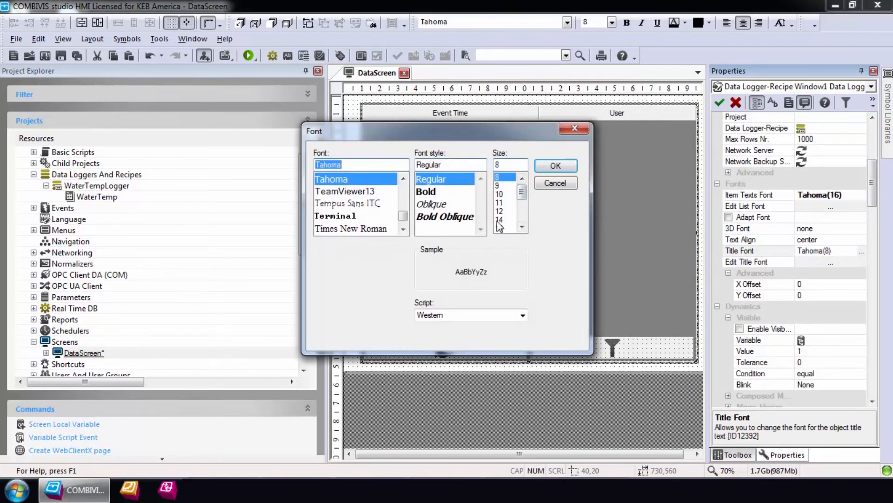
left_click(555, 166)
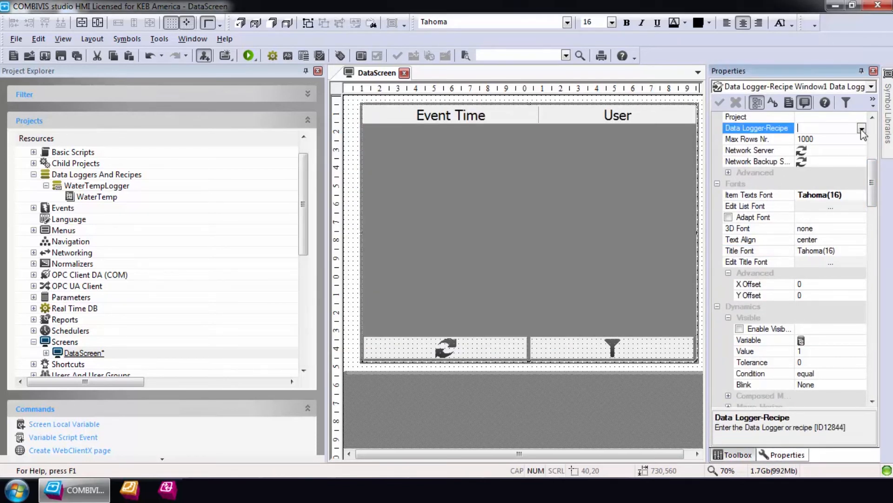
left_click(861, 128)
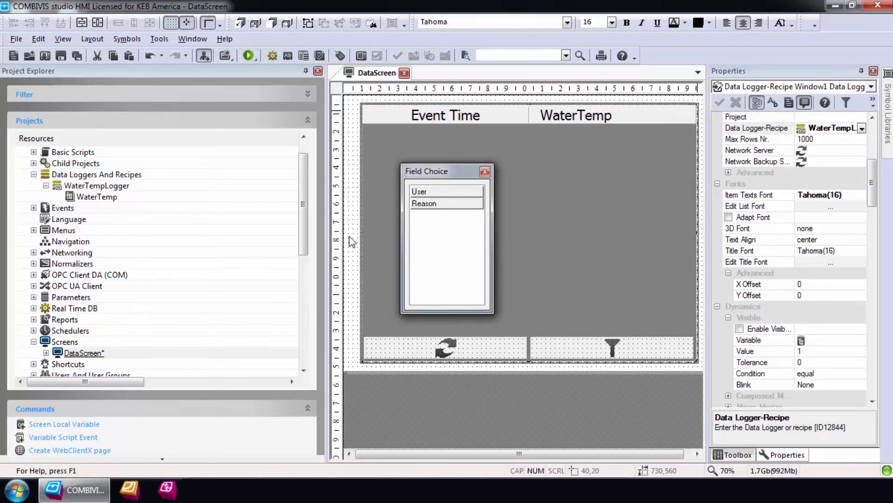
left_click(57, 151)
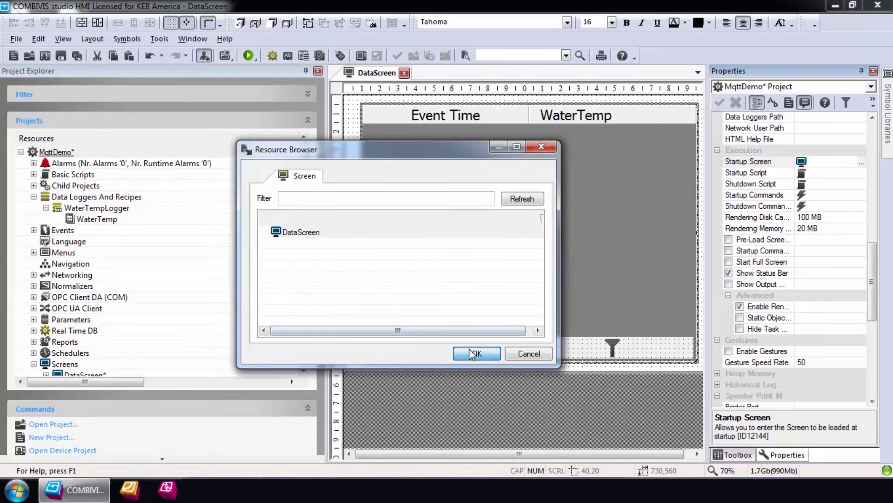
left_click(477, 354)
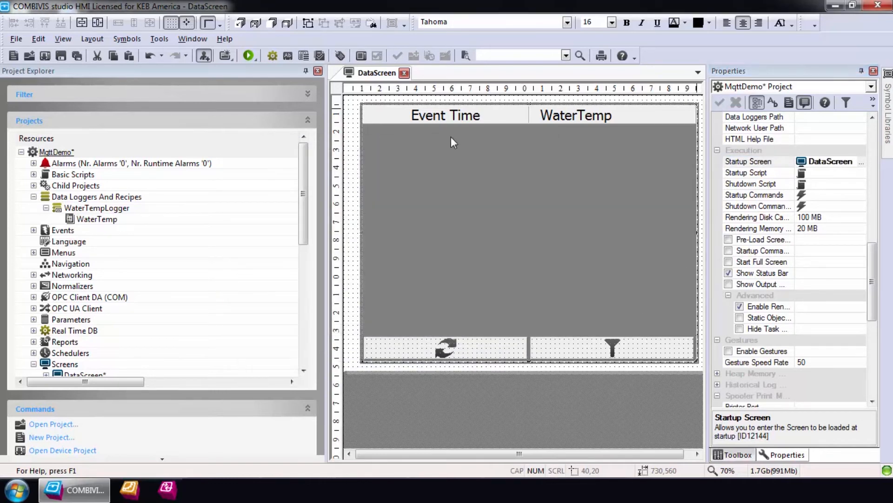
- Select Router E2 under Zauner > Devices in the COMBIVIS connect domain tree
left_click(77, 55)
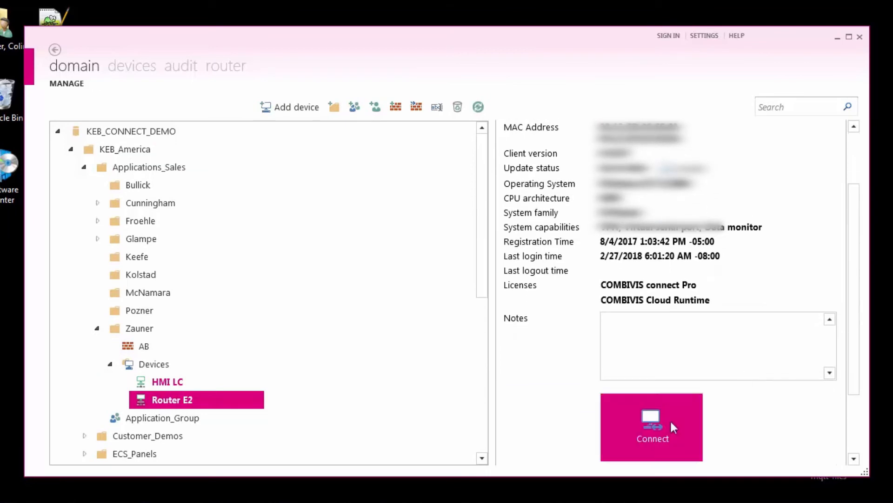
- Connect to Router E2 via VPN and browse File Transfer into the remote MMCMemory folder
left_click(651, 426)
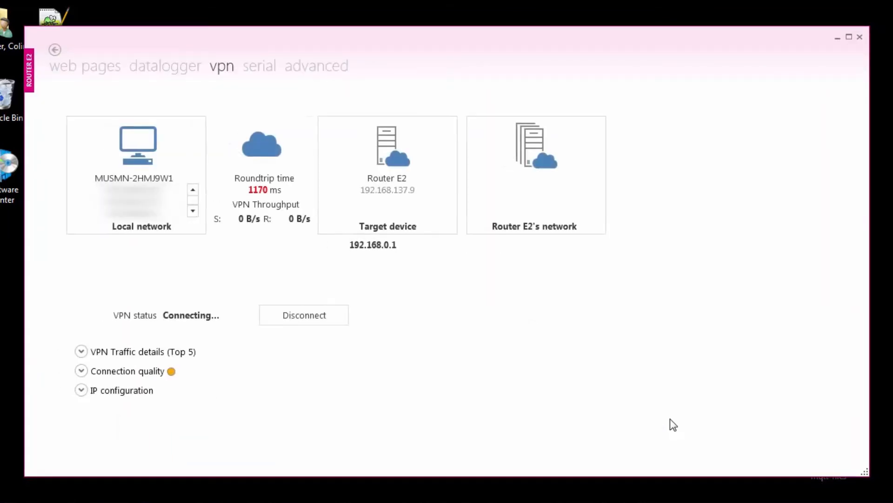
left_click(315, 65)
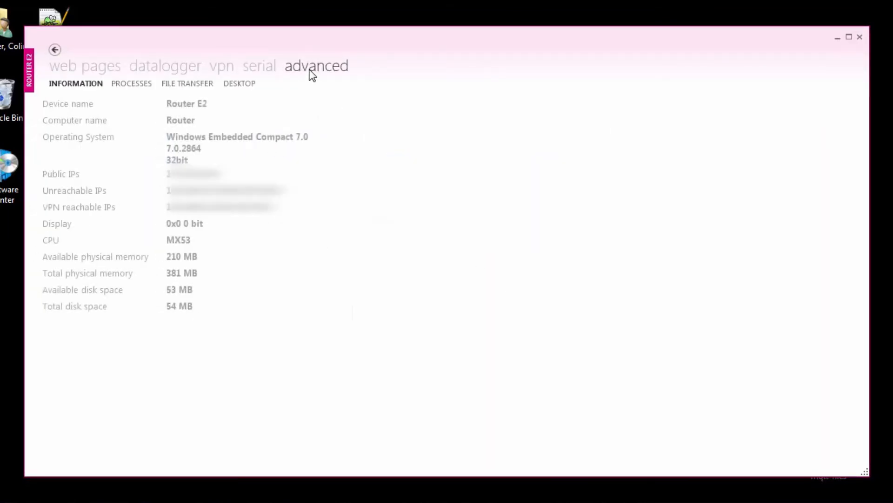
left_click(187, 83)
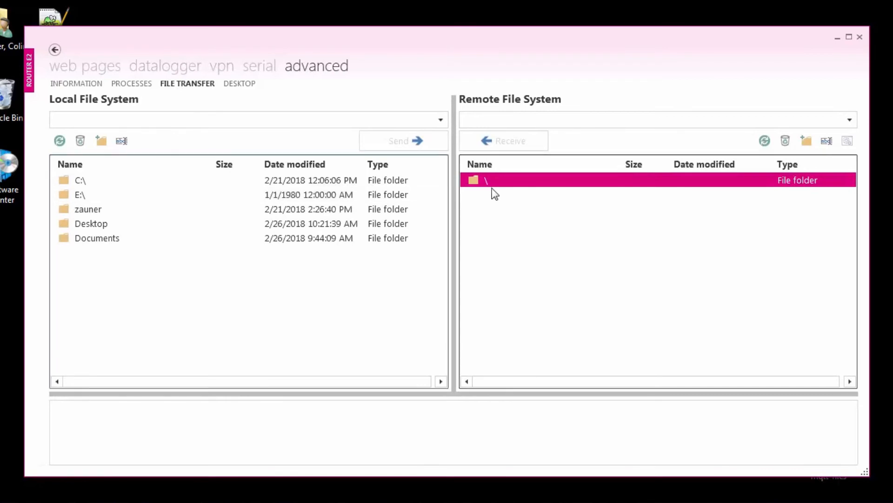
double_click(486, 179)
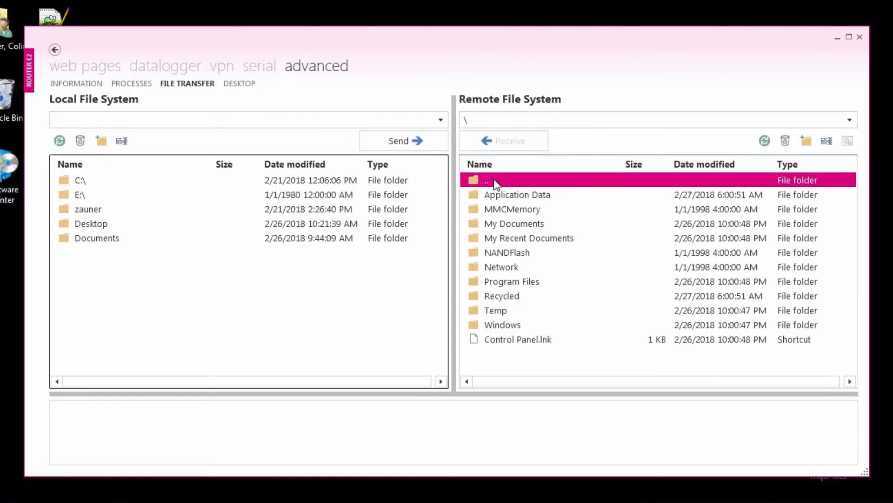
double_click(511, 209)
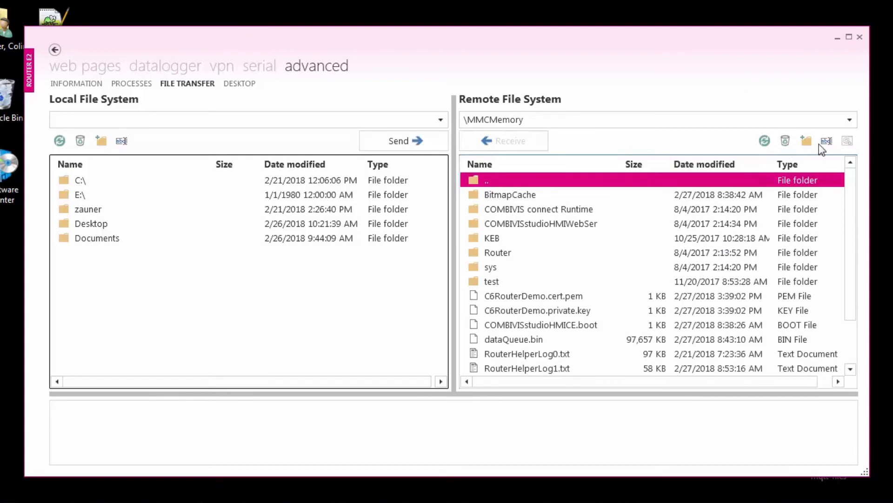
- Create a Certificates folder on the router and browse locally into Desktop\mqtt-files
left_click(806, 140)
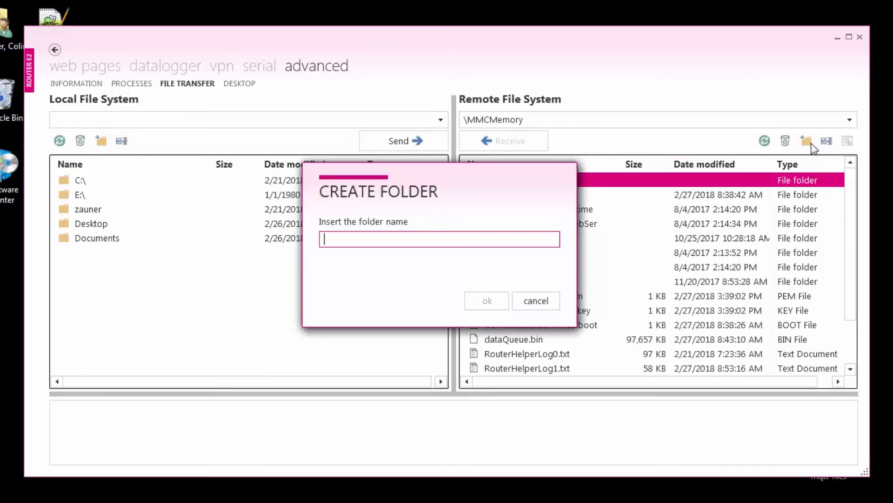
type("Certificates")
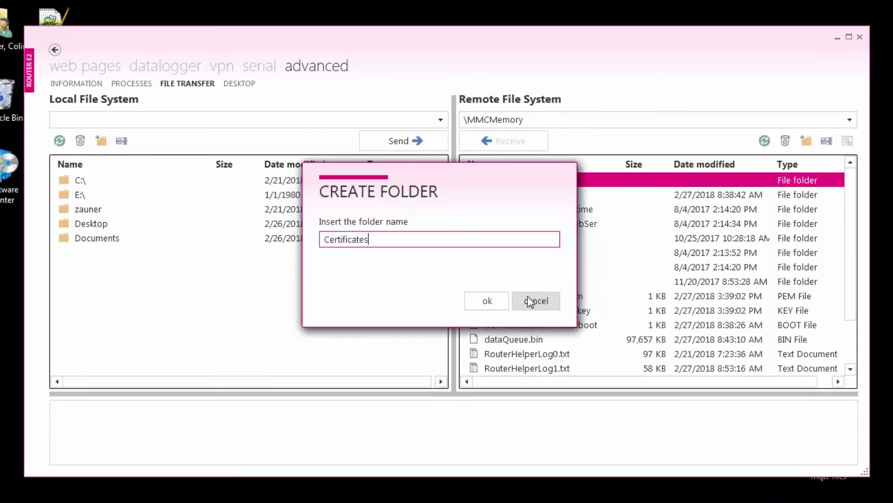
left_click(486, 301)
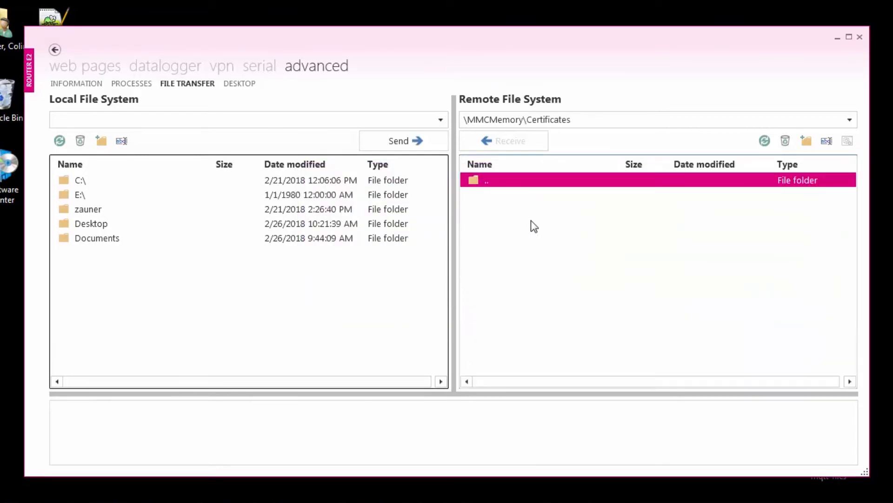
double_click(91, 222)
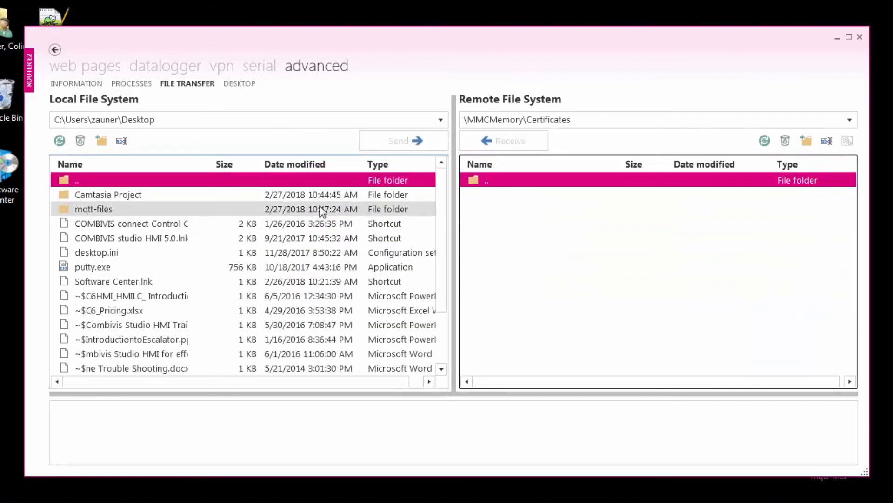
double_click(93, 208)
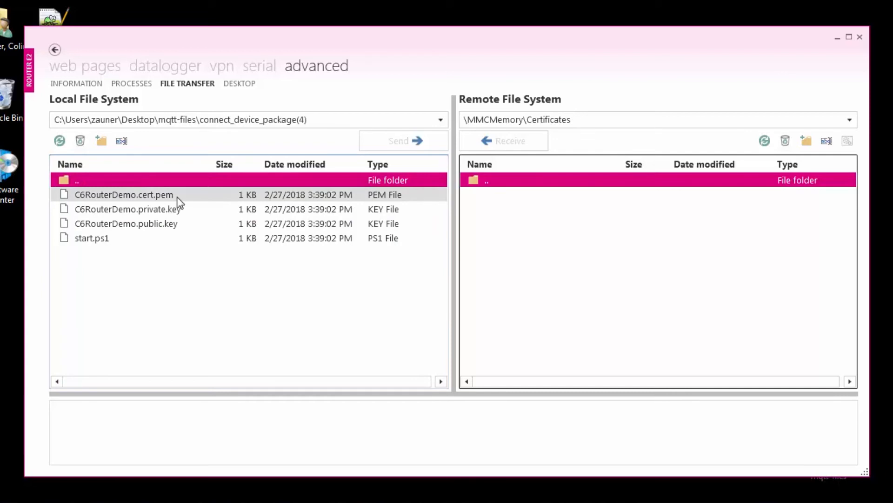
- Send the C6RouterDemo private key, device certificate and root CA certificate to the router
left_click(128, 210)
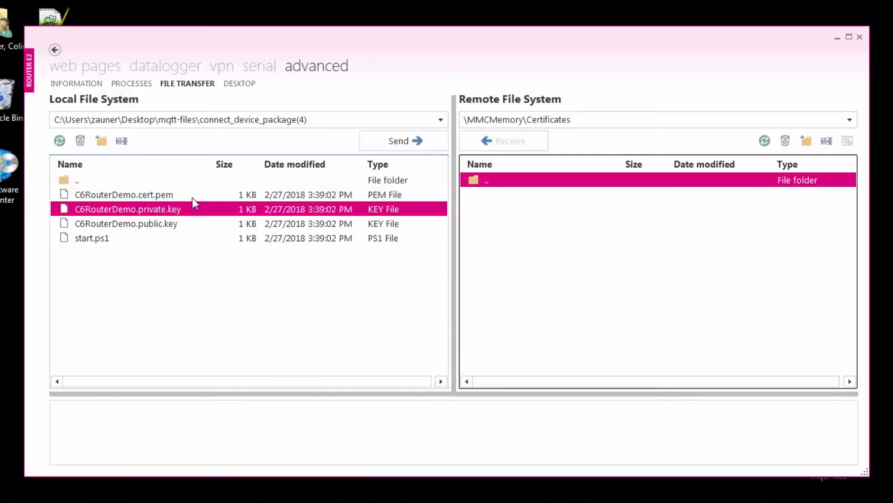
left_click(399, 140)
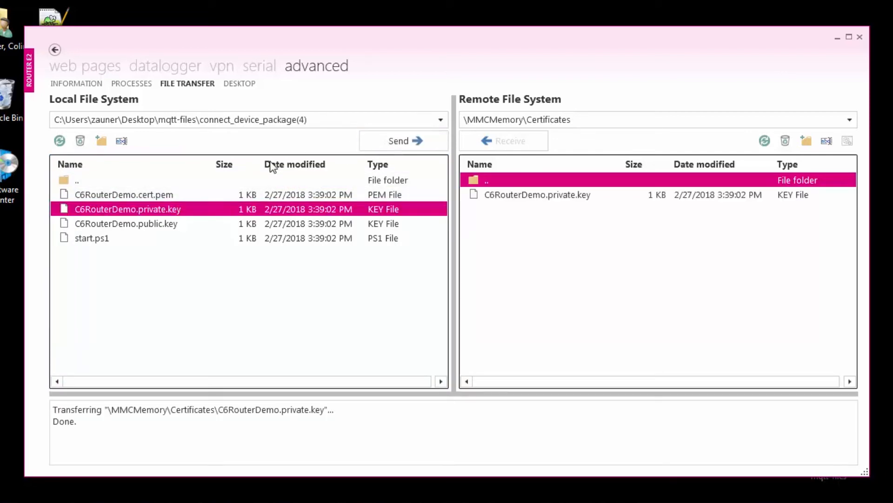
left_click(402, 141)
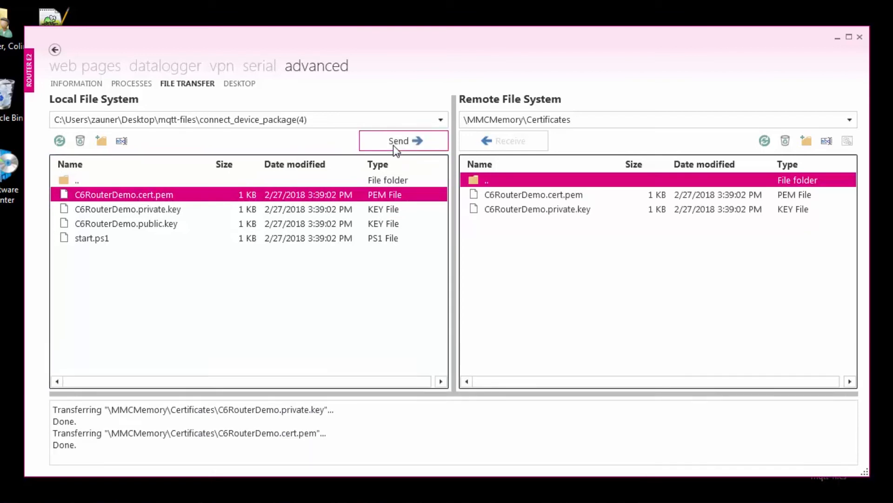
double_click(78, 179)
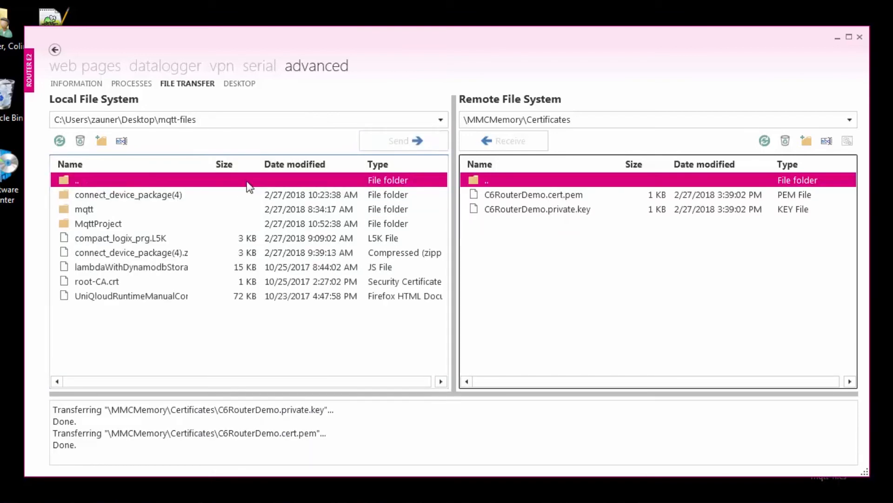
left_click(96, 281)
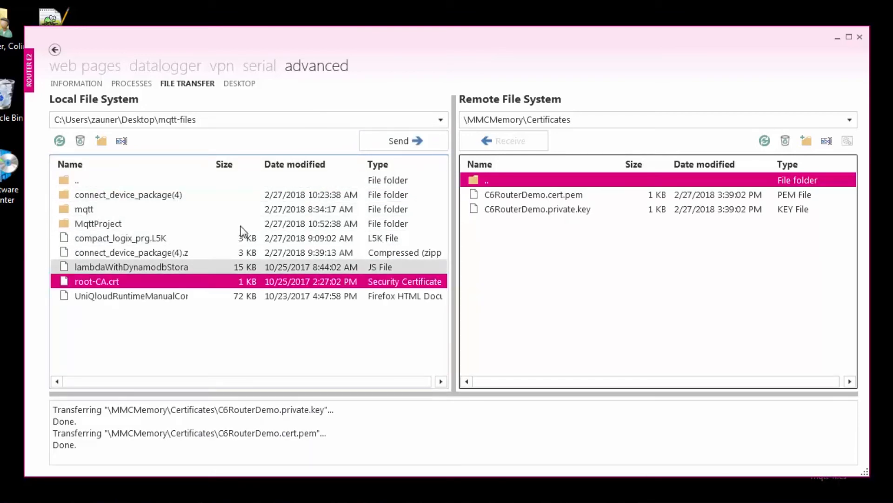
left_click(403, 141)
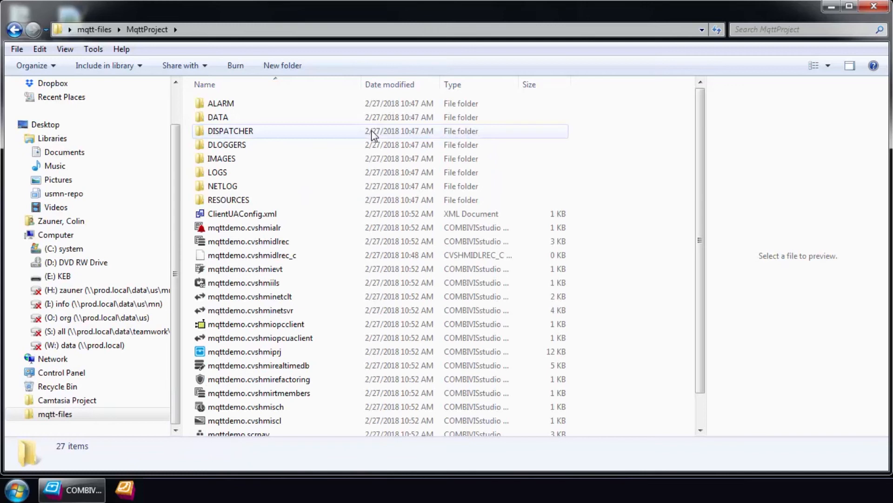
- Browse into RESOURCES\MQTTDEMO and open CloudRuntimeConfig.xml with Edit with Notepad++
left_click(228, 200)
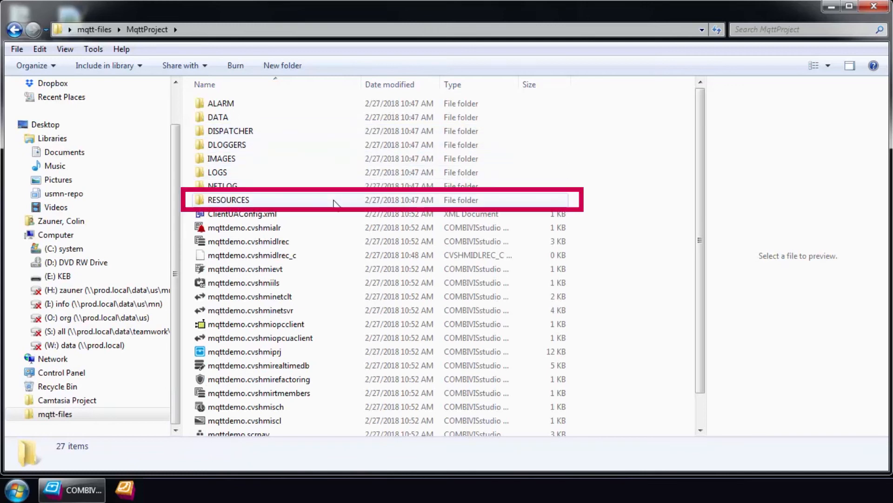
mouse_move(335, 204)
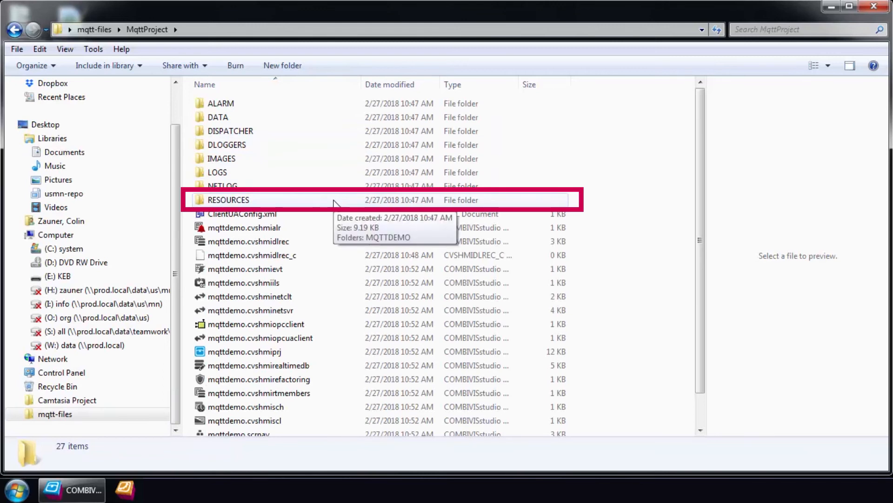
double_click(228, 200)
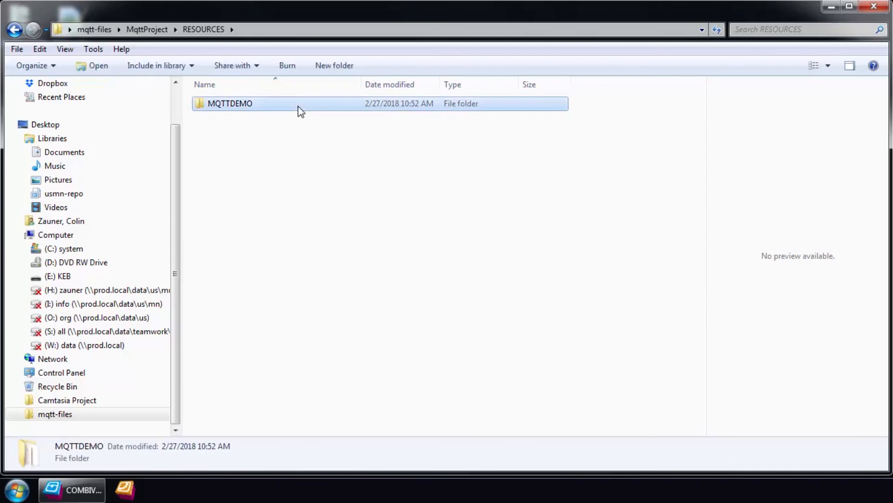
right_click(252, 103)
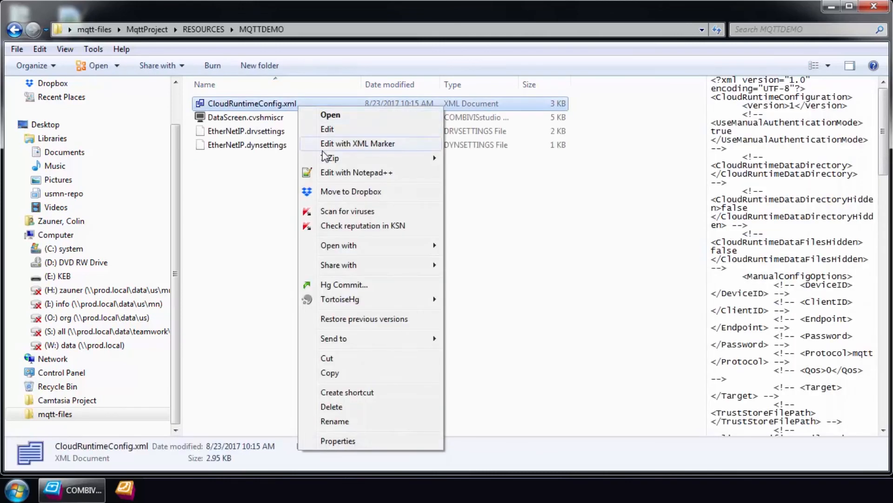
left_click(357, 172)
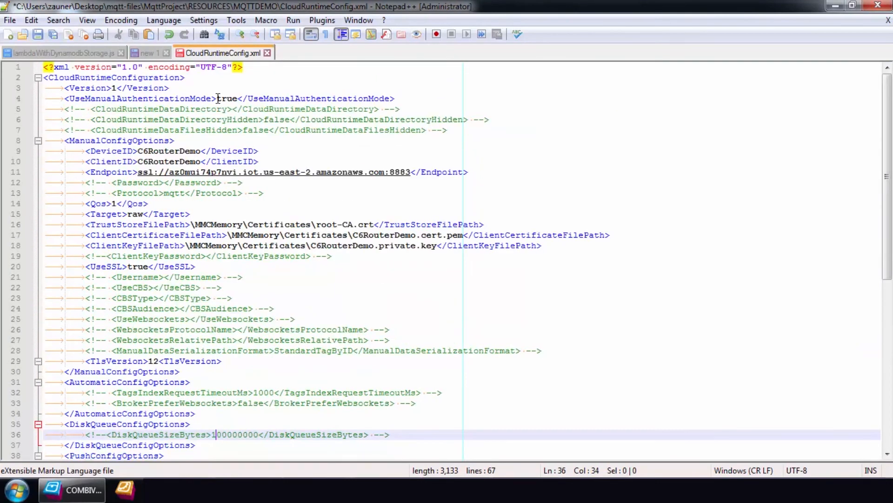
mouse_move(239, 83)
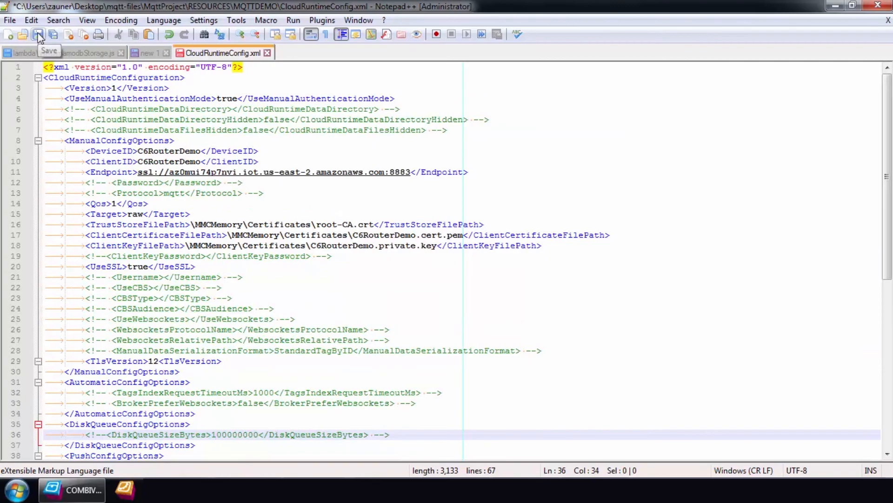
- Save the edited CloudRuntimeConfig.xml with the C6RouterDemo device, endpoint and certificate paths
left_click(71, 489)
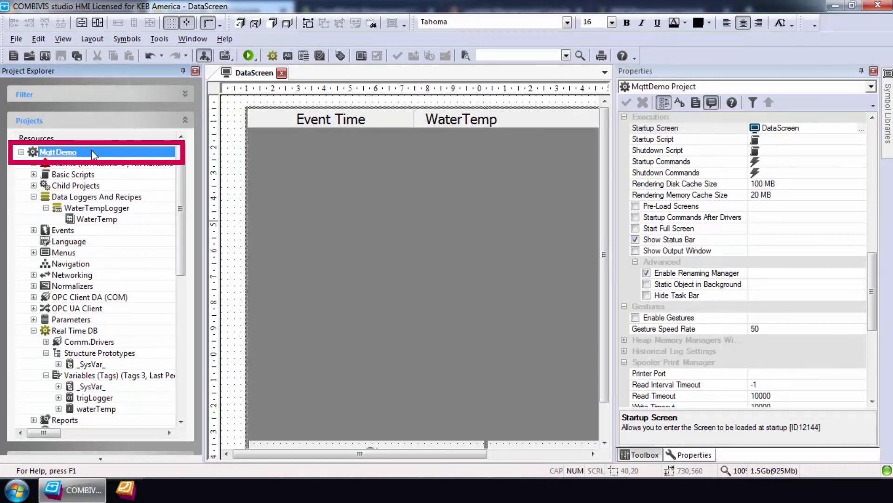
- Upload MqttDemo to \MMCMemory\MqttDemo on the router and start the device project
right_click(57, 152)
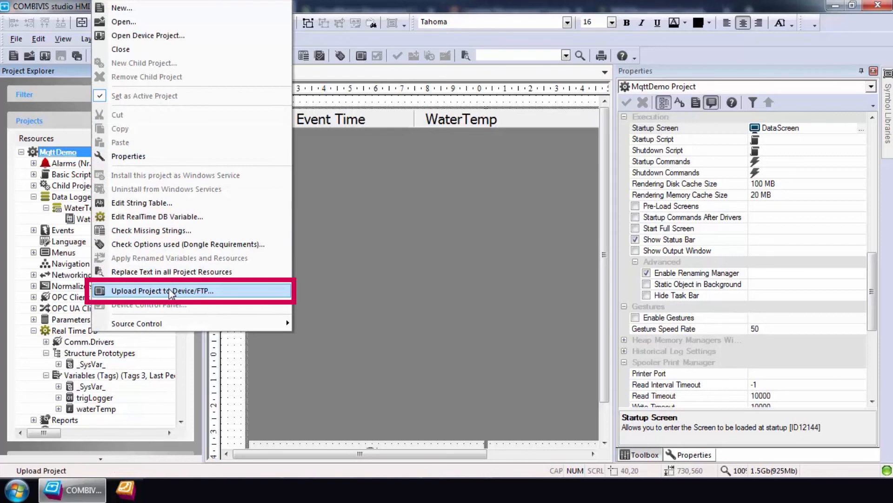
left_click(161, 290)
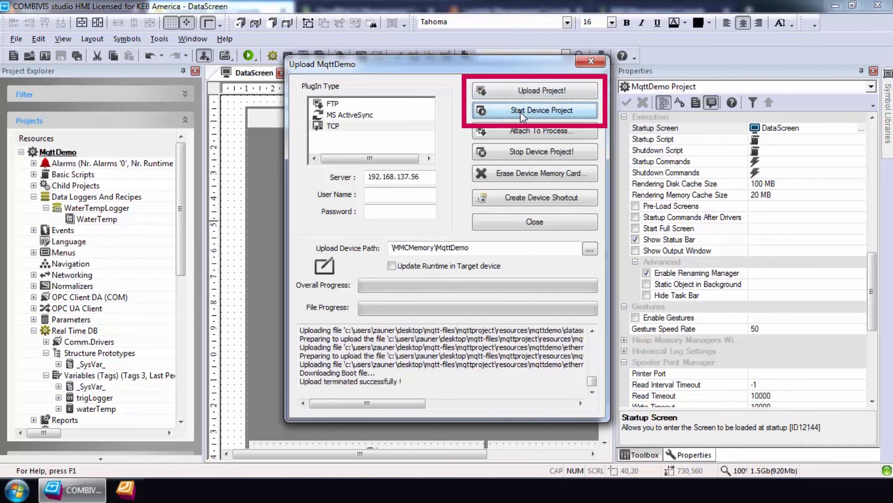
left_click(534, 110)
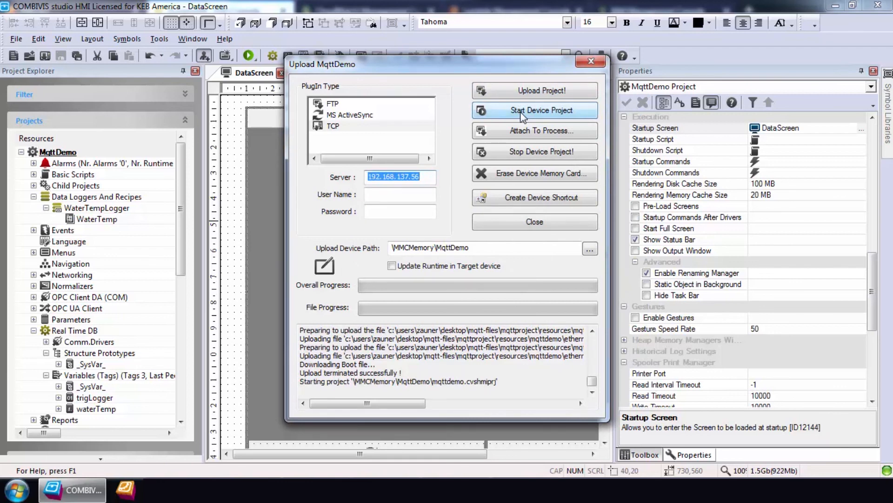
left_click(534, 110)
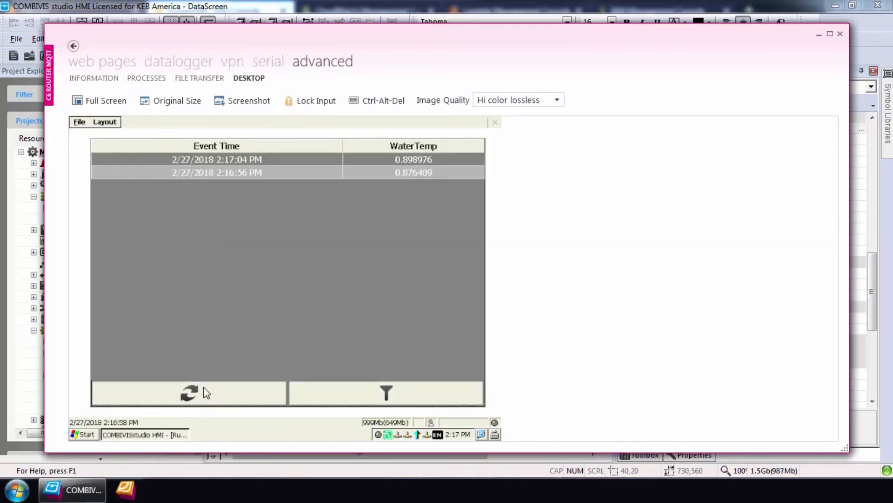
- Refresh the router's data screen so the latest WaterTemp readings are listed
left_click(189, 393)
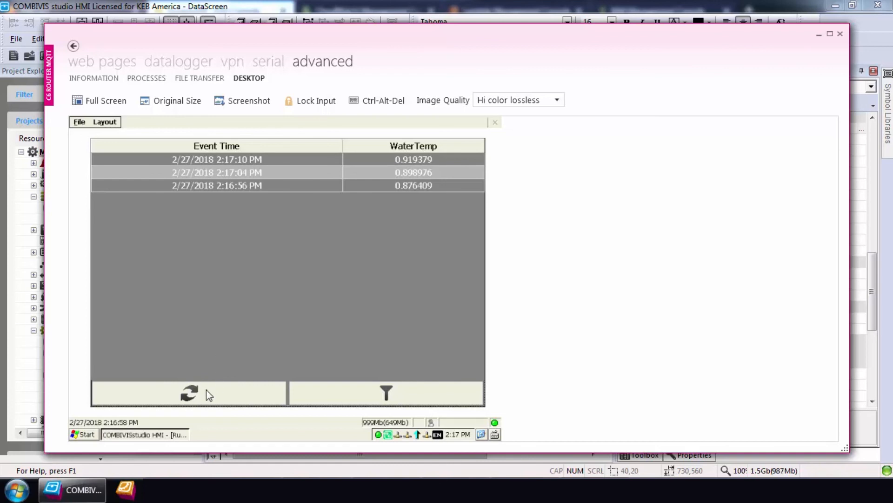
left_click(210, 11)
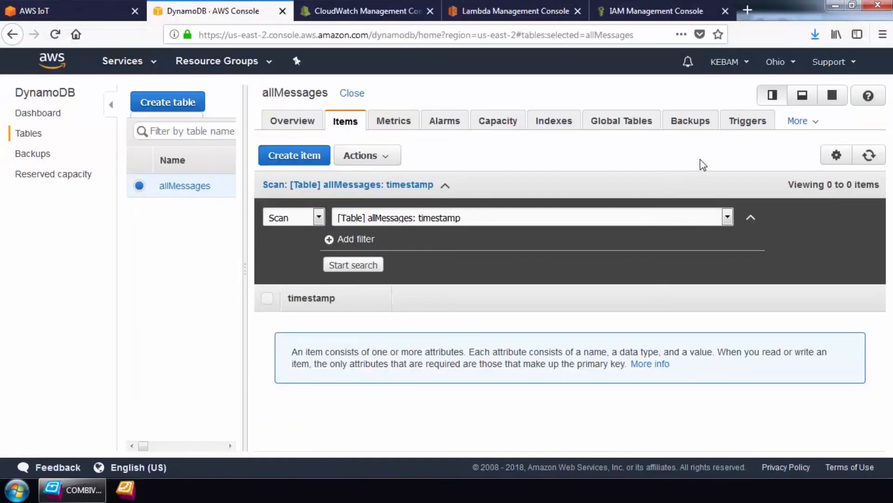
- Scan and reload the allMessages table to show waterTemp items from C6RouterDemo
left_click(353, 264)
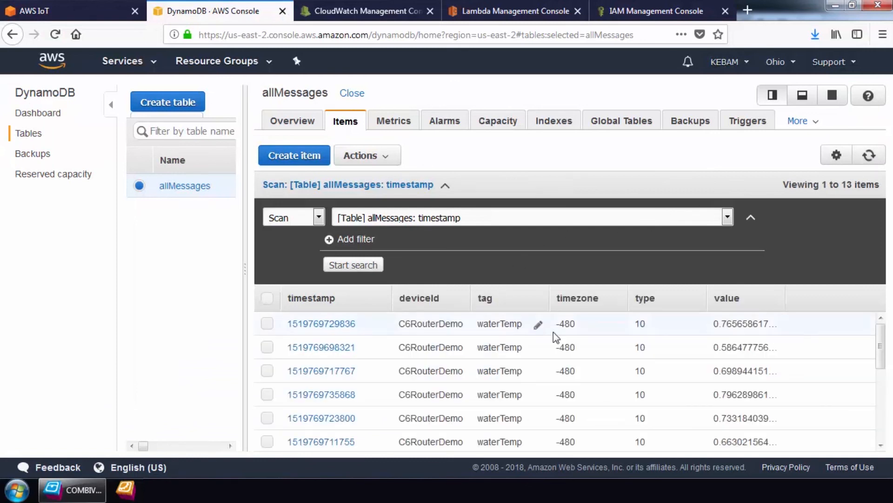
scroll("down", 3)
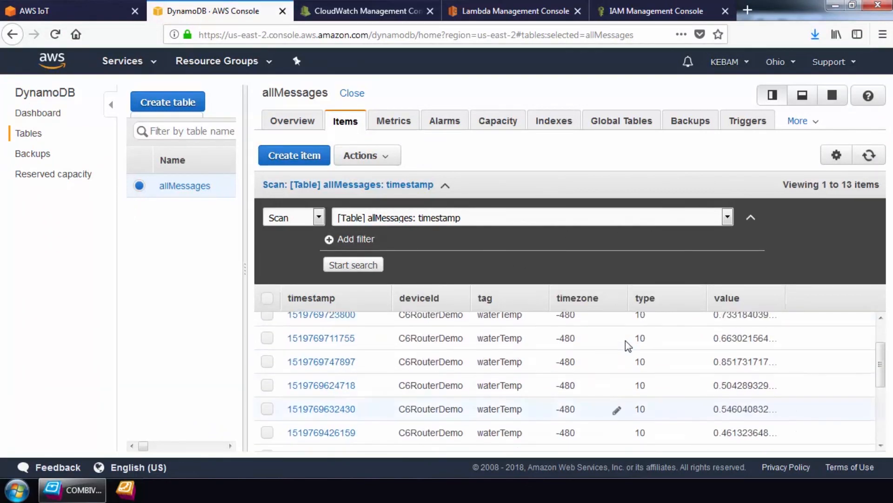
left_click(869, 156)
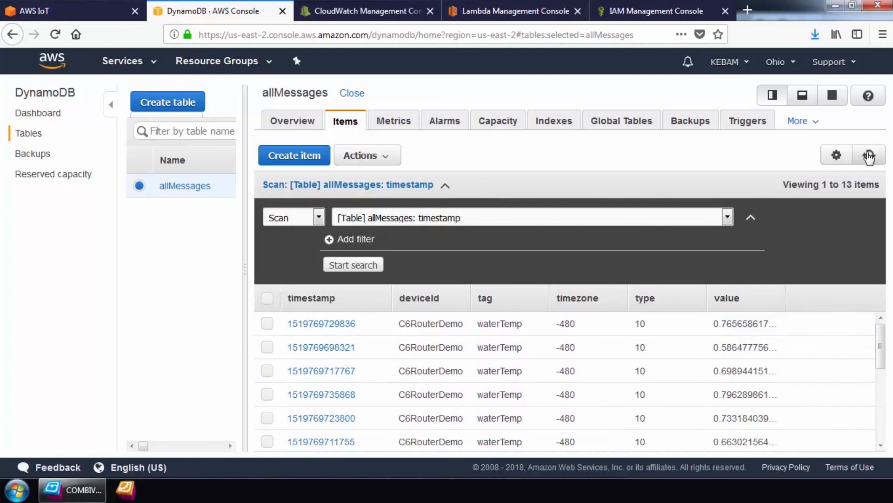
mouse_move(490, 298)
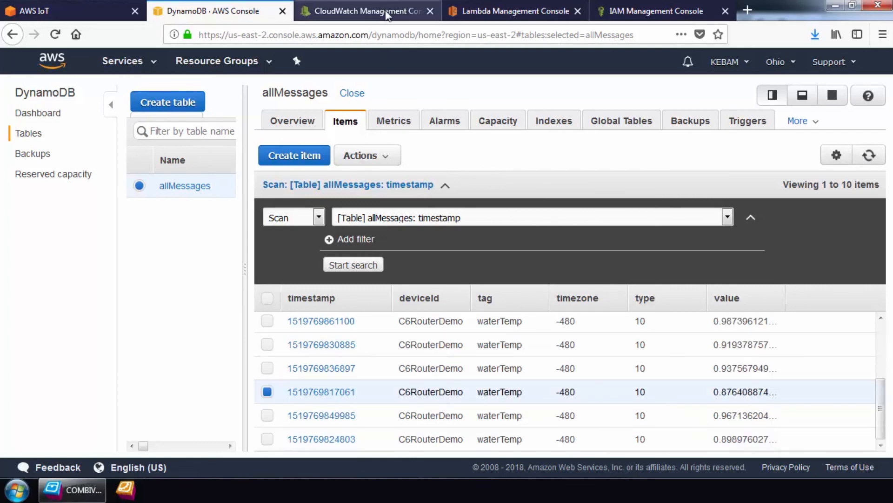
- View the latest /aws/lambda/lambda_decode_keb log stream with its START, END and REPORT entries
left_click(367, 11)
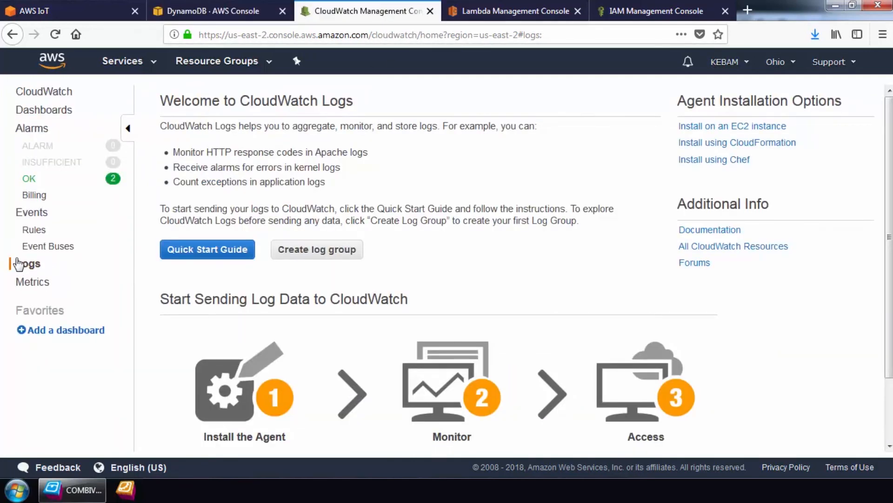
left_click(27, 264)
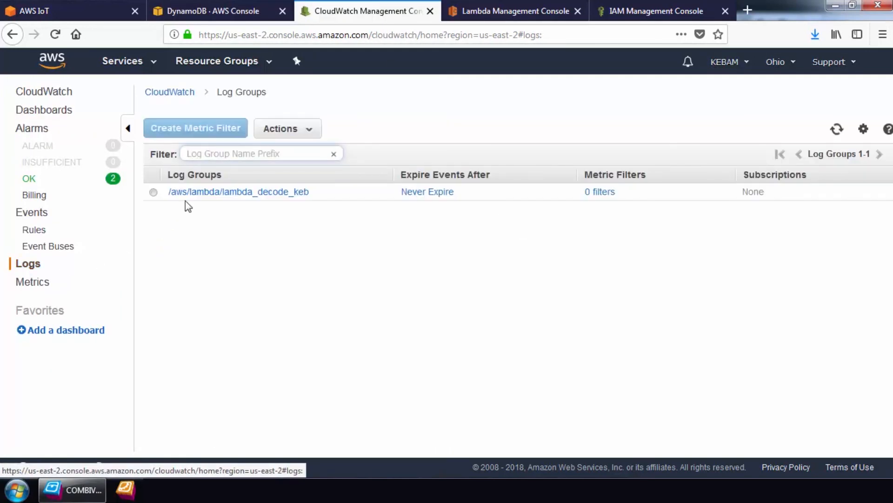
left_click(237, 191)
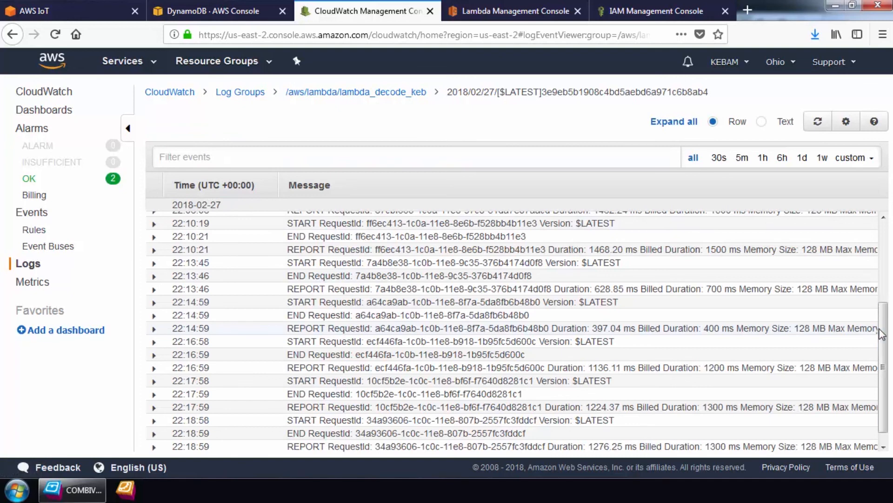
scroll("down", 3)
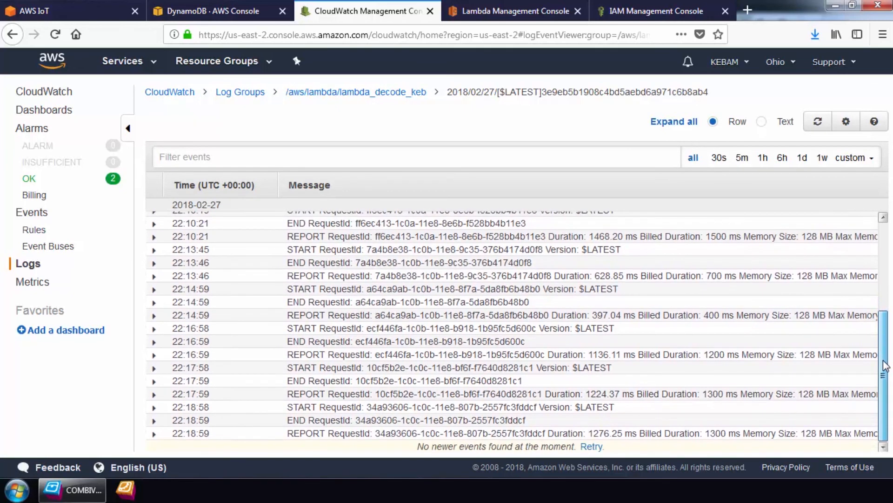